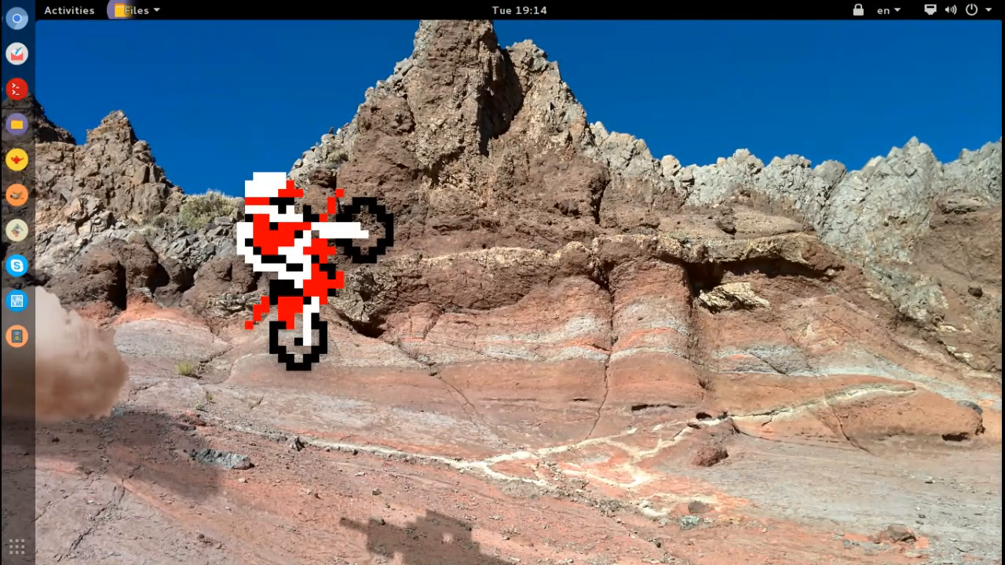
mouse_move(17, 17)
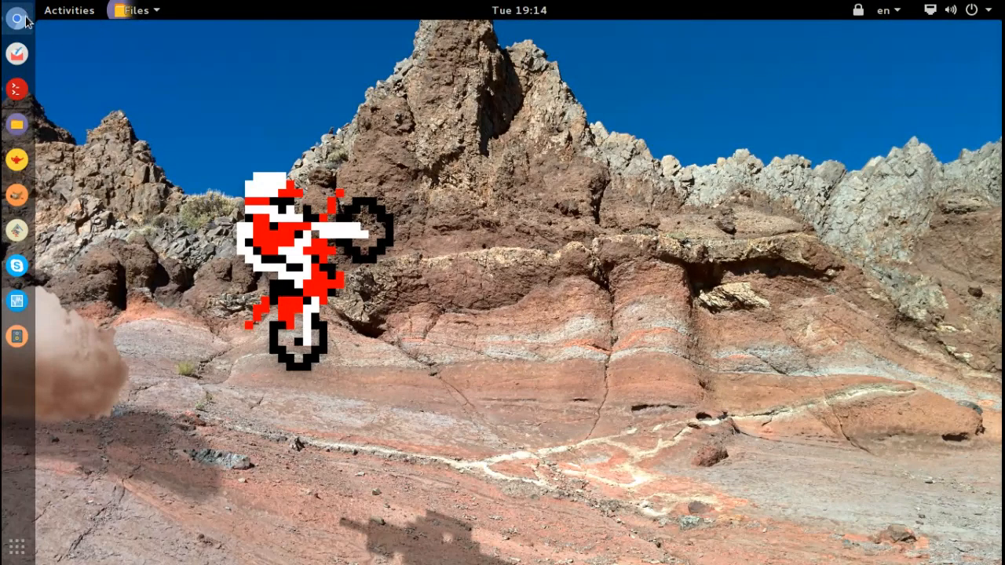
Switch to the Chromium window showing the draw.io 'disks' diagram
left_click(18, 17)
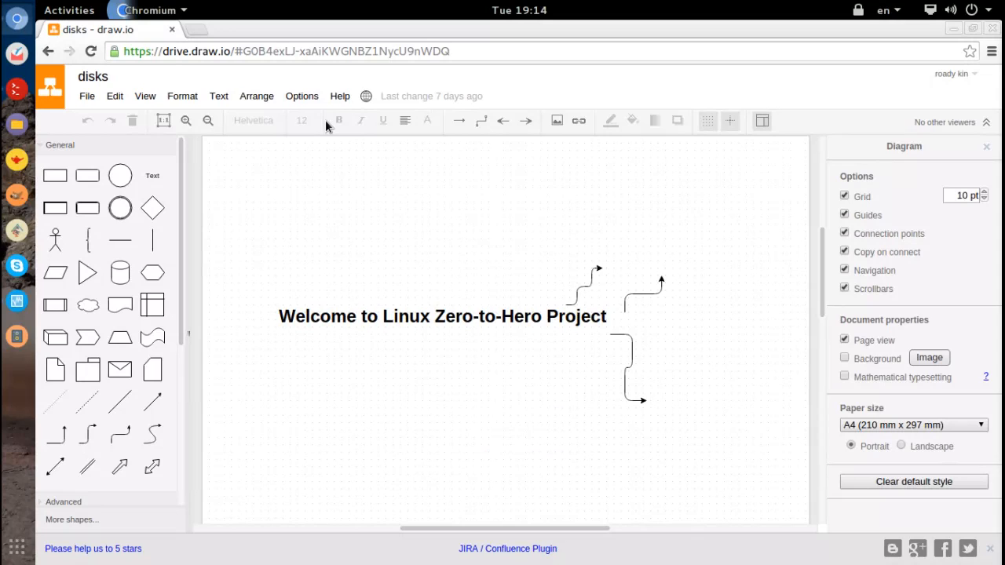
mouse_move(327, 123)
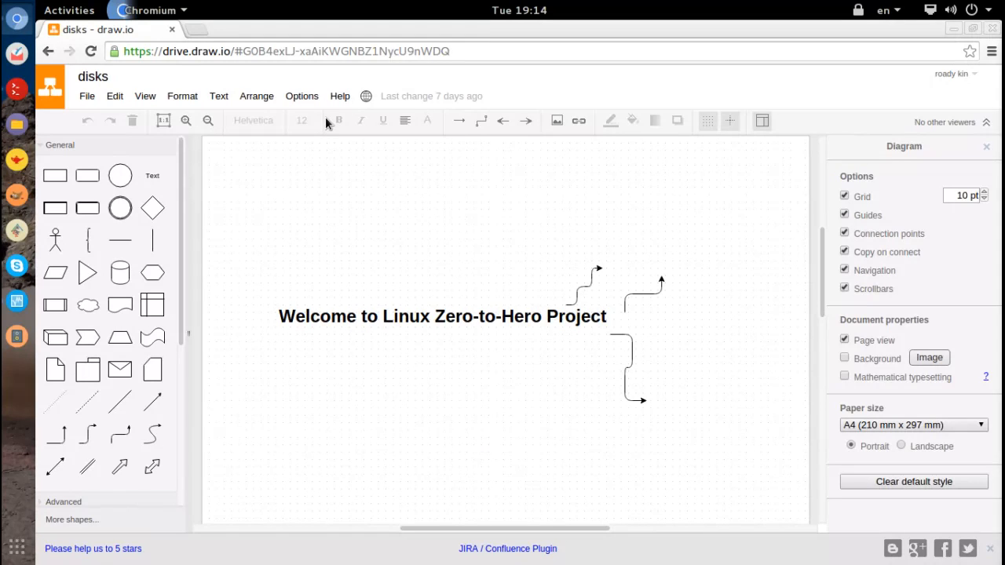
mouse_move(604, 78)
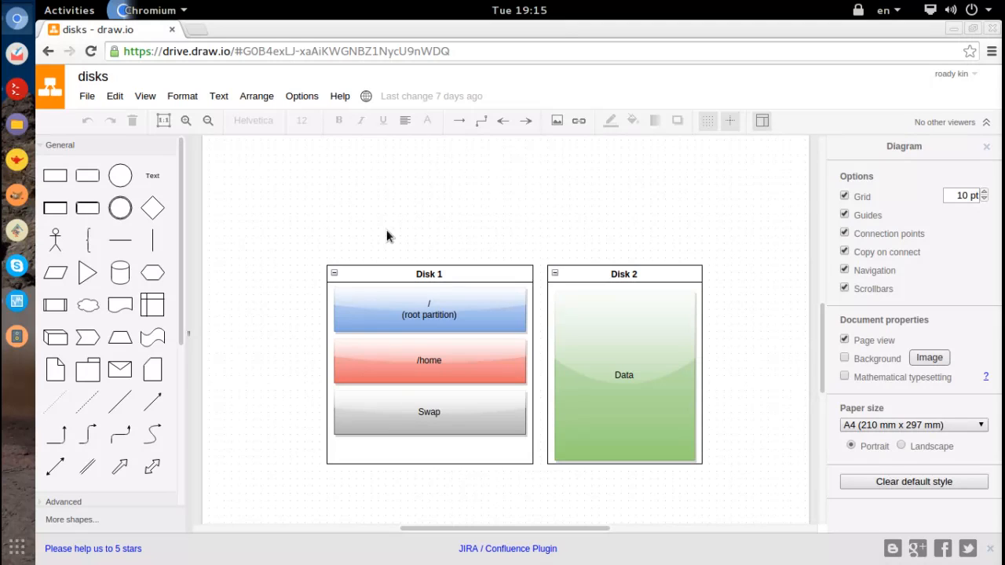
mouse_move(462, 119)
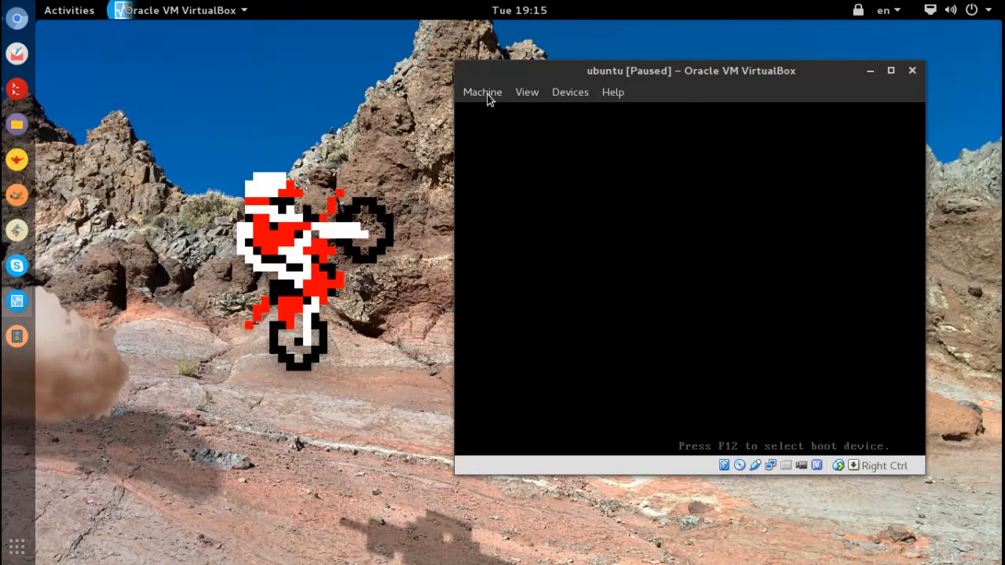
mouse_move(769, 141)
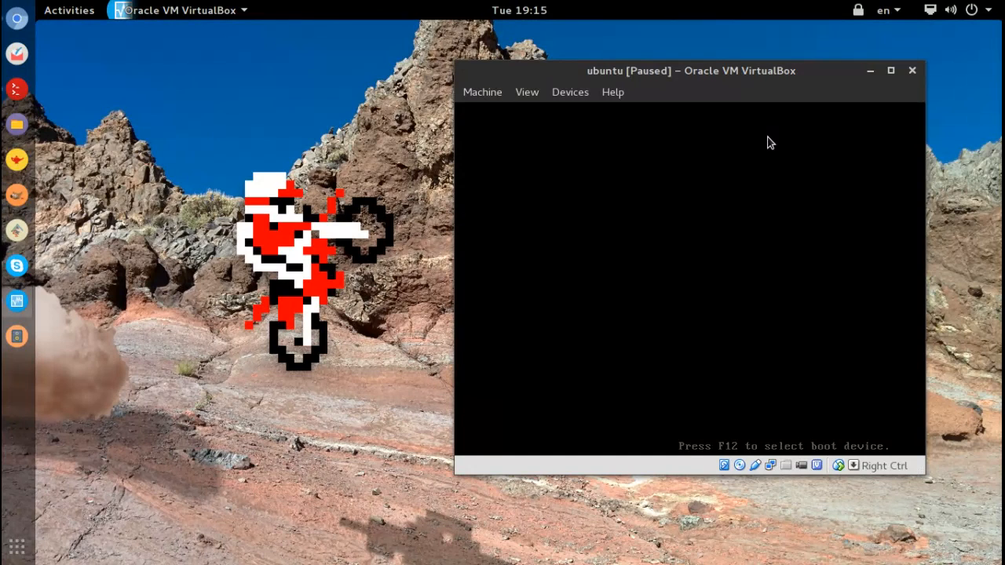
mouse_move(738, 96)
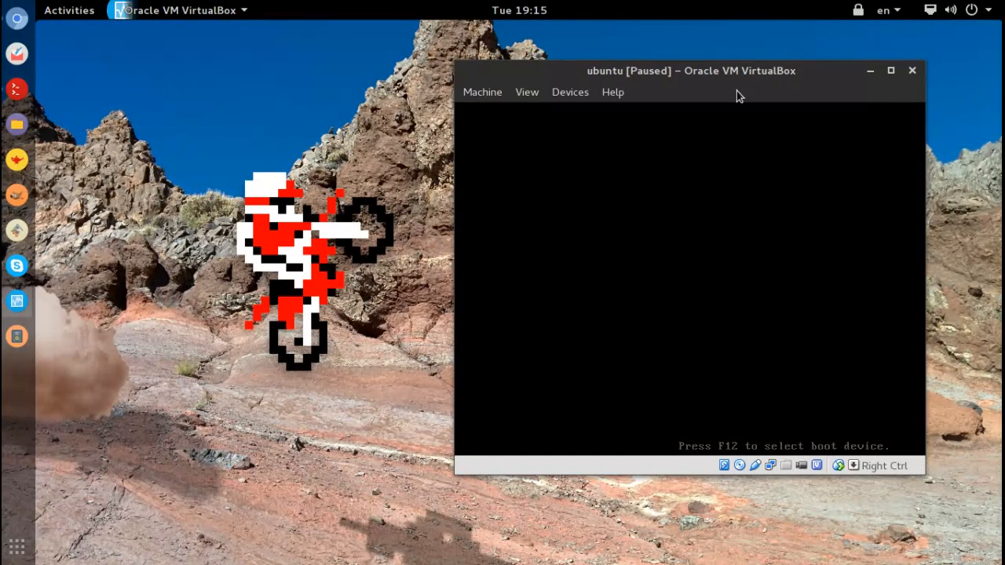
mouse_move(767, 465)
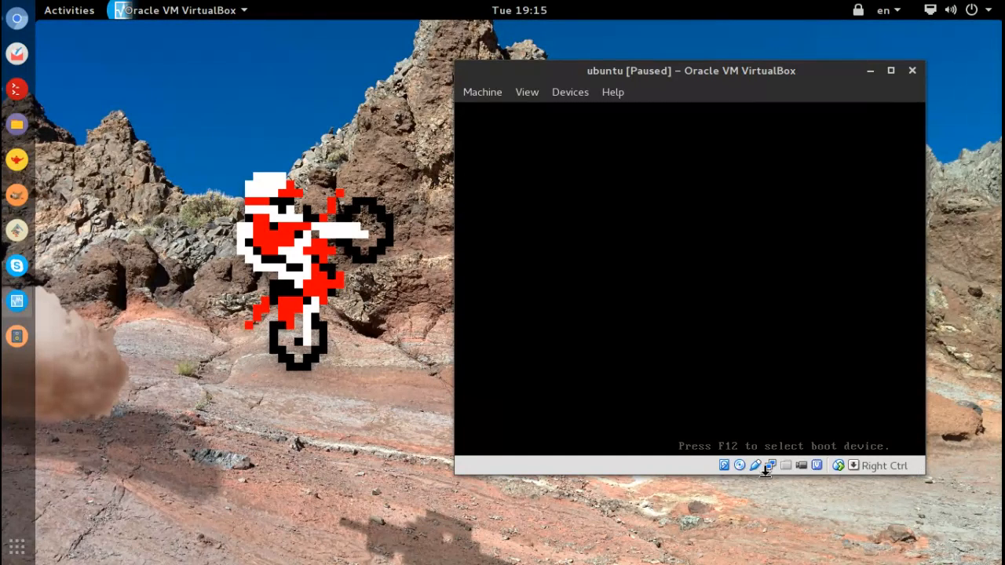
Check the Ubuntu 14.10 desktop ISO is in the optical drive, then resume the paused VM
left_click(769, 465)
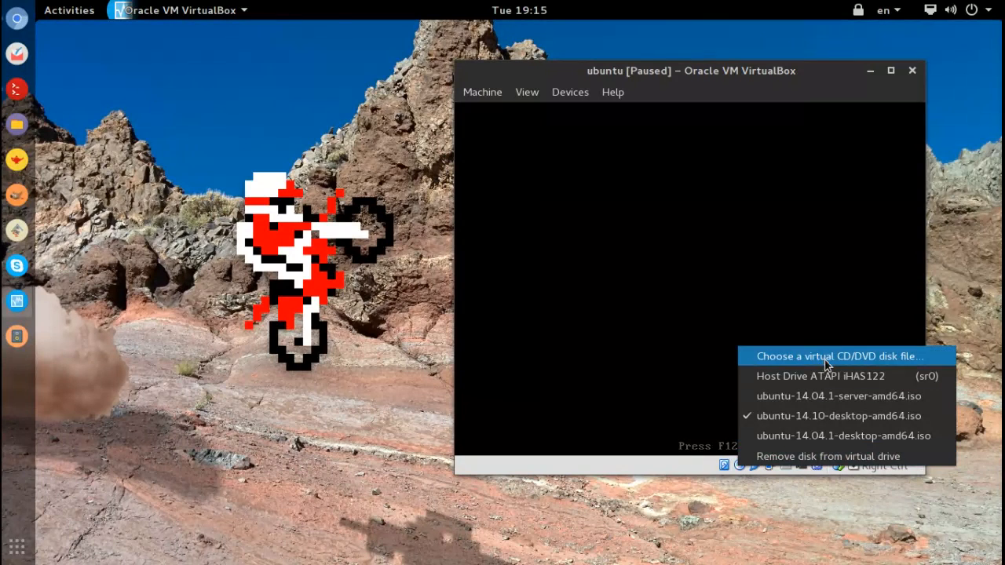
mouse_move(839, 461)
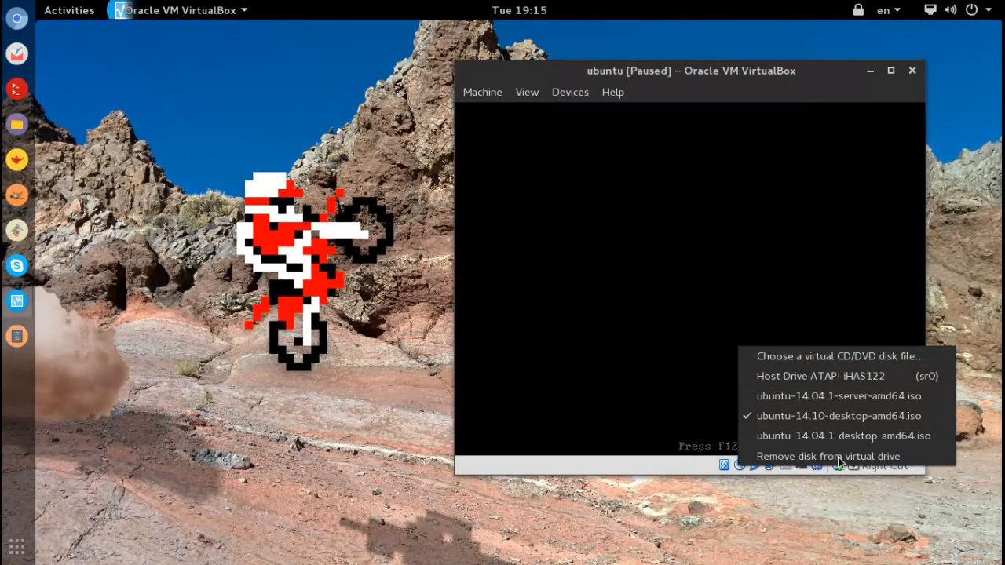
left_click(482, 91)
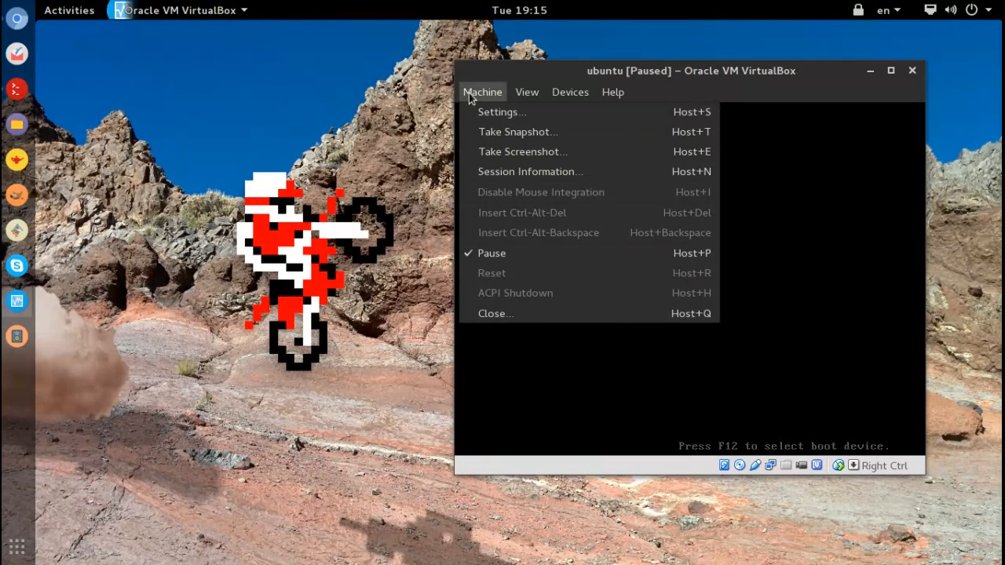
mouse_move(518, 253)
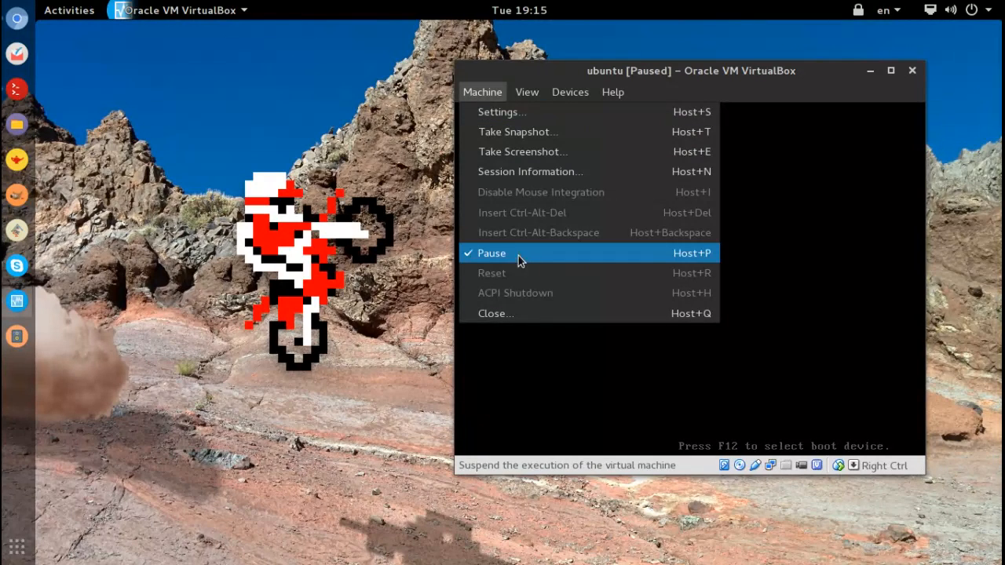
left_click(490, 253)
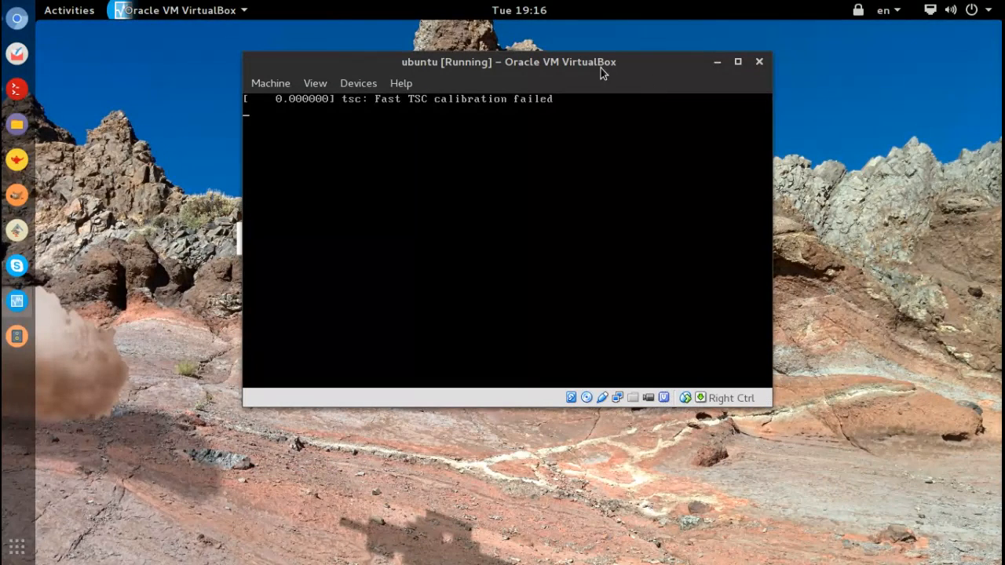
mouse_move(645, 39)
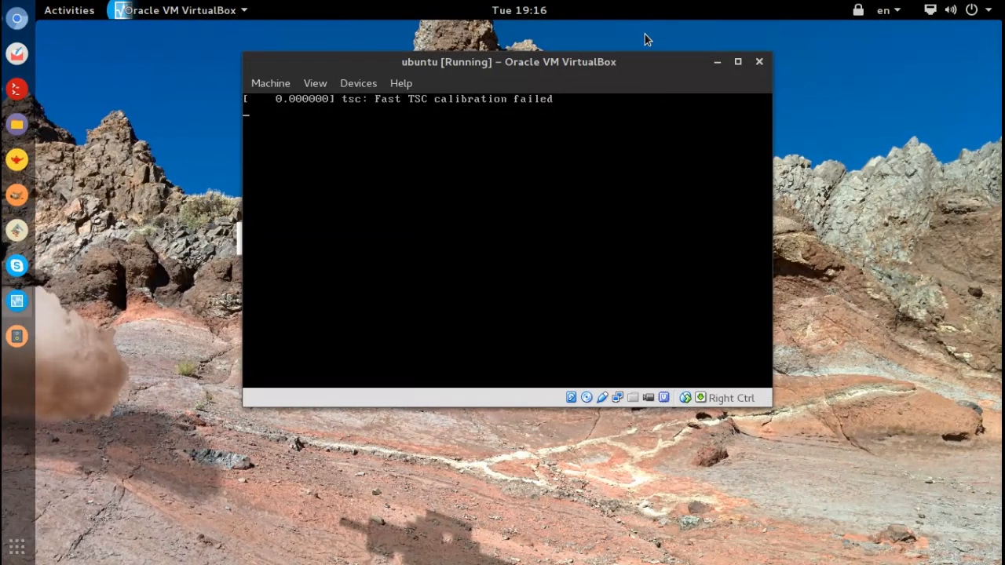
mouse_move(644, 70)
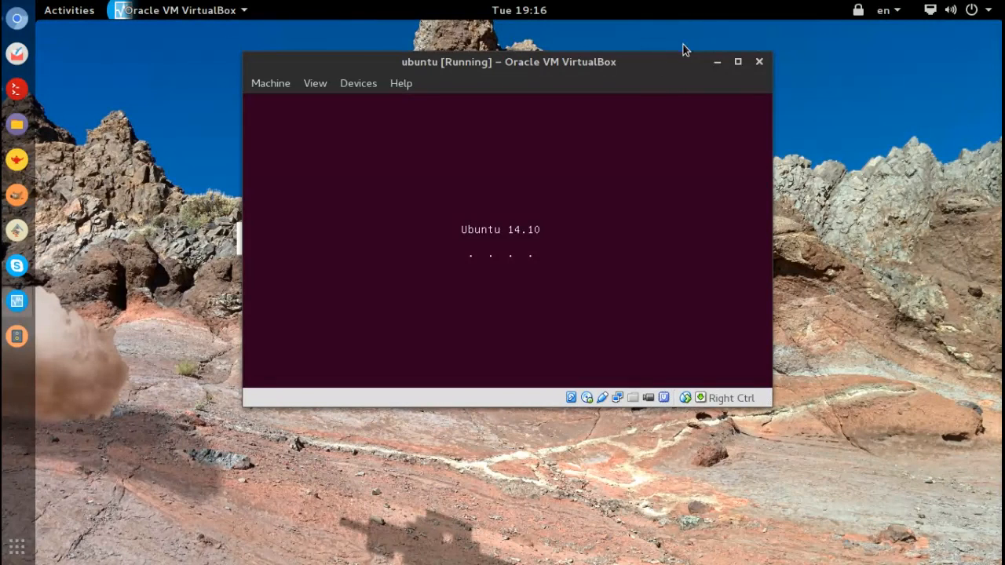
mouse_move(393, 98)
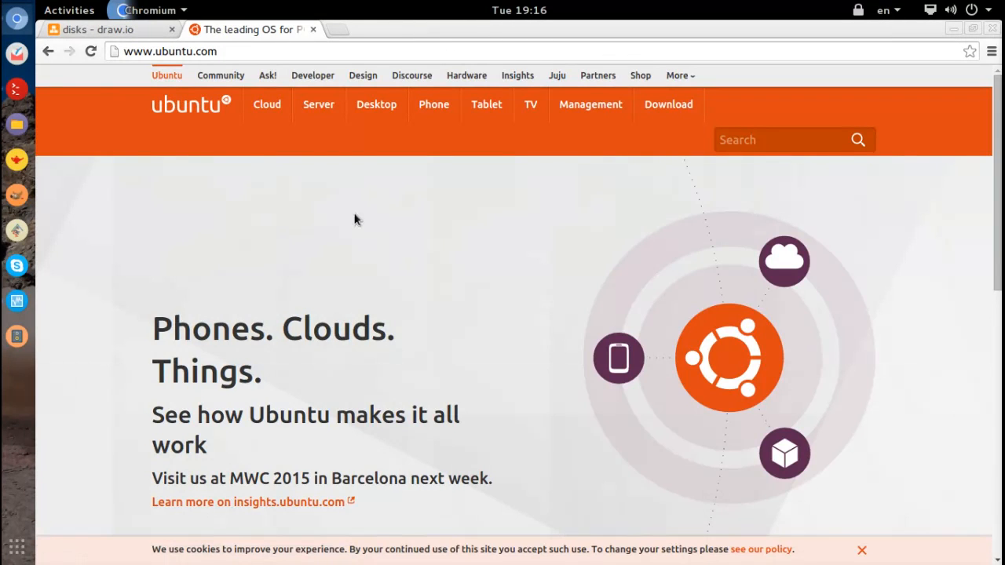
Navigate ubuntu.com Desktop pages to the download page showing Ubuntu 14.10, then close it
left_click(376, 104)
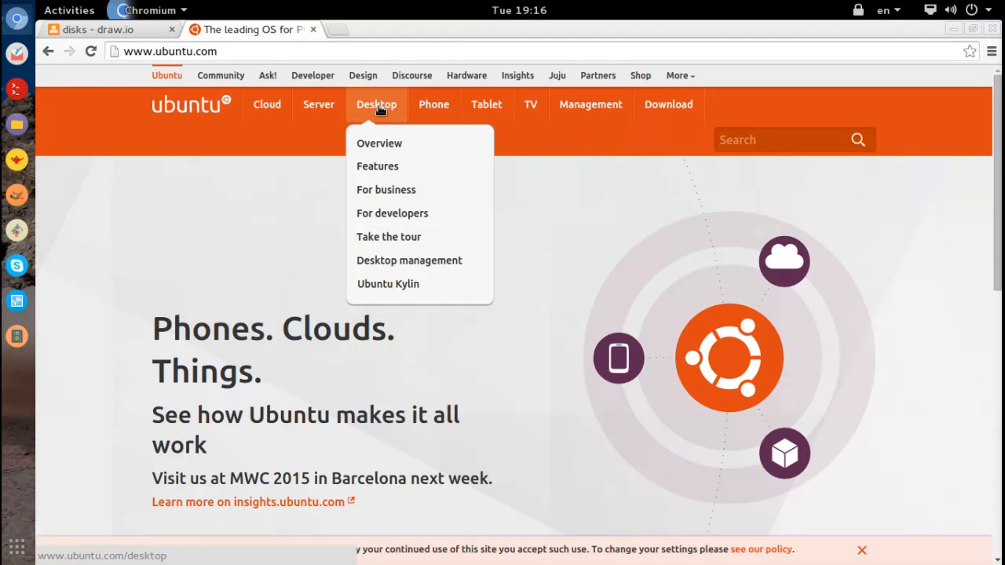
left_click(380, 143)
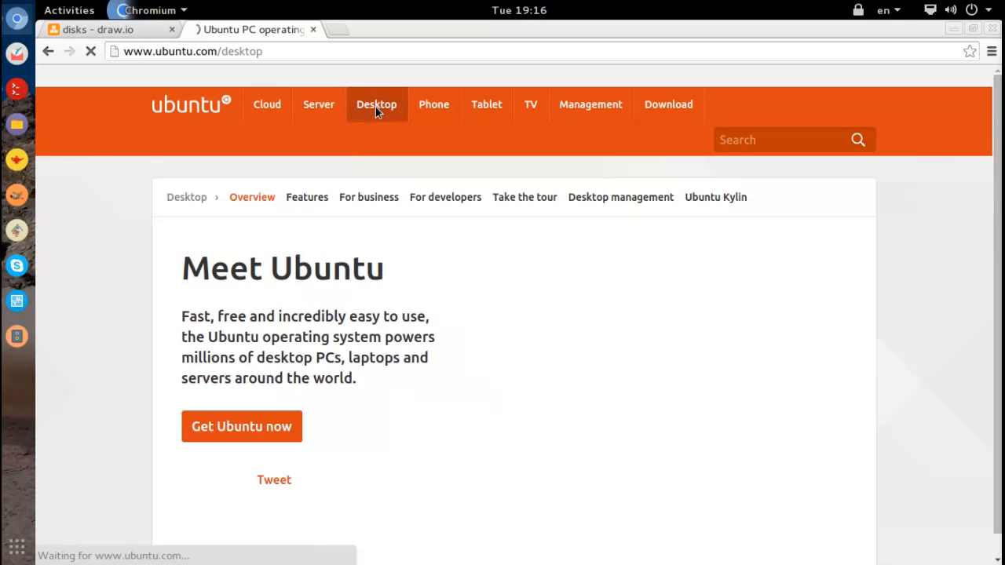
scroll("down", 3)
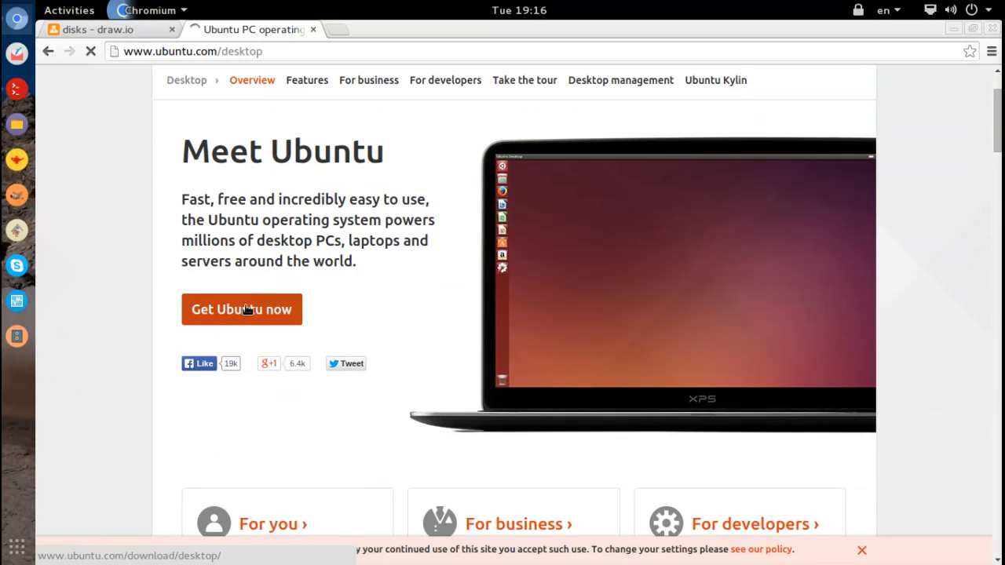
left_click(241, 308)
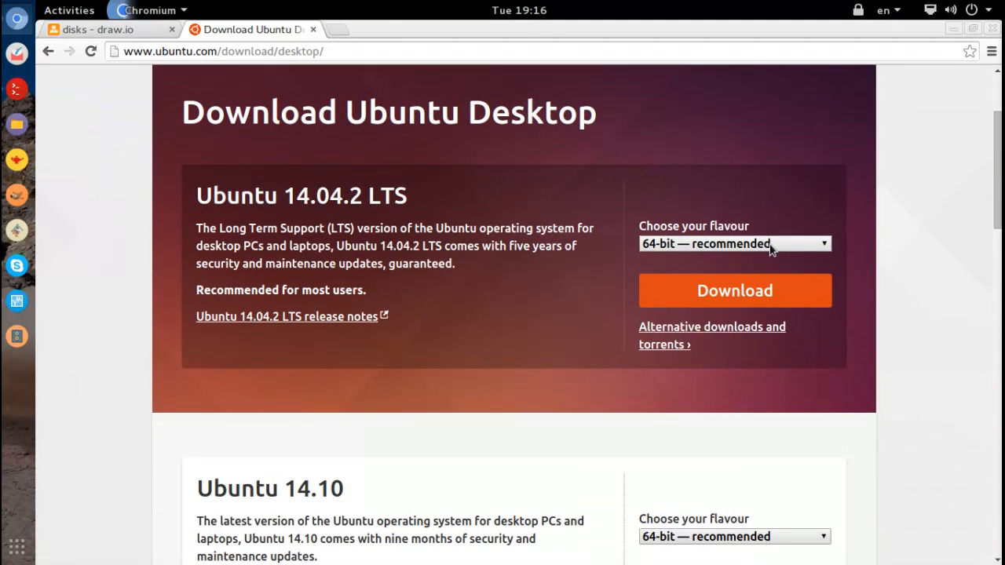
mouse_move(483, 263)
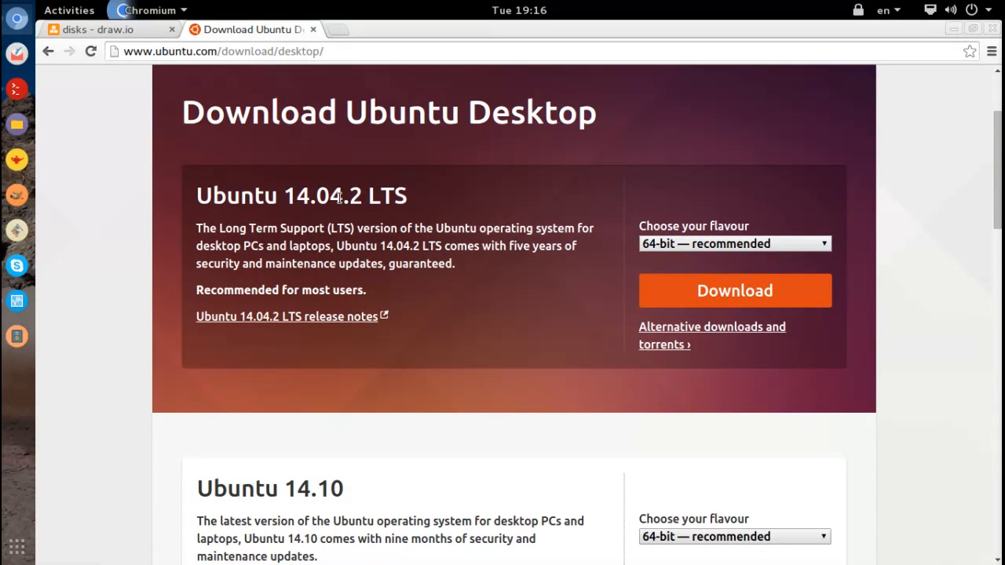
mouse_move(405, 230)
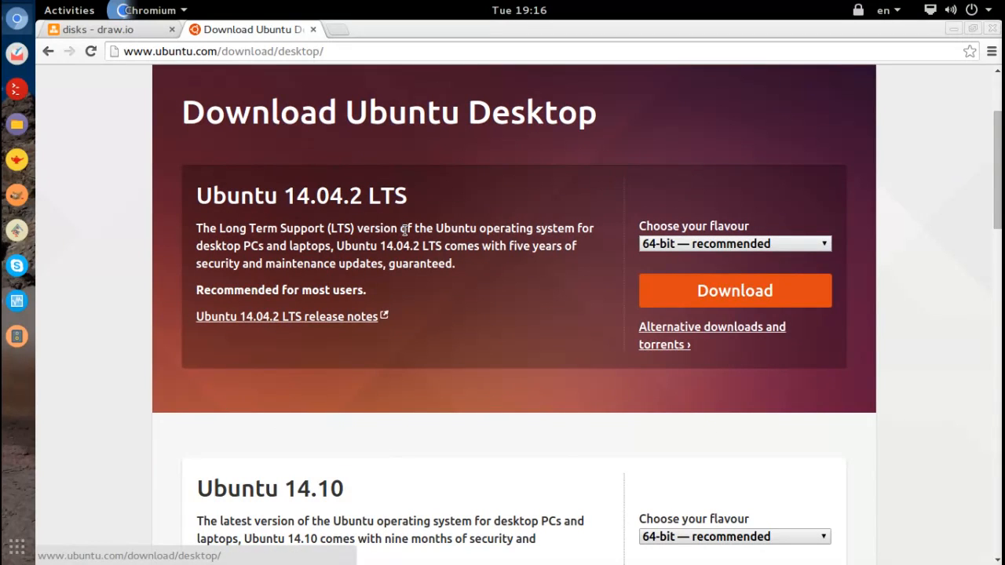
mouse_move(422, 325)
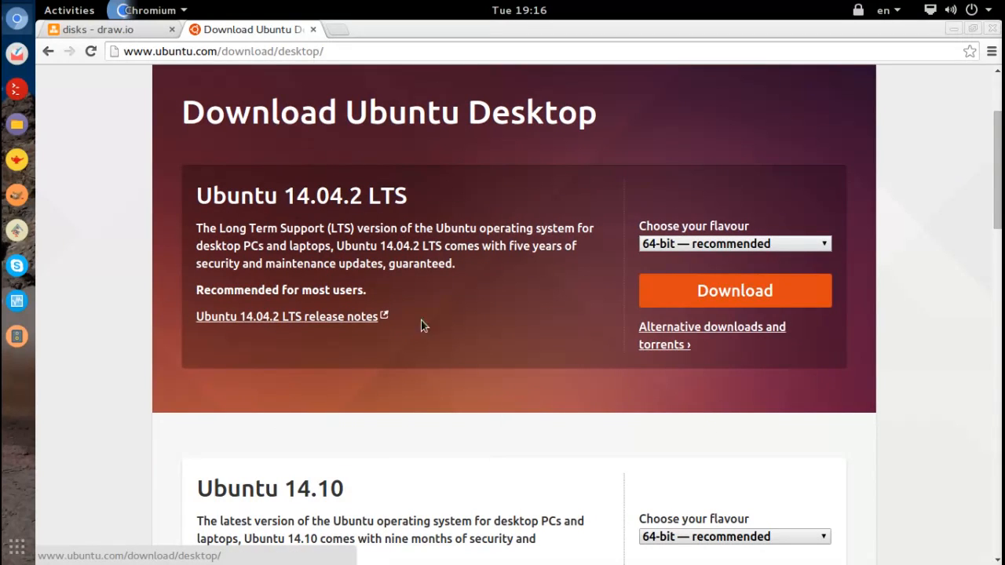
scroll("down", 3)
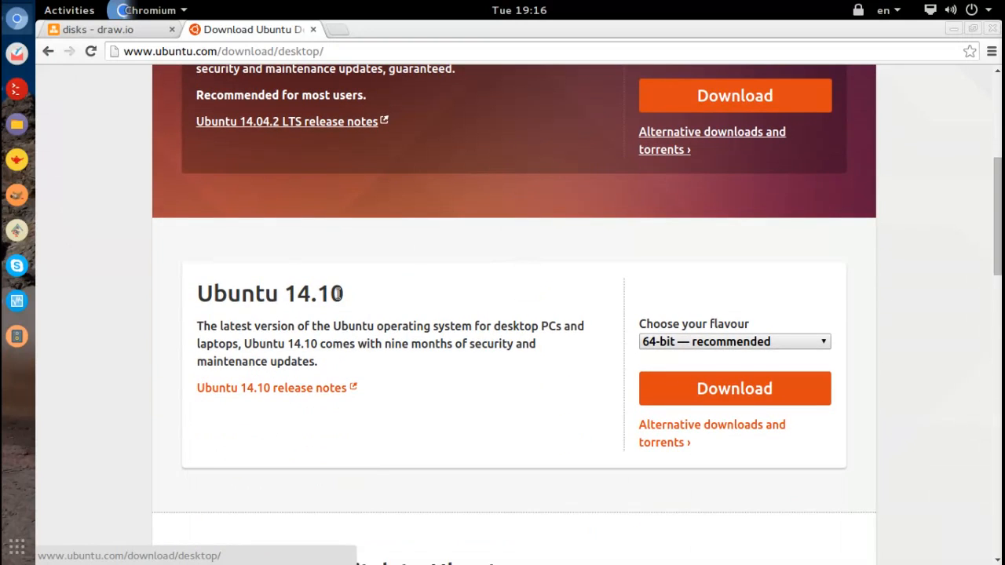
mouse_move(411, 325)
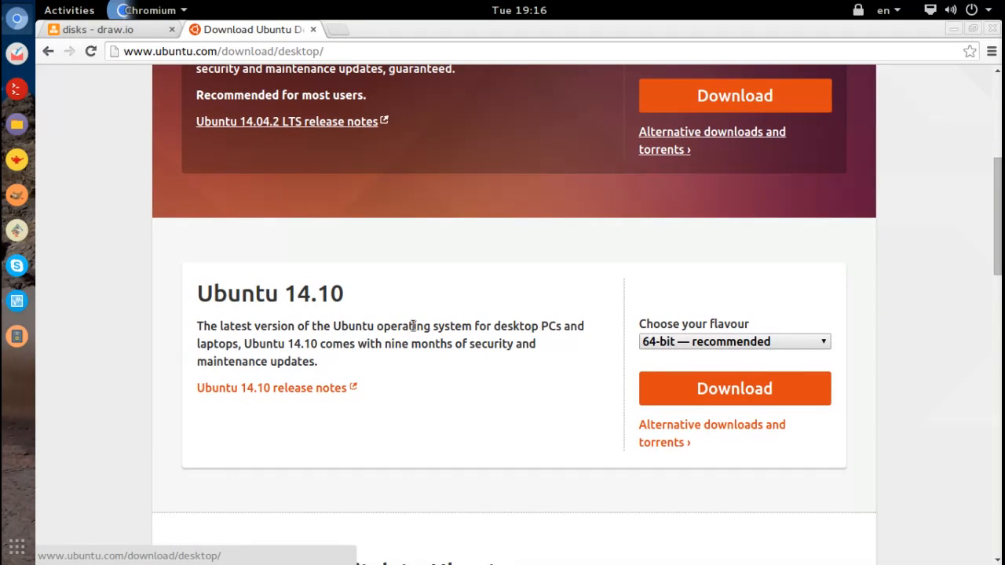
mouse_move(612, 337)
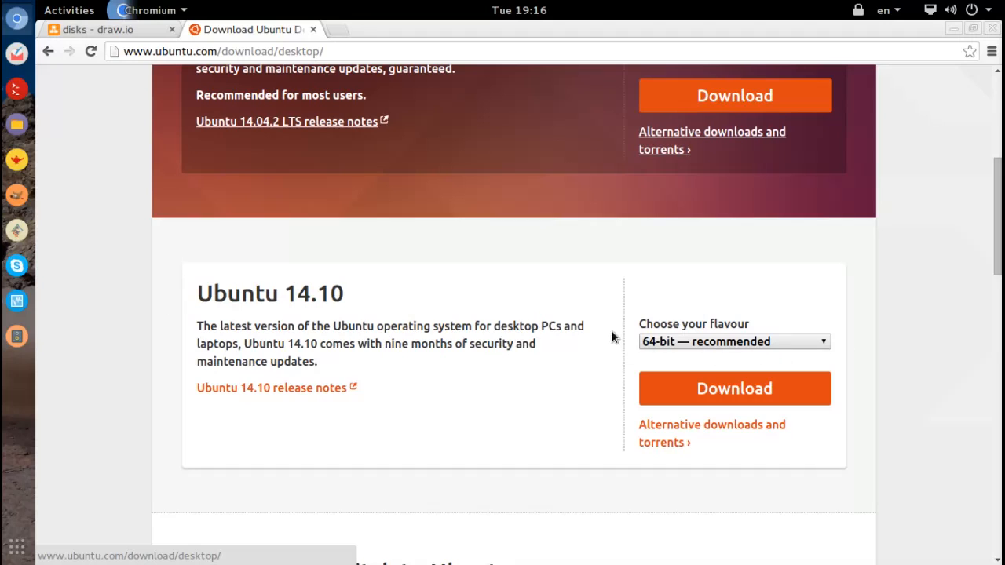
mouse_move(735, 388)
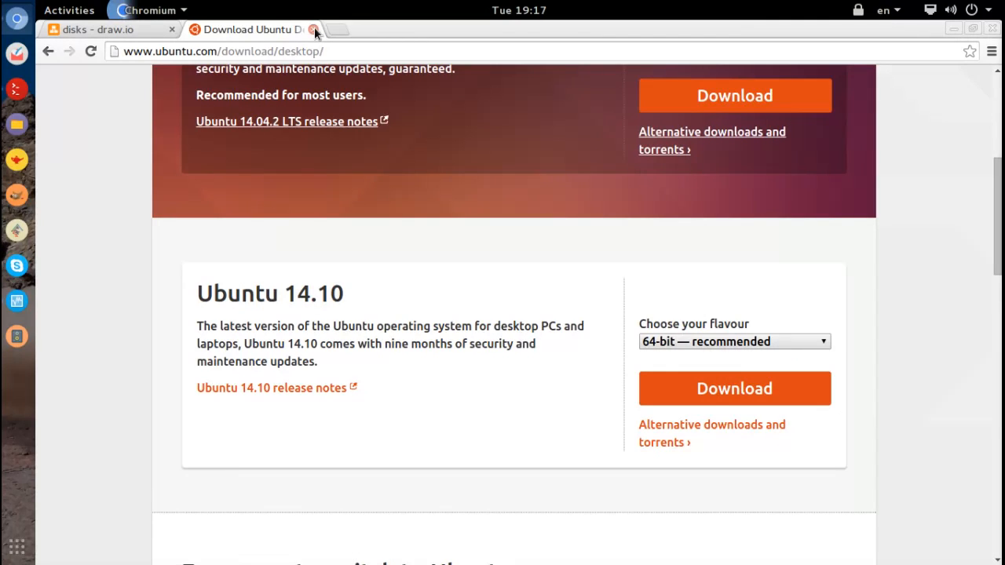
mouse_move(331, 44)
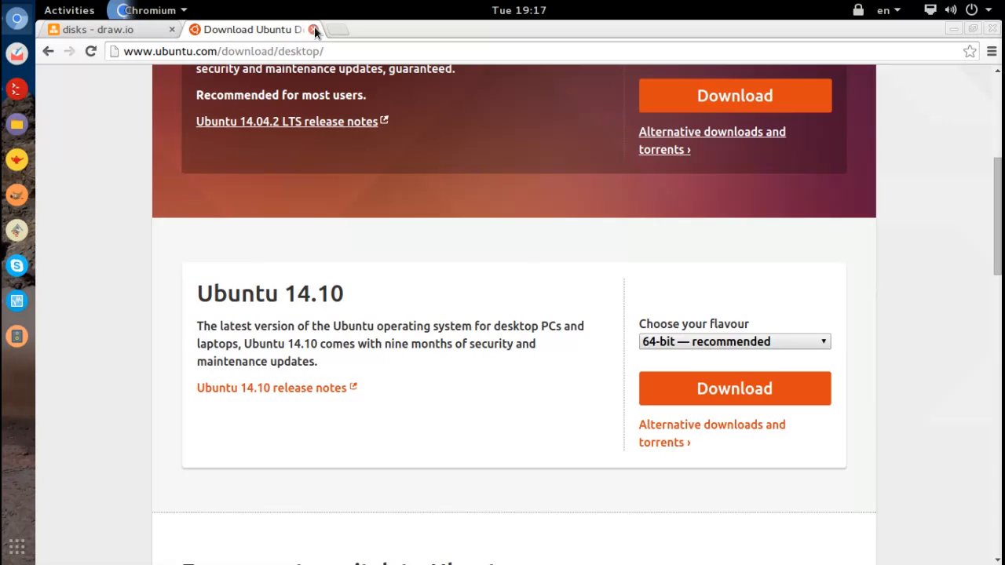
left_click(94, 28)
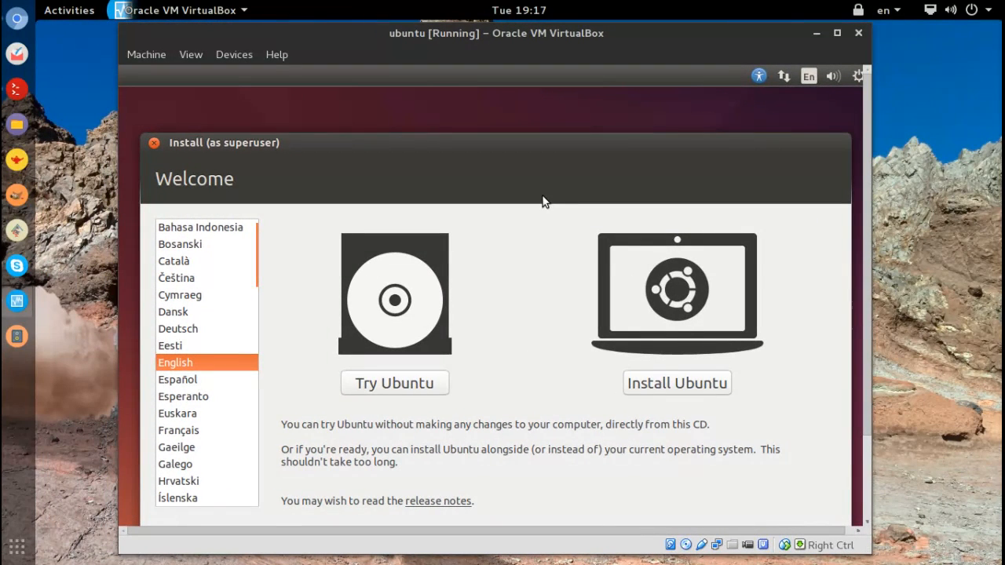
mouse_move(540, 201)
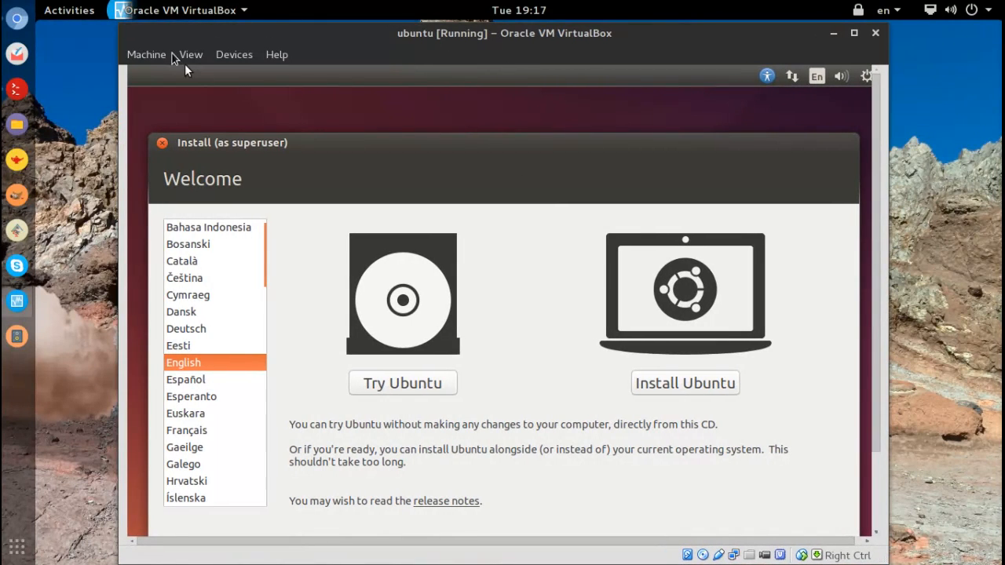
Switch the guest display to Scaled Mode so the installer fits the window
left_click(190, 53)
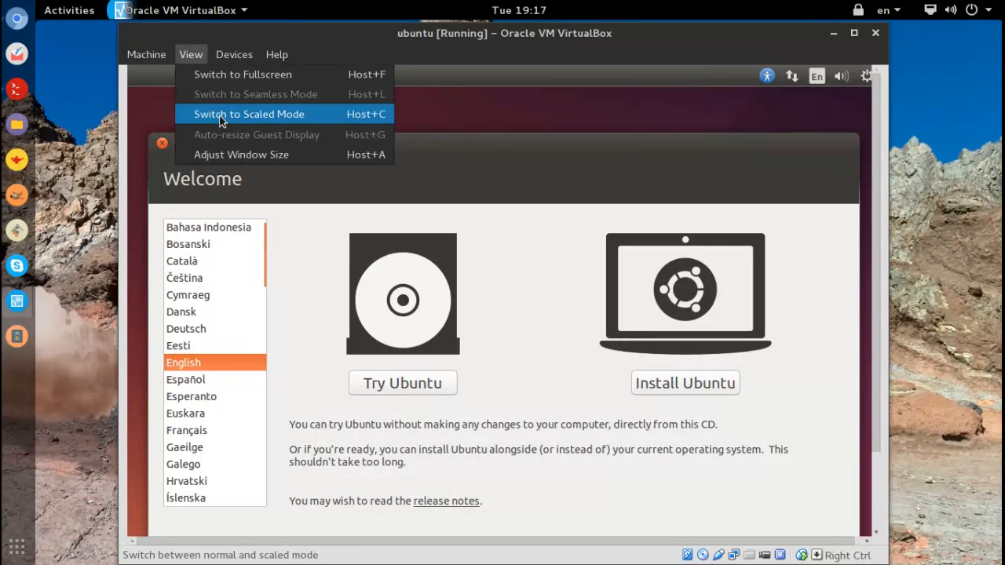
left_click(248, 113)
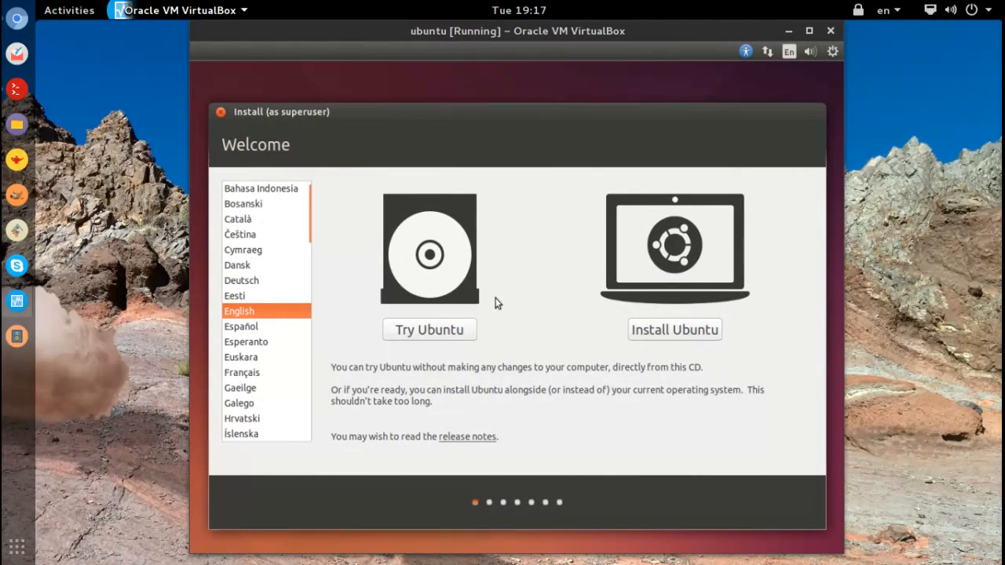
mouse_move(678, 344)
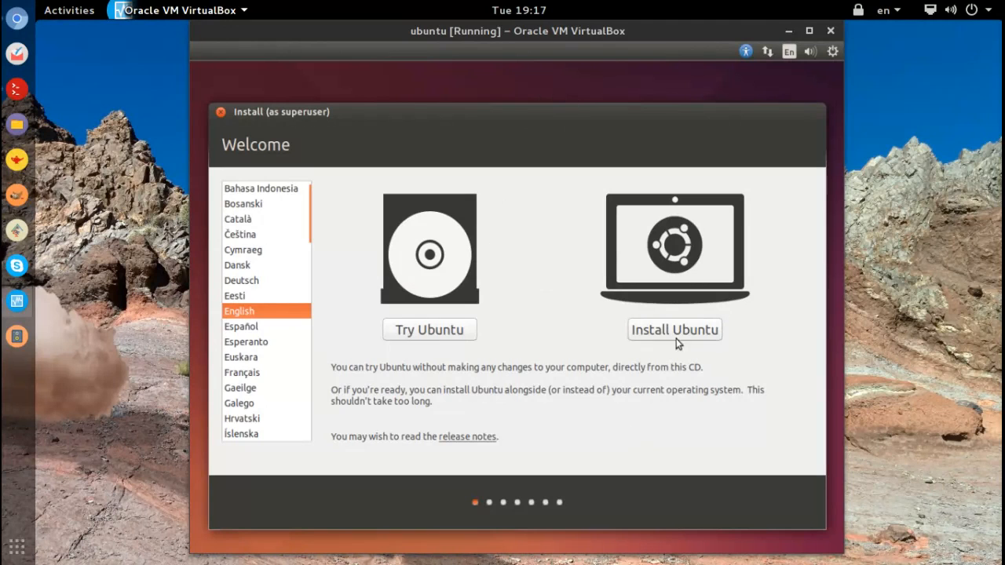
mouse_move(270, 274)
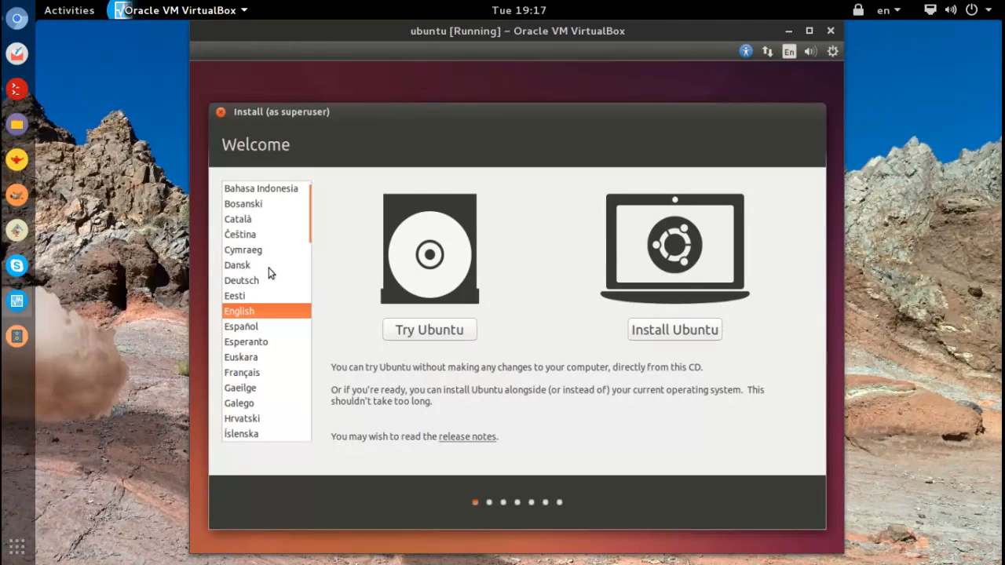
mouse_move(673, 329)
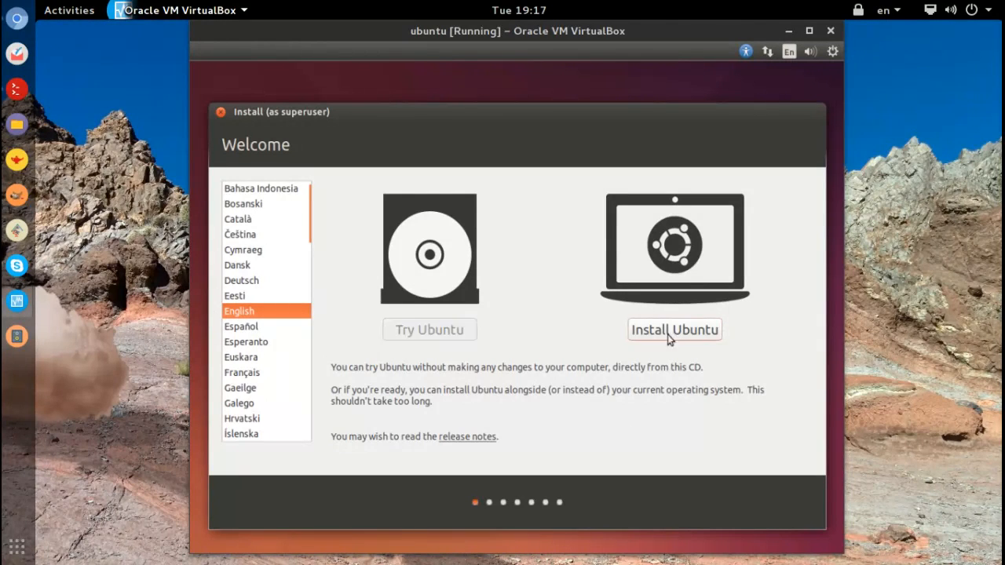
Choose Install Ubuntu on the Welcome screen to reach the preparation checklist
left_click(673, 330)
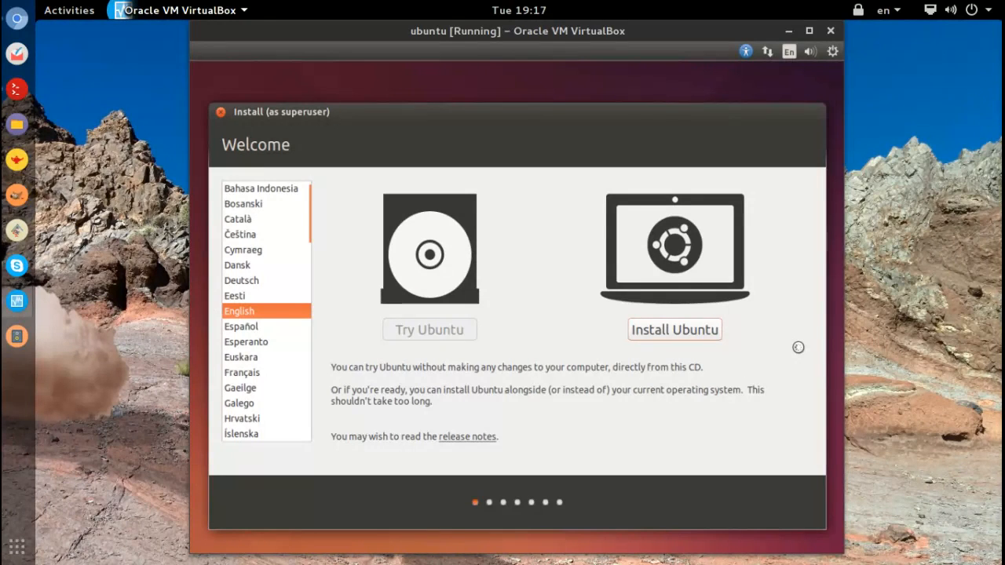
left_click(674, 329)
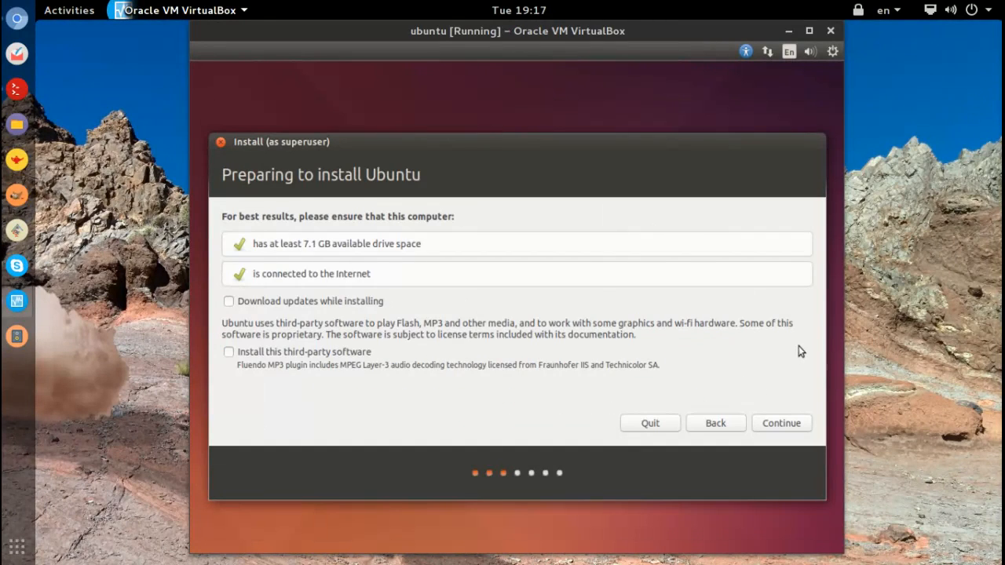
mouse_move(302, 38)
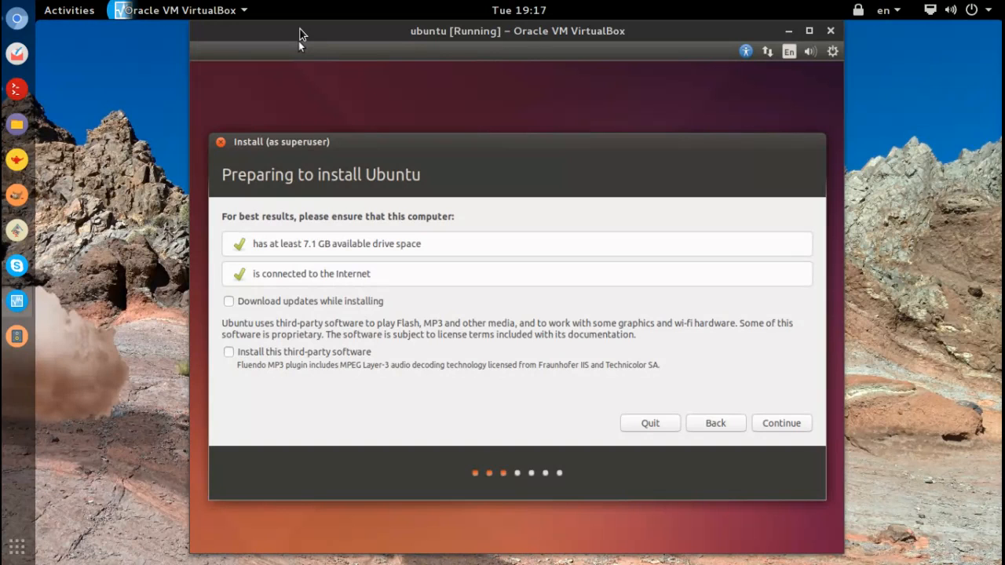
mouse_move(342, 38)
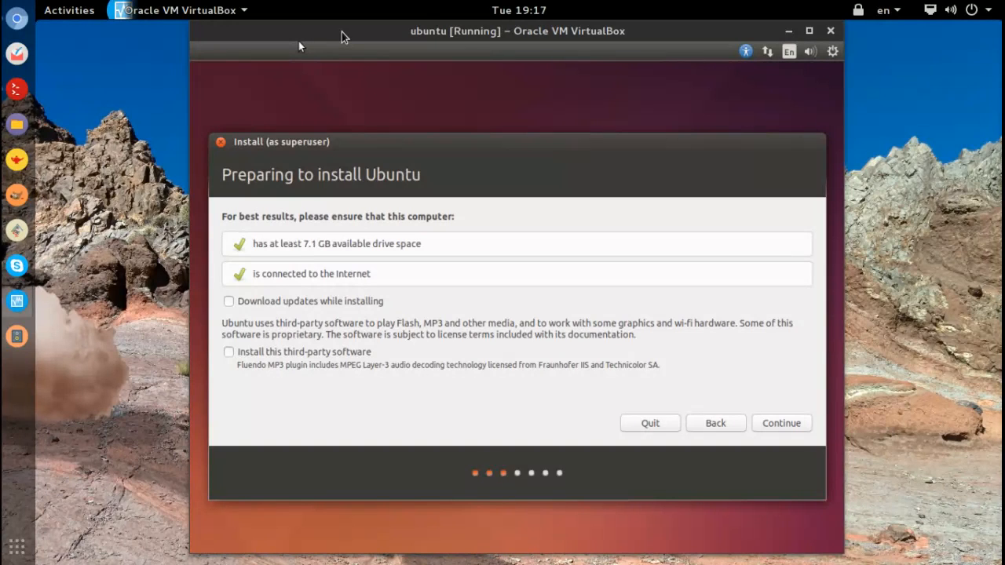
mouse_move(368, 119)
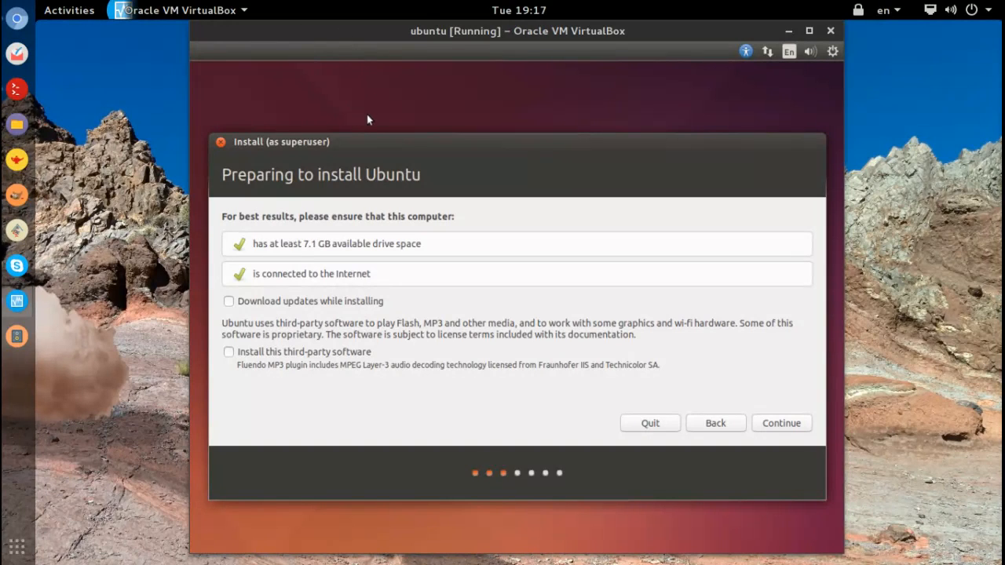
mouse_move(229, 358)
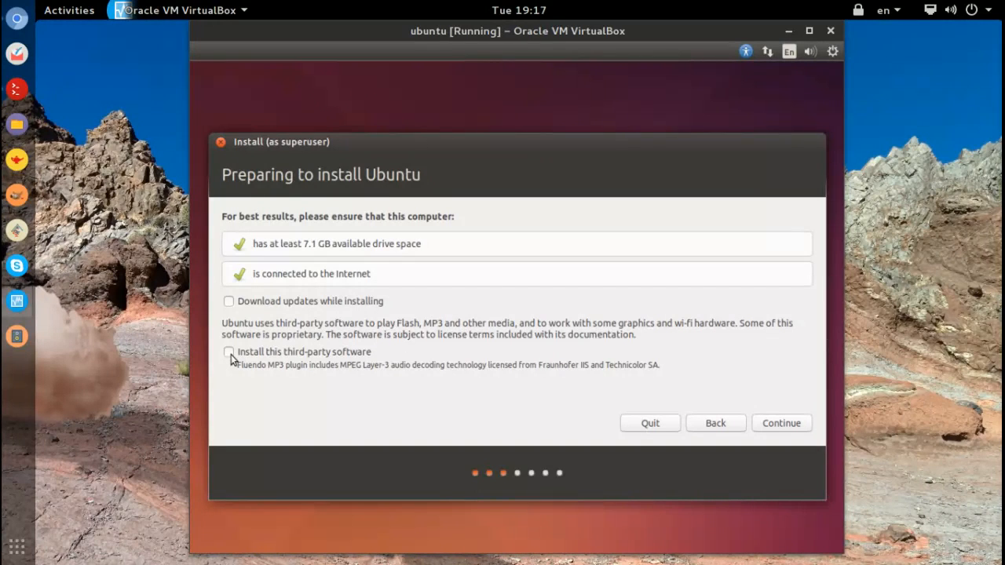
mouse_move(330, 381)
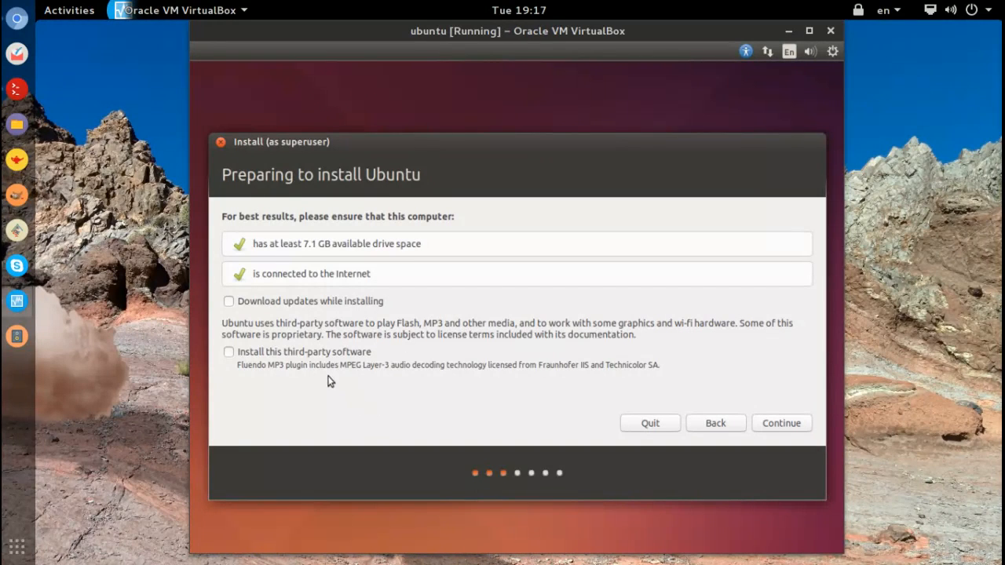
mouse_move(324, 347)
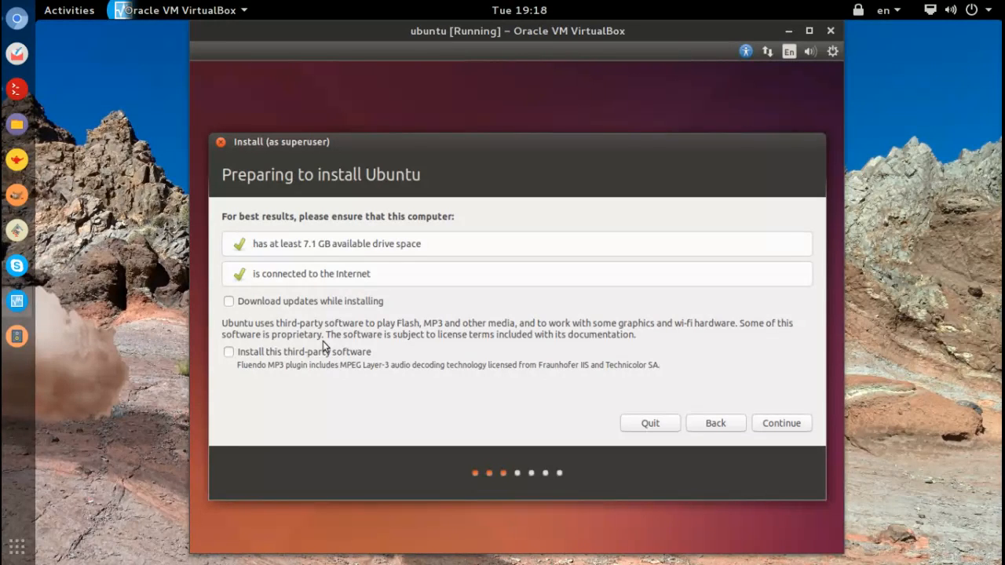
mouse_move(328, 336)
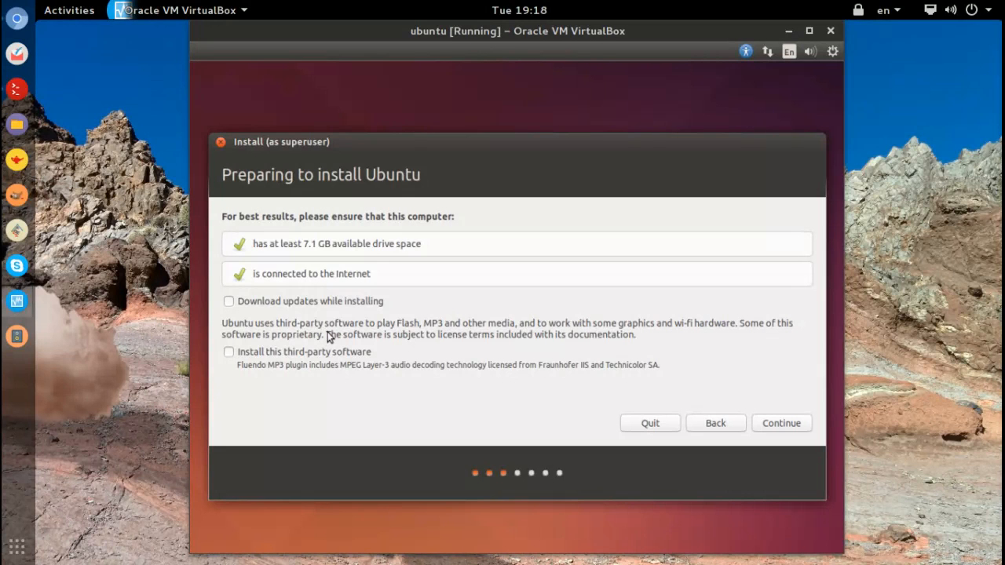
mouse_move(344, 346)
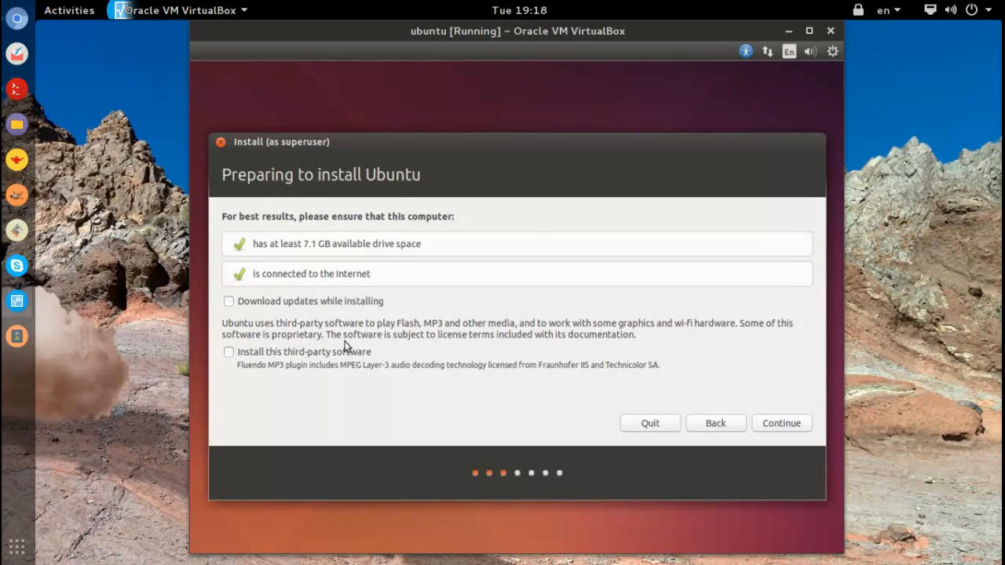
mouse_move(524, 405)
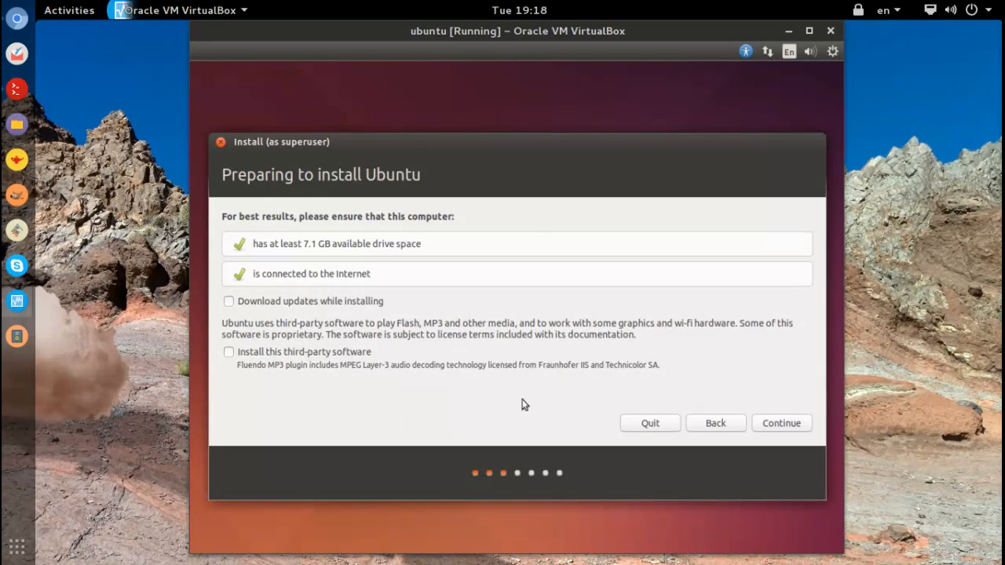
mouse_move(270, 374)
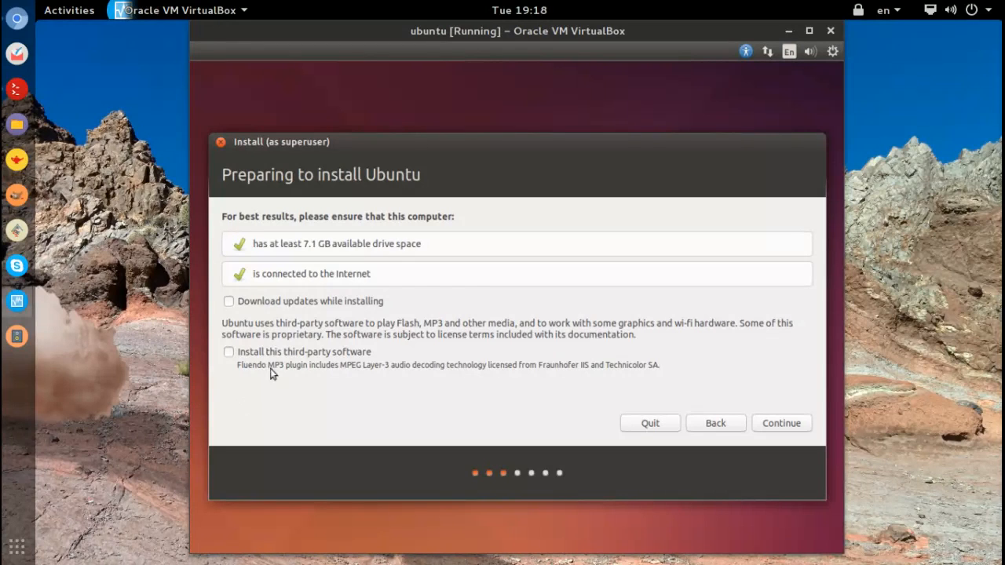
mouse_move(562, 358)
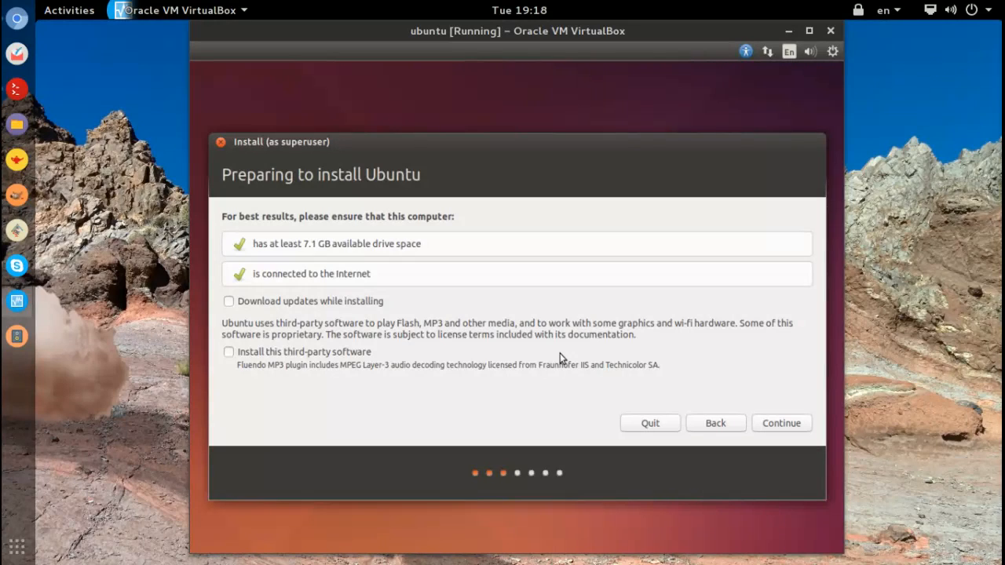
mouse_move(534, 358)
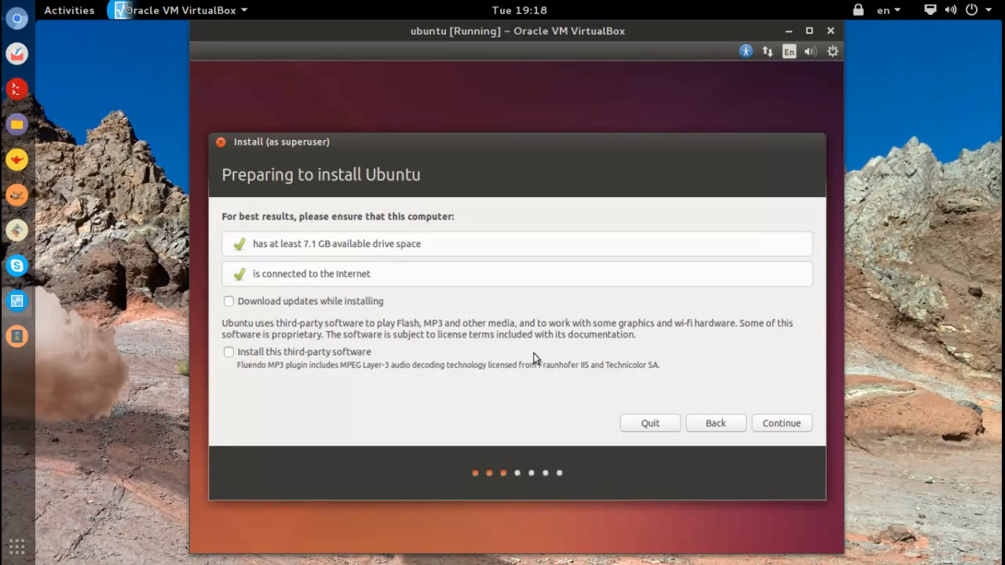
mouse_move(432, 367)
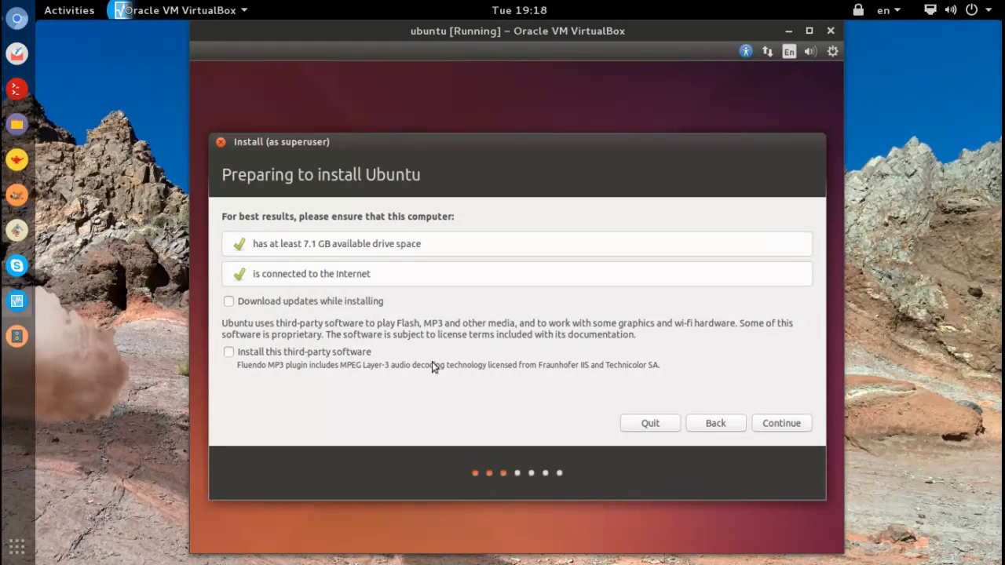
mouse_move(251, 338)
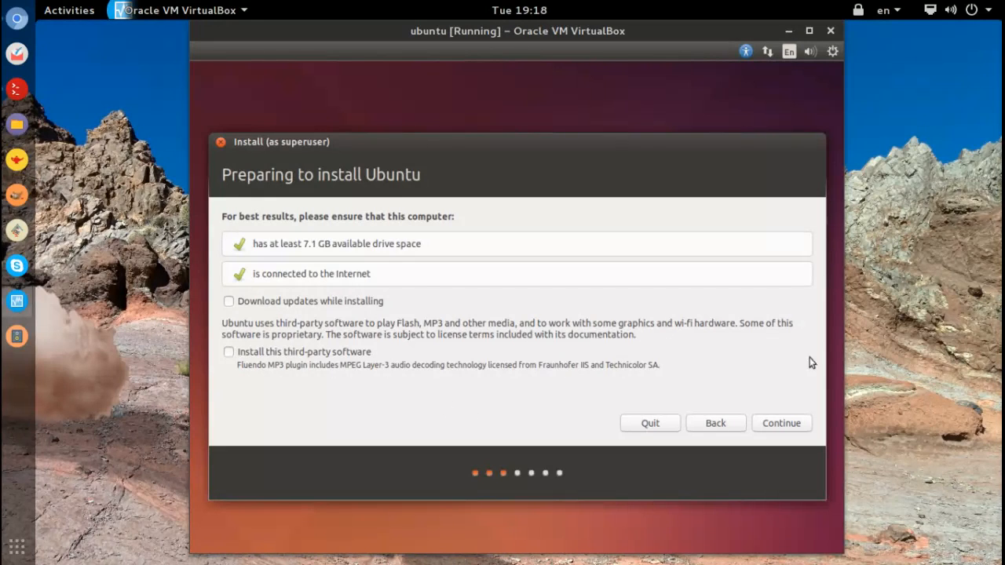
mouse_move(782, 424)
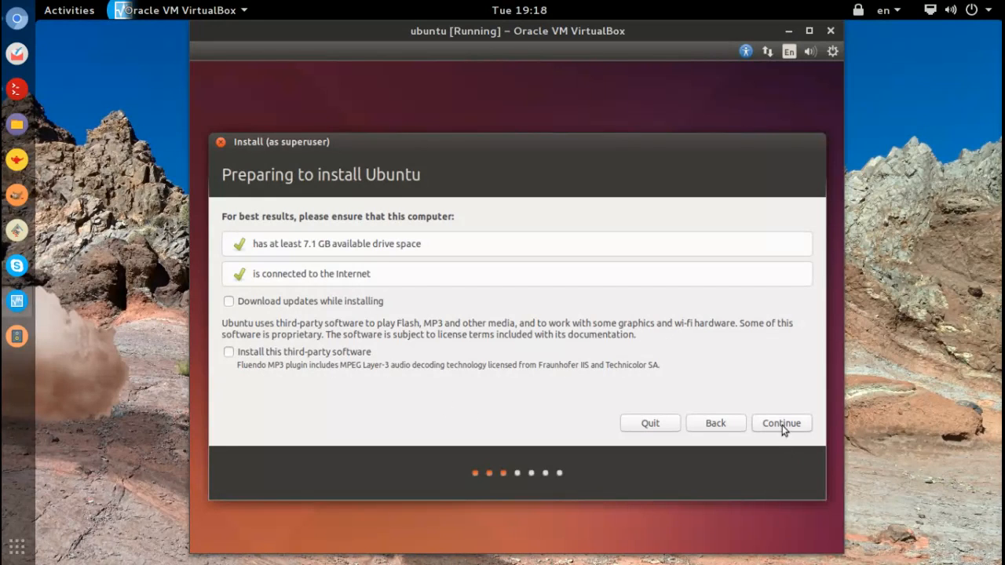
Continue past the preparation checklist and select 'Something else' for manual partitioning
left_click(782, 424)
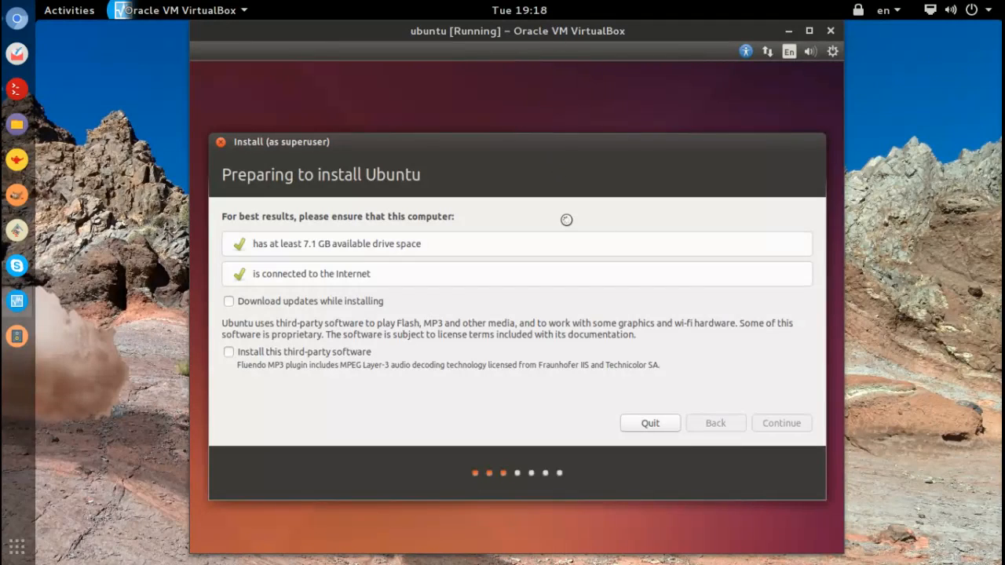
left_click(780, 422)
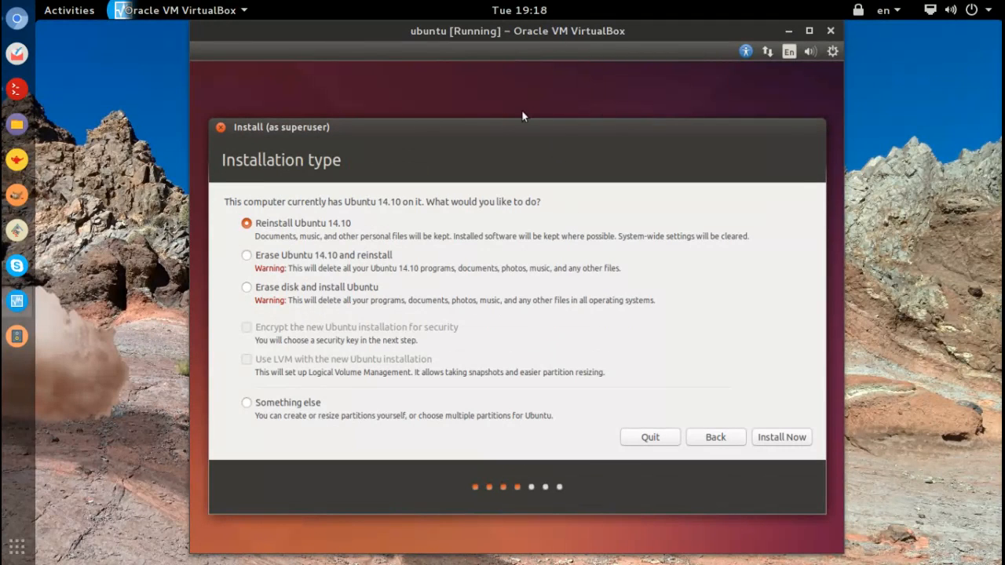
mouse_move(605, 149)
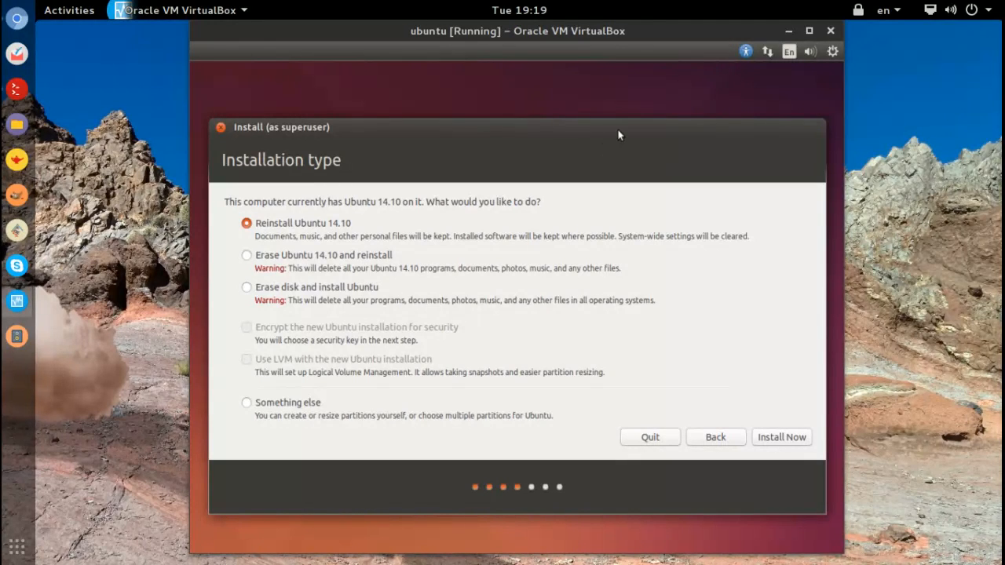
mouse_move(658, 135)
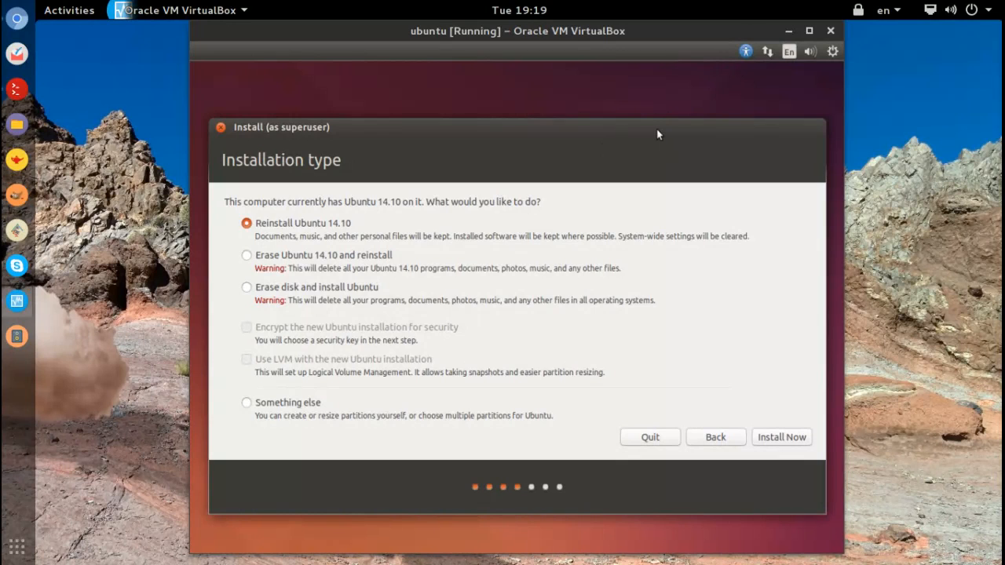
mouse_move(653, 129)
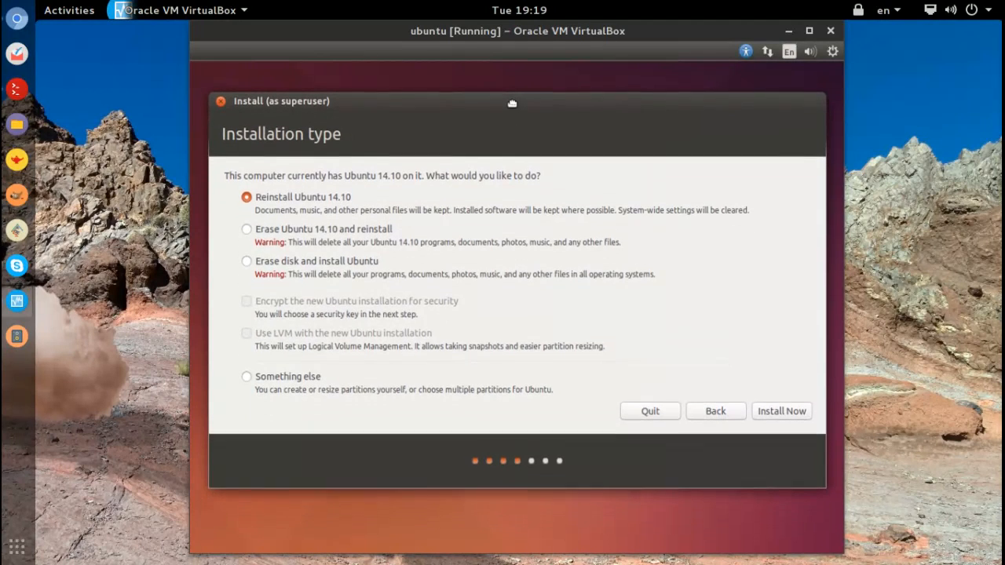
left_click(247, 377)
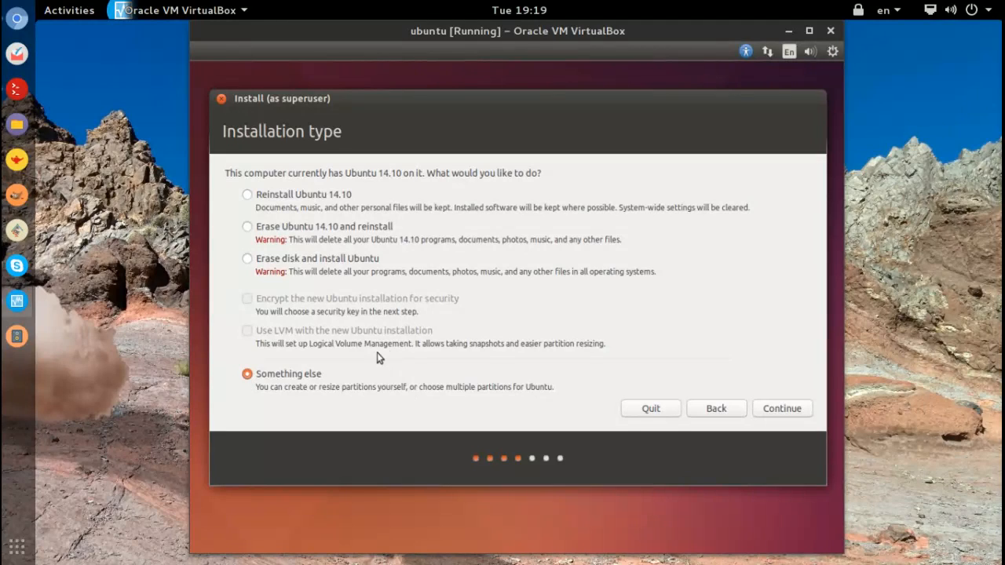
mouse_move(346, 414)
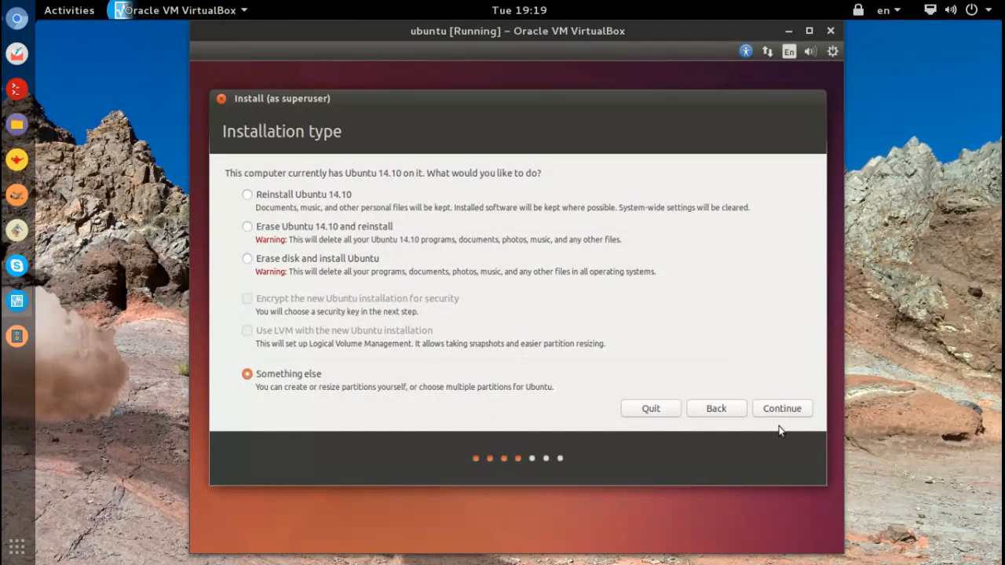
Continue to the partition table listing /dev/sda and /dev/sdb
left_click(782, 408)
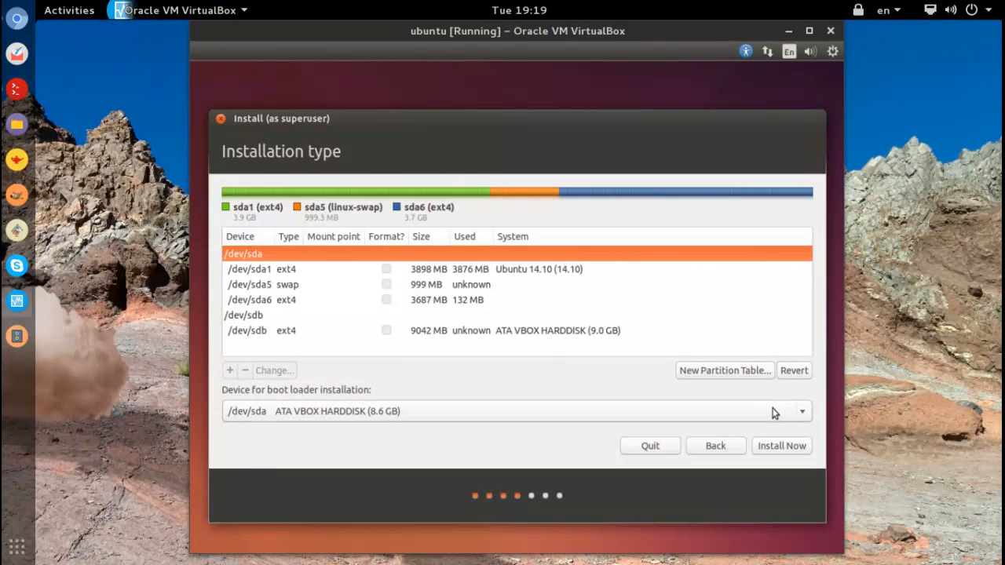
mouse_move(16, 17)
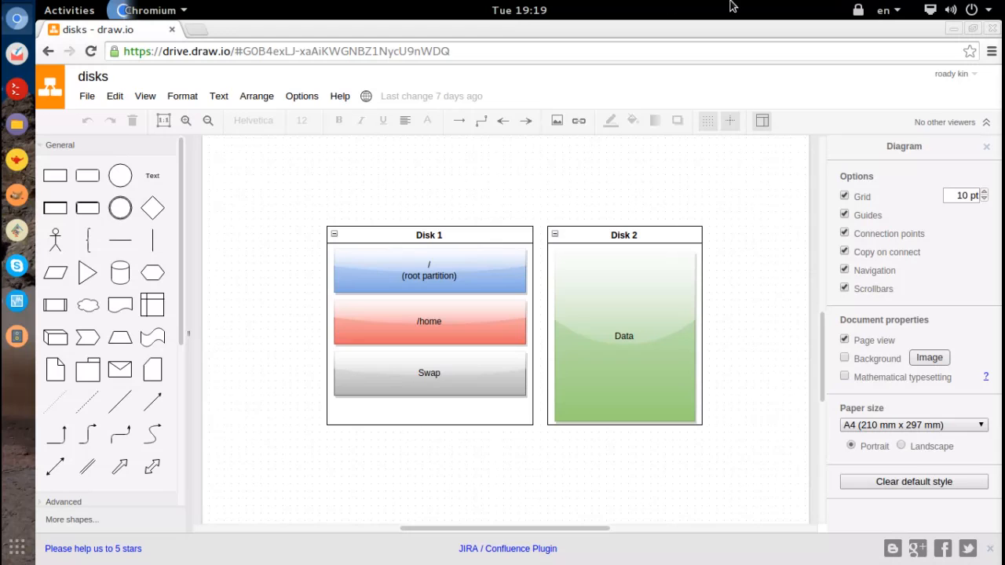
left_click(430, 236)
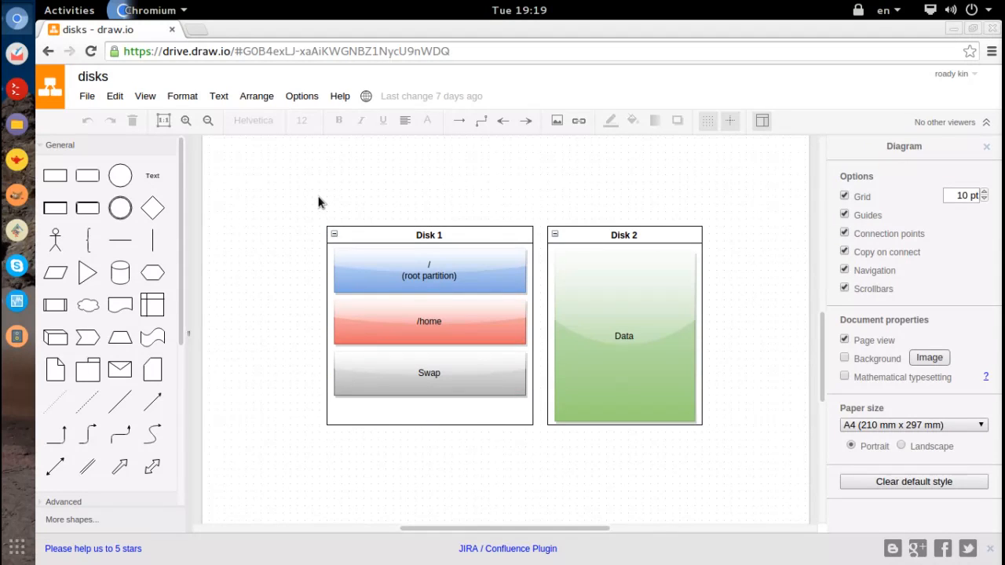
mouse_move(328, 213)
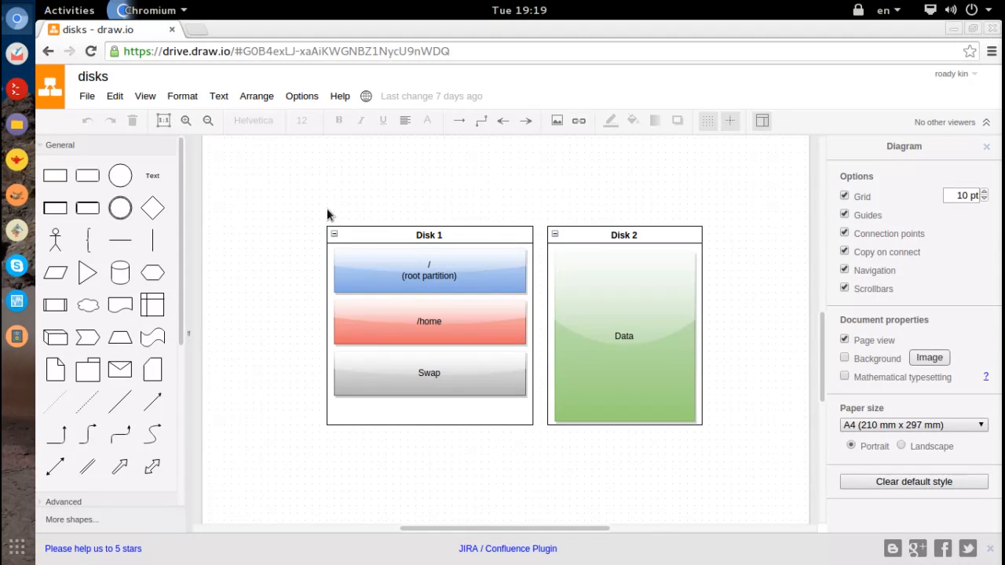
left_click(430, 270)
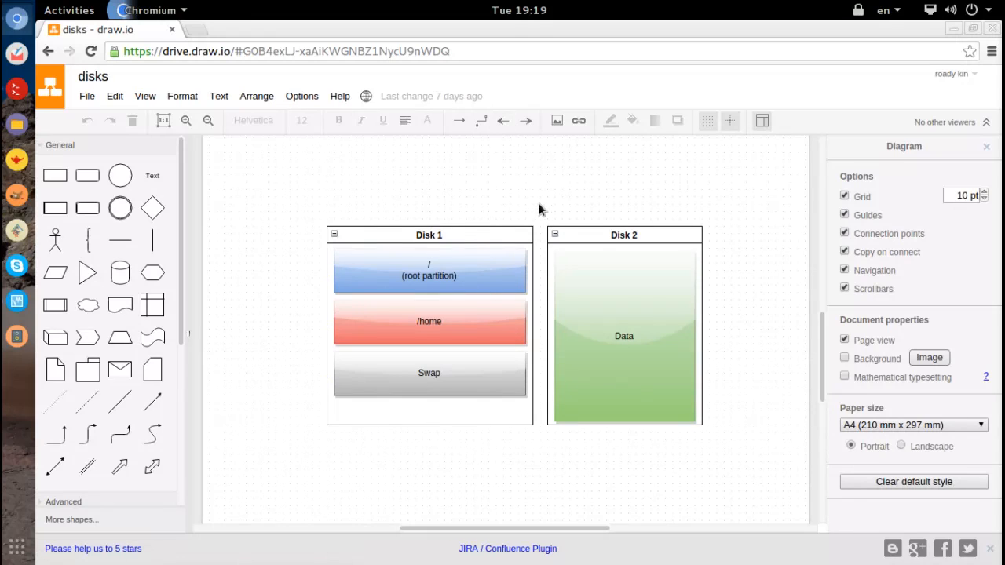
mouse_move(305, 184)
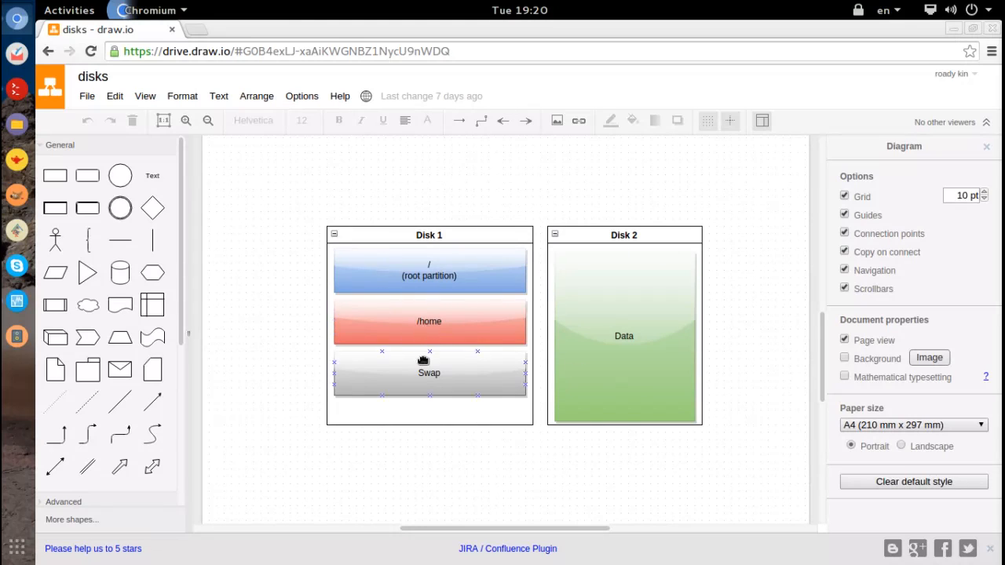
left_click(430, 321)
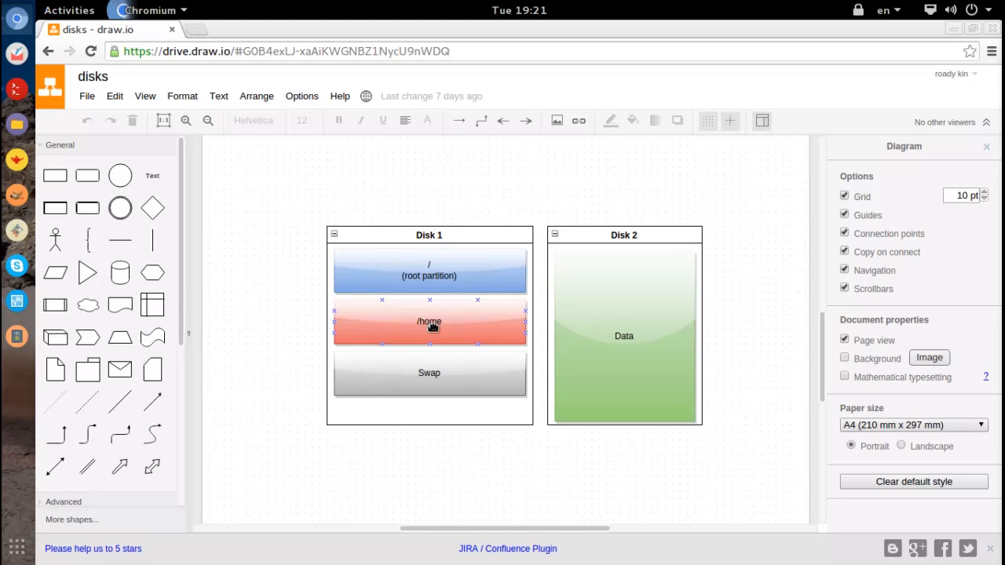
left_click(568, 186)
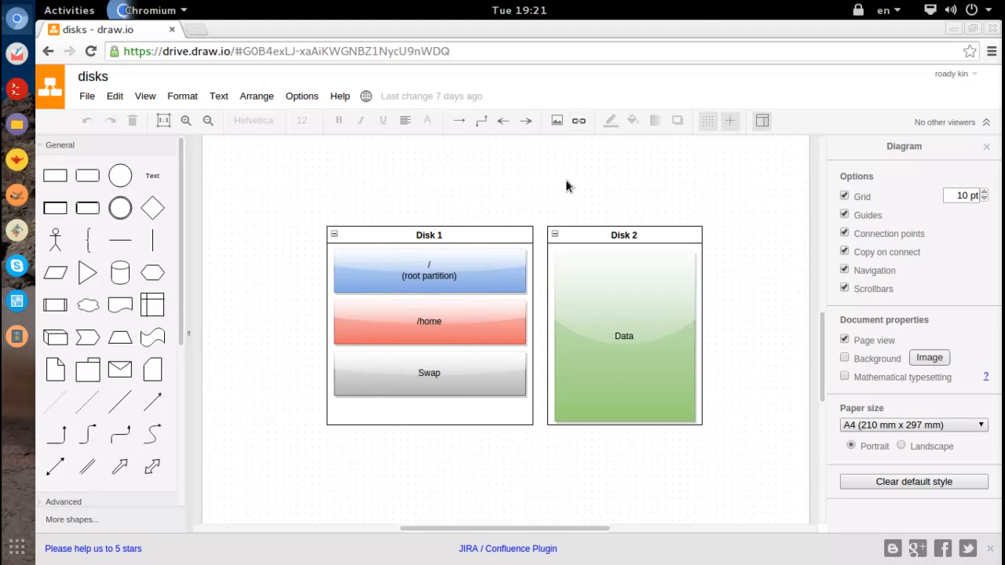
mouse_move(559, 198)
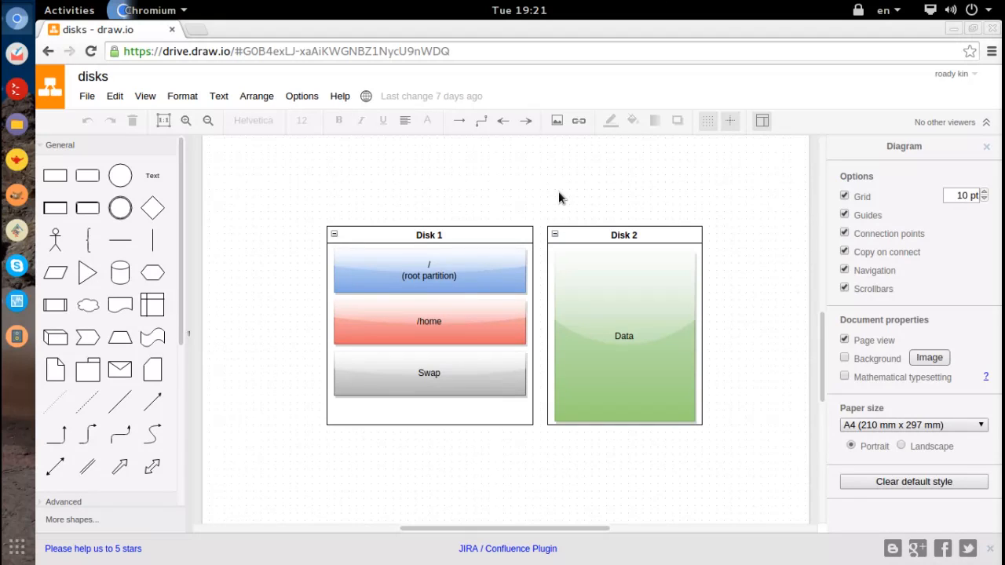
left_click(430, 320)
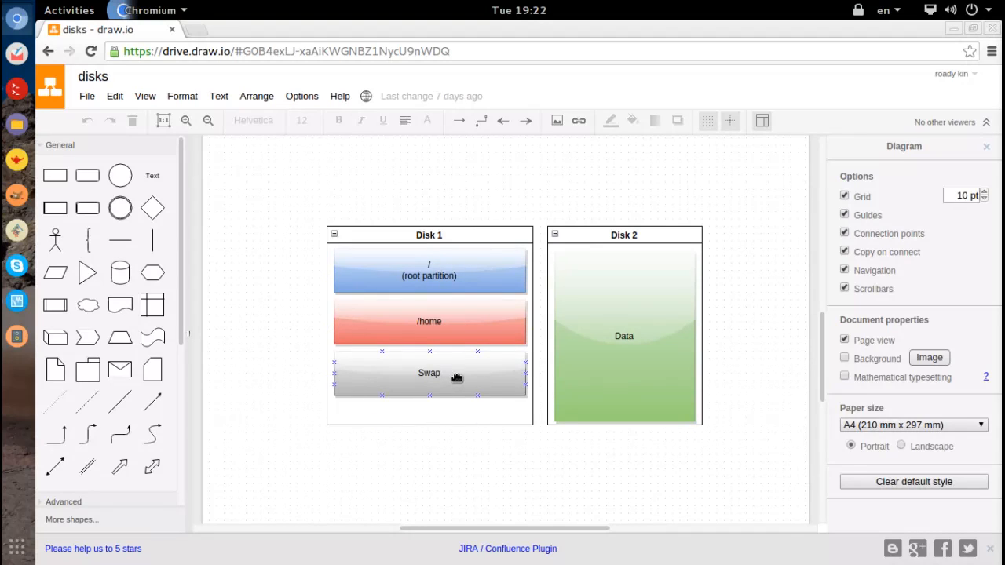
mouse_move(427, 395)
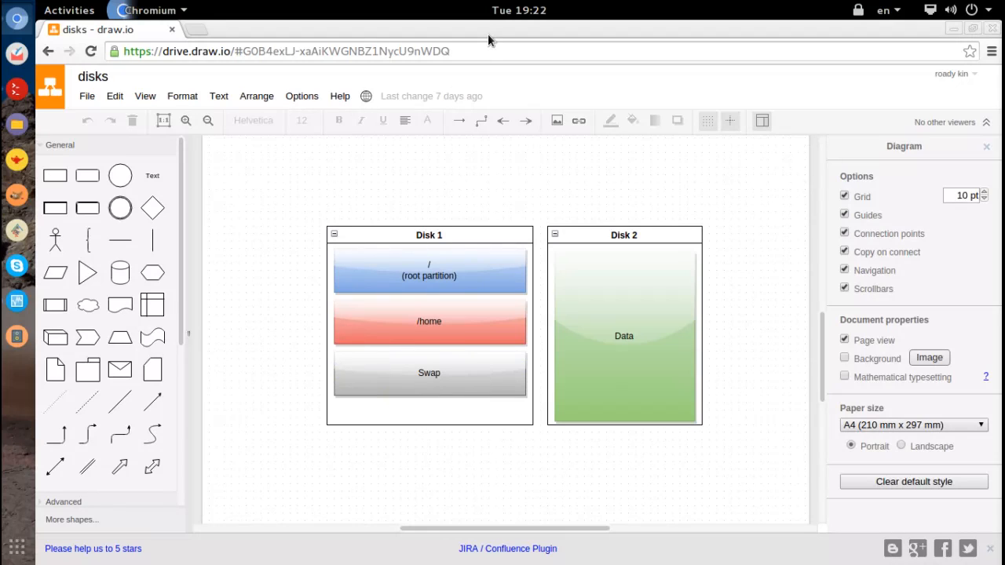
mouse_move(297, 140)
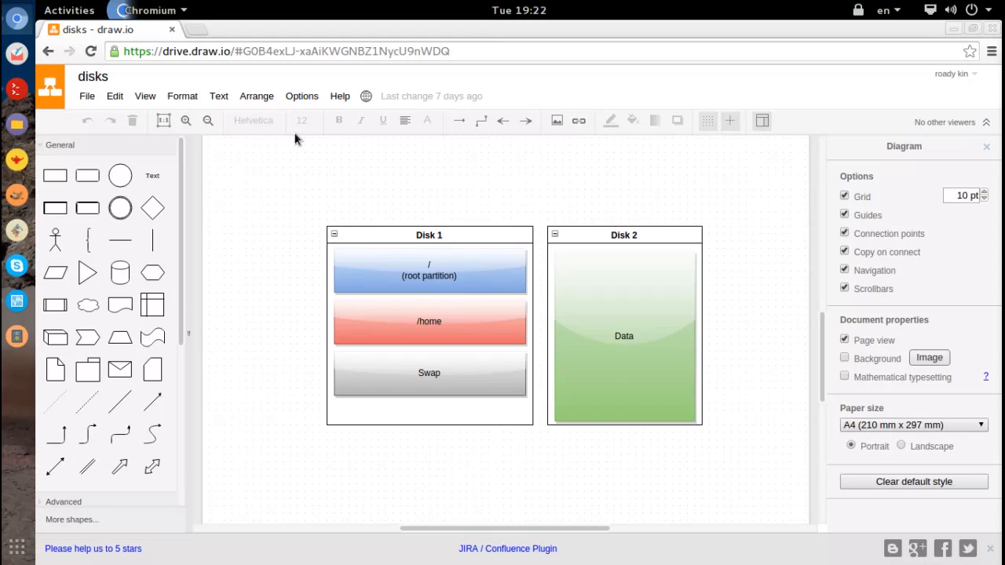
mouse_move(30, 391)
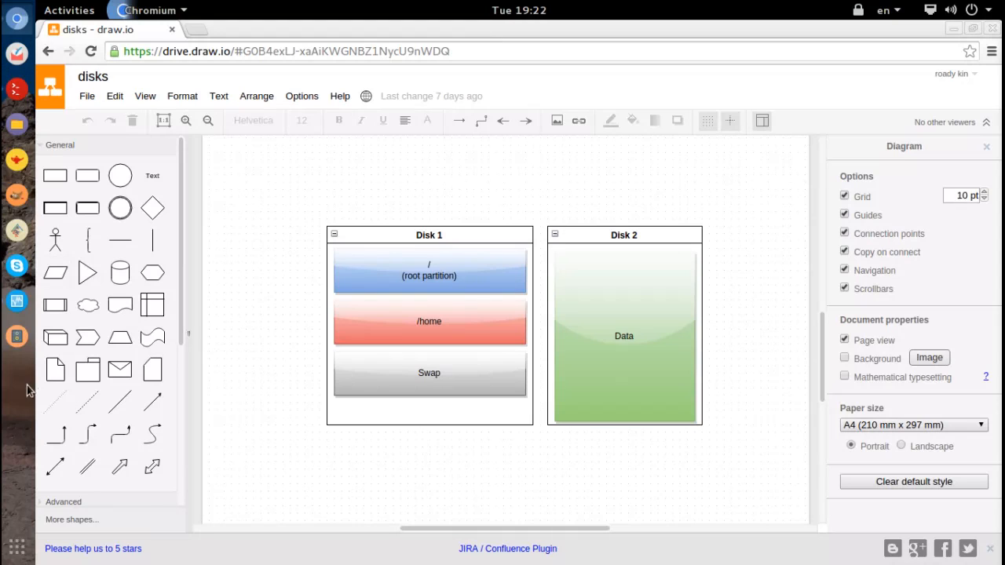
mouse_move(17, 88)
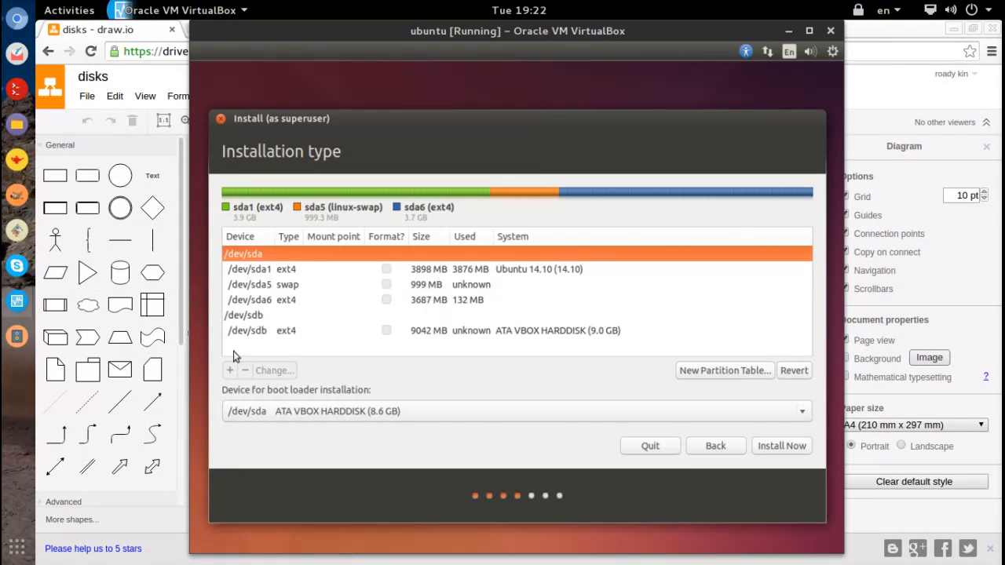
mouse_move(301, 282)
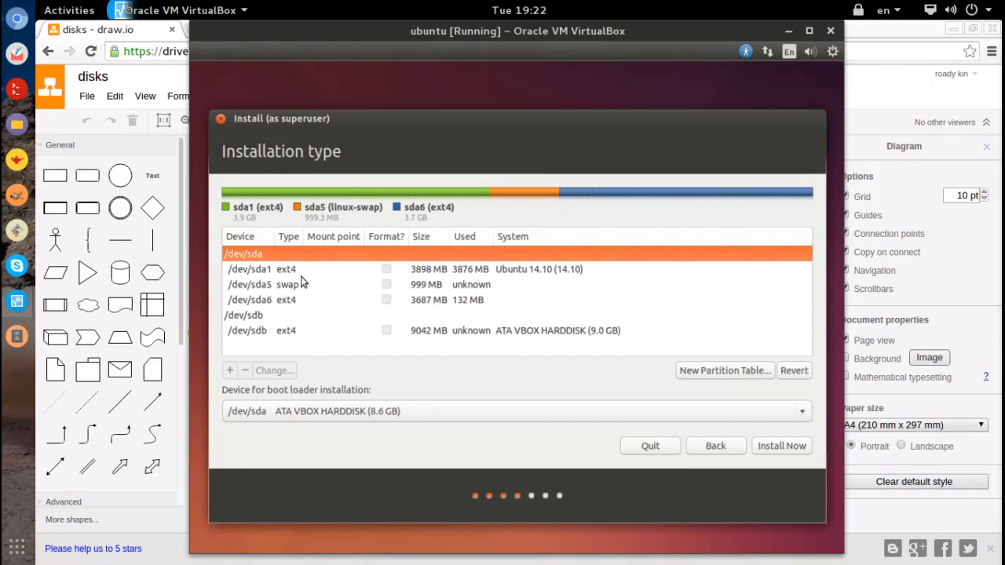
Select the /dev/sda1 ext4 partition in the installer's partition table
left_click(314, 268)
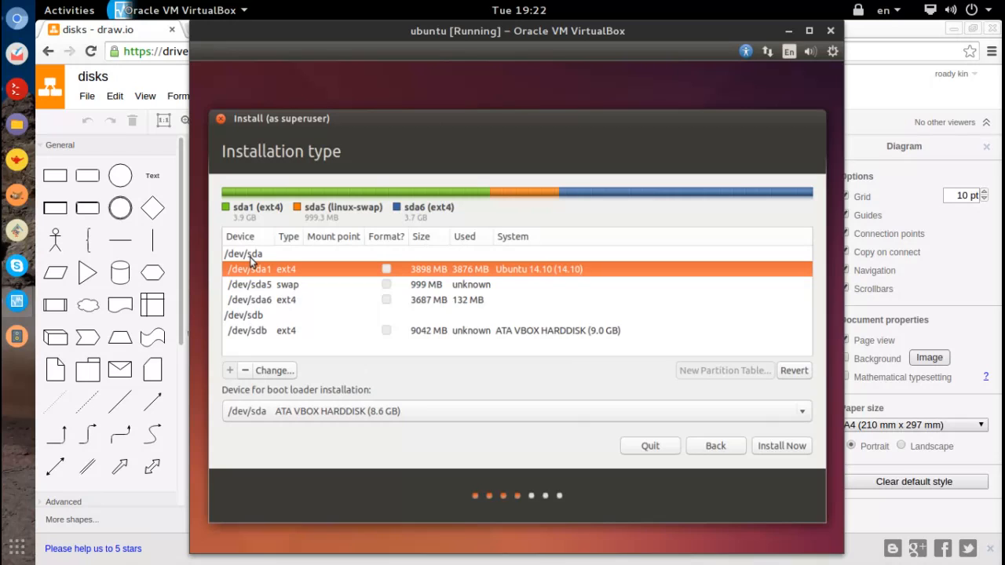
mouse_move(286, 283)
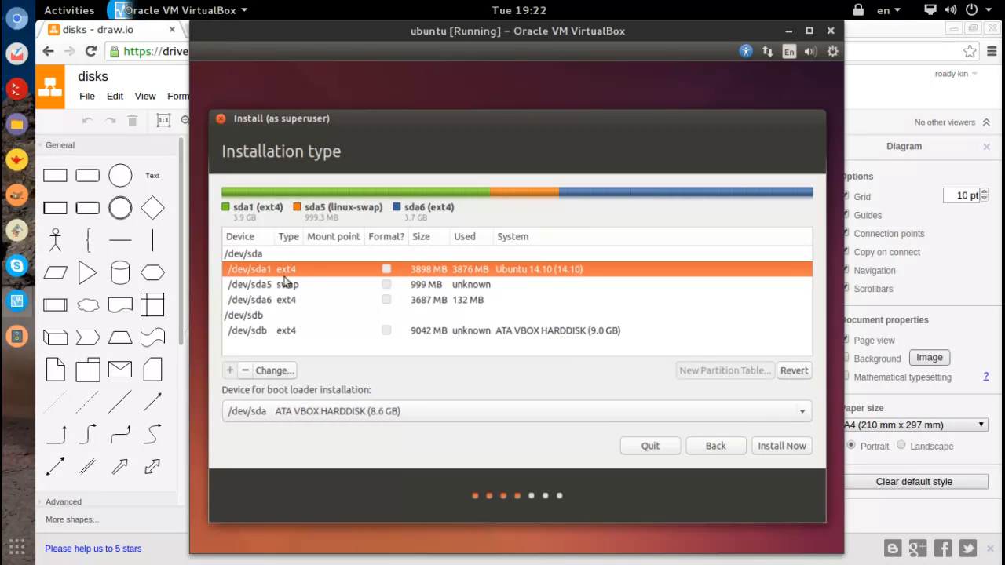
mouse_move(286, 319)
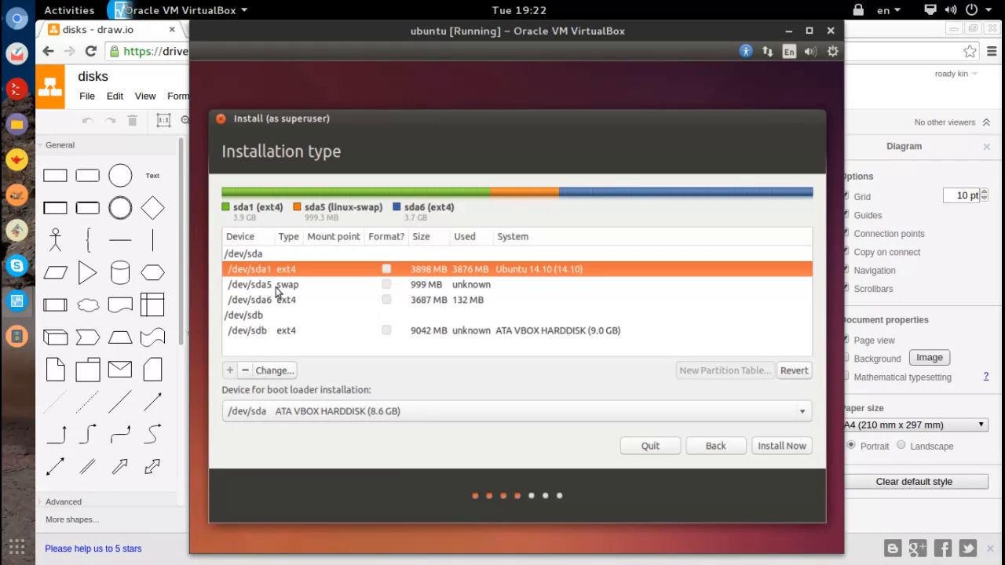
mouse_move(277, 300)
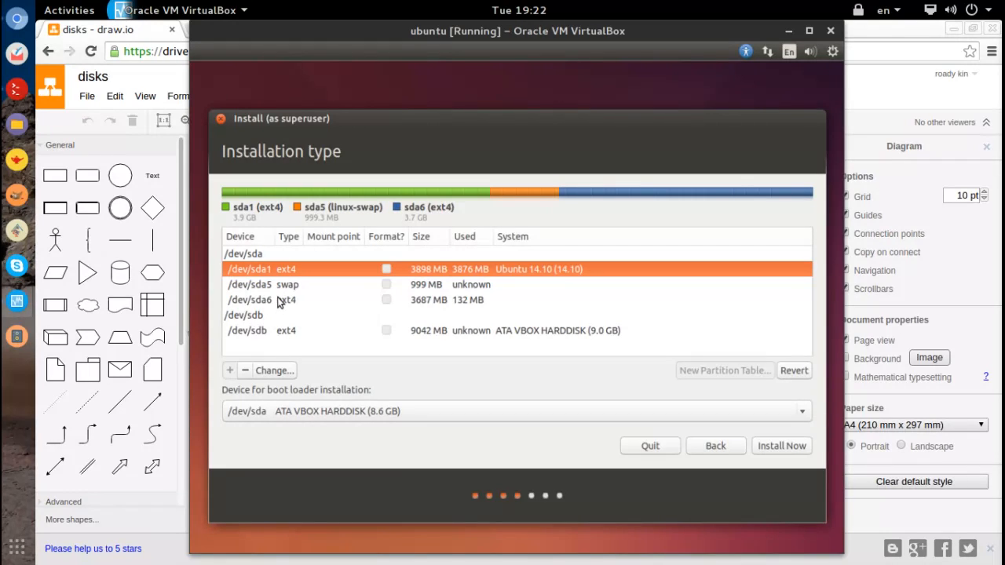
mouse_move(508, 360)
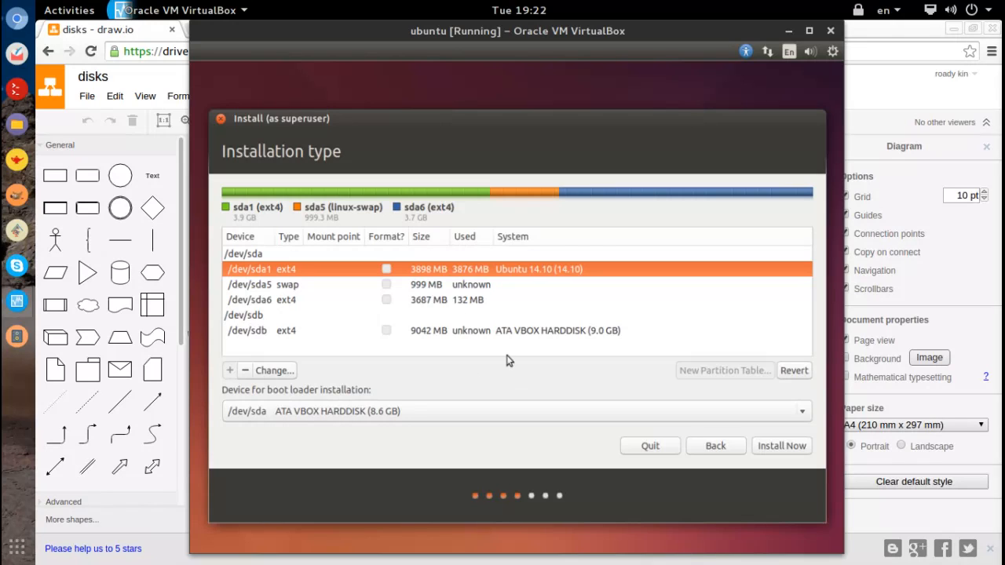
mouse_move(279, 273)
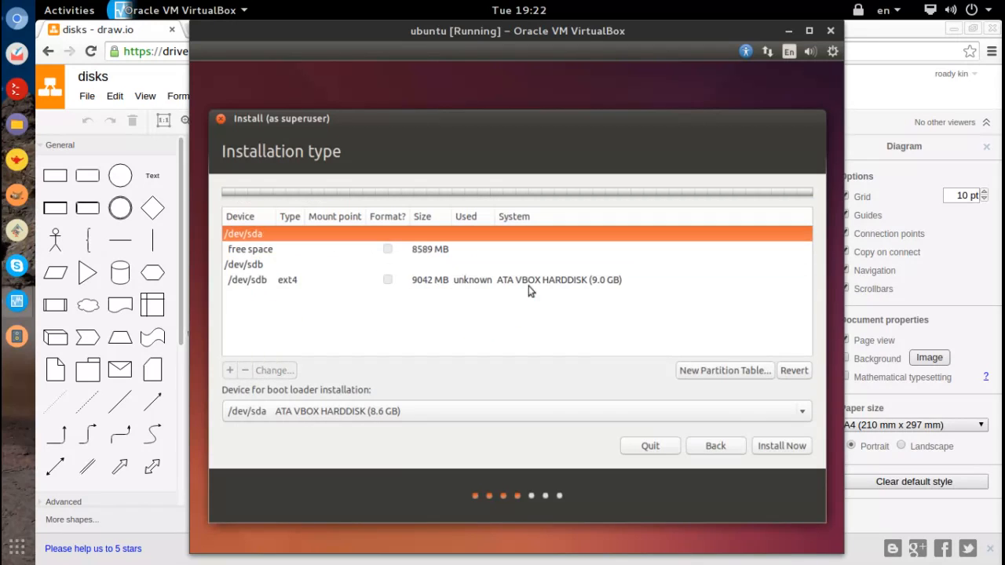
Create a ~7100 MB primary ext4 partition mounted at / from /dev/sda free space
left_click(243, 264)
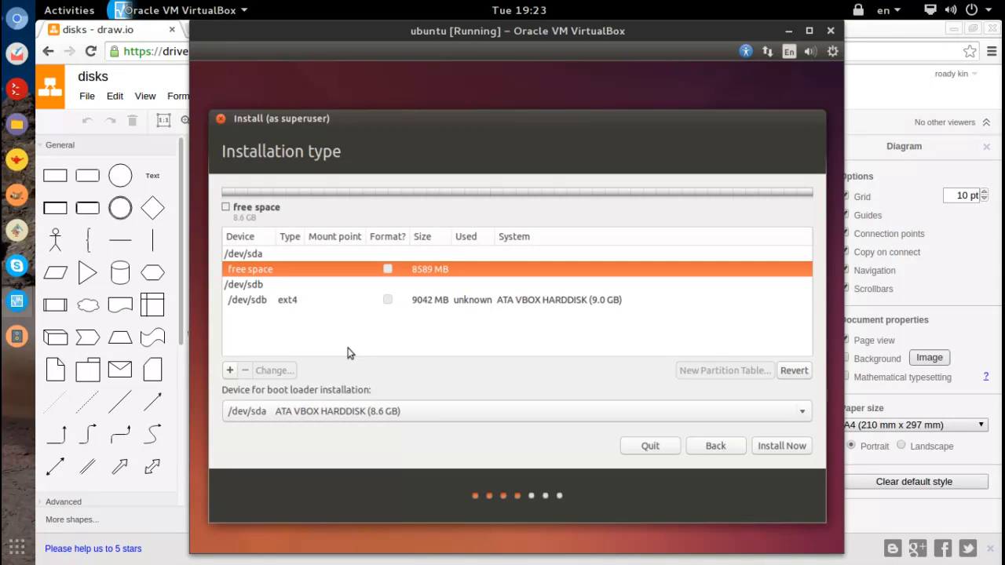
mouse_move(352, 286)
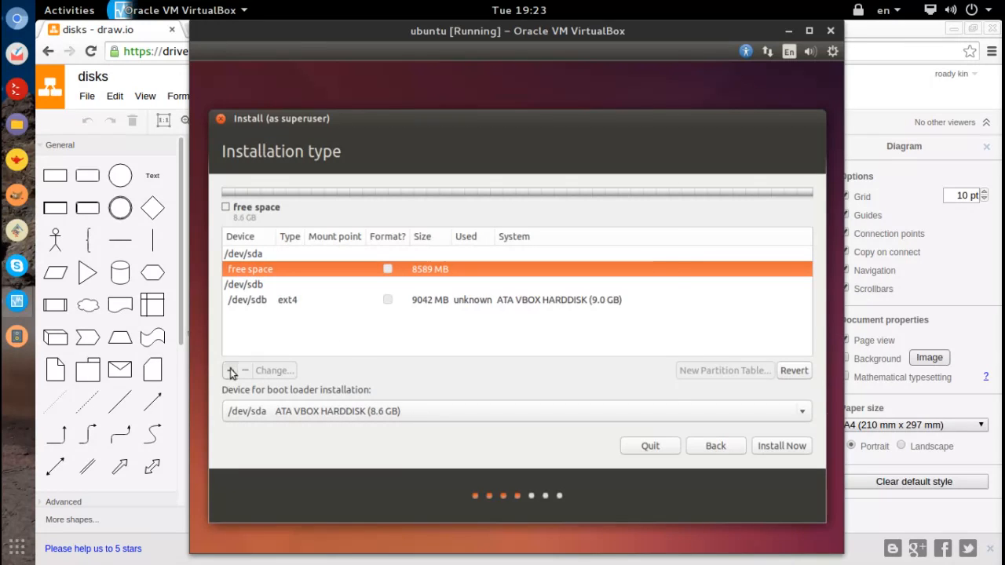
left_click(229, 370)
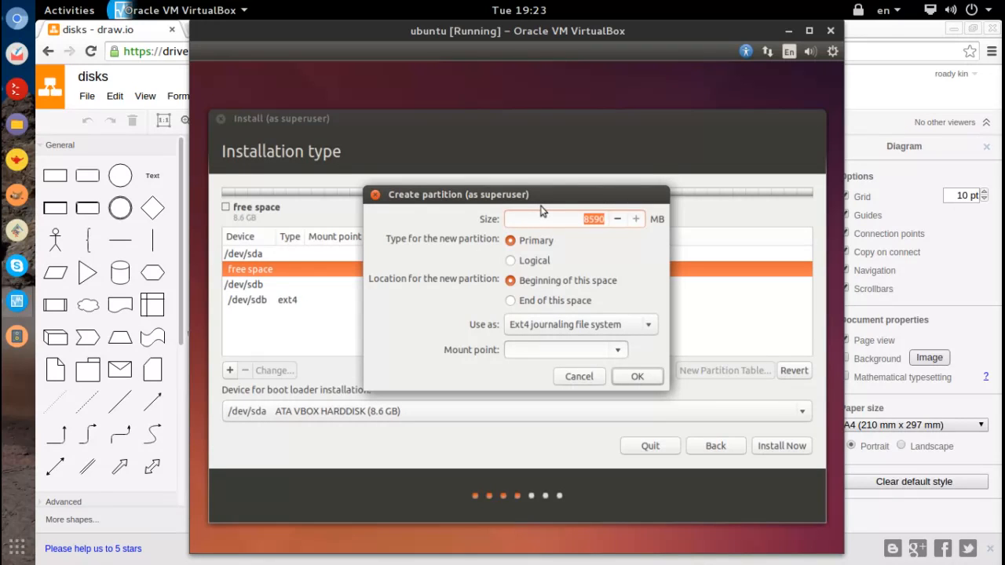
type("71000")
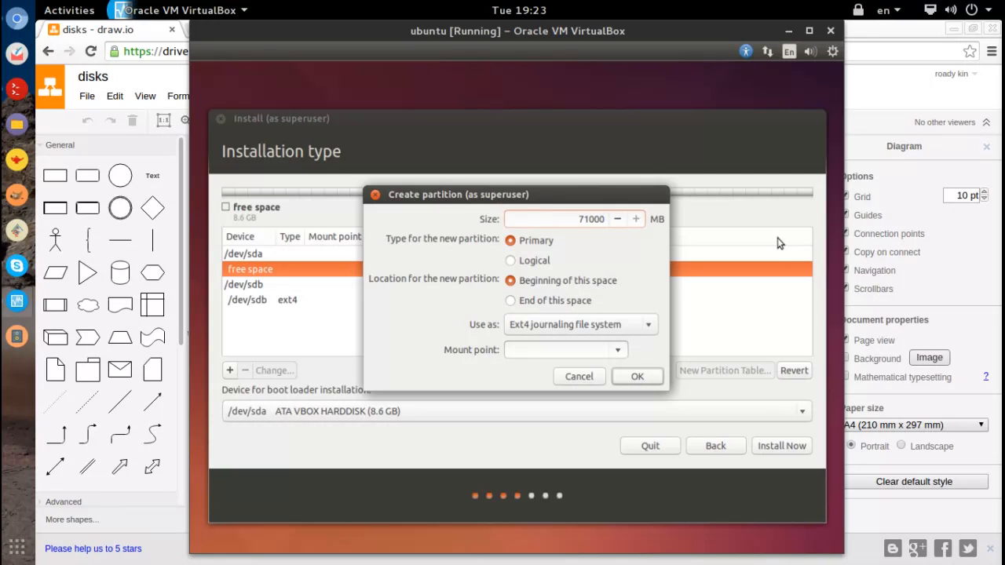
mouse_move(556, 251)
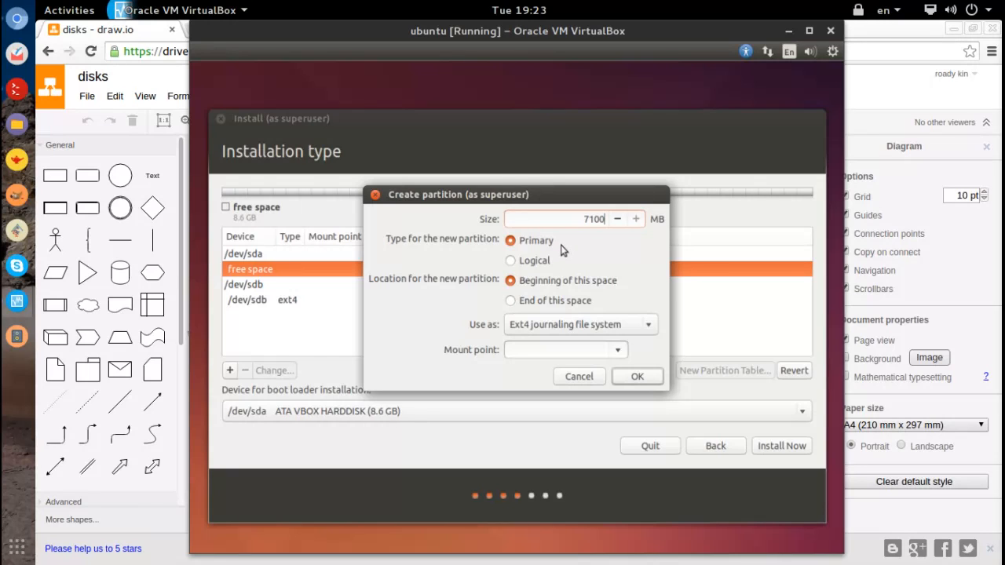
mouse_move(666, 379)
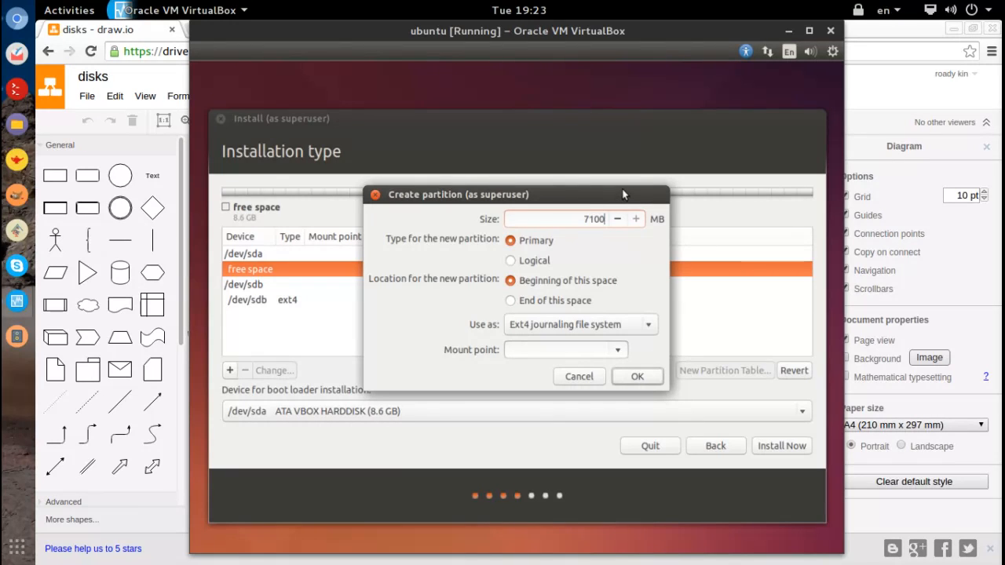
mouse_move(505, 328)
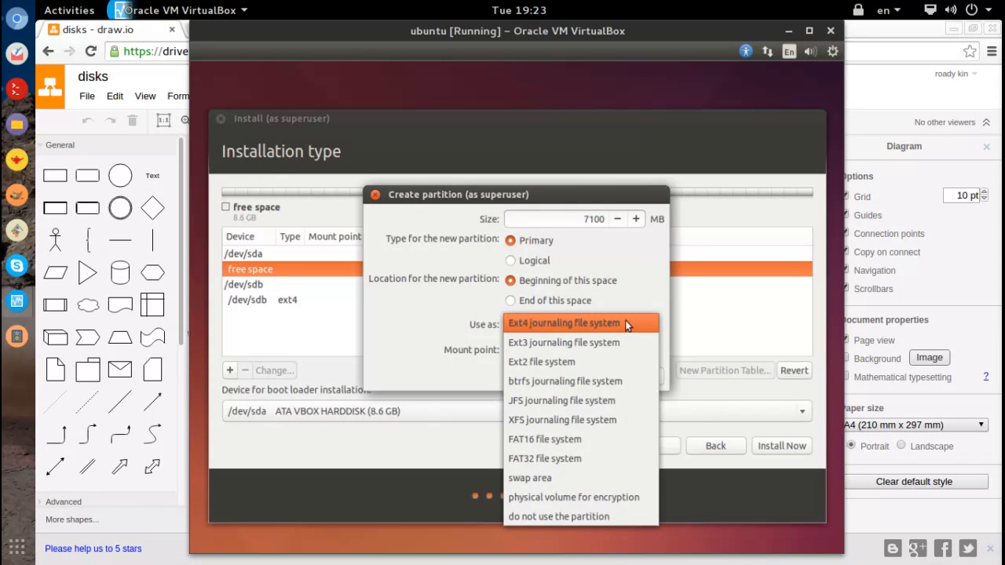
mouse_move(599, 324)
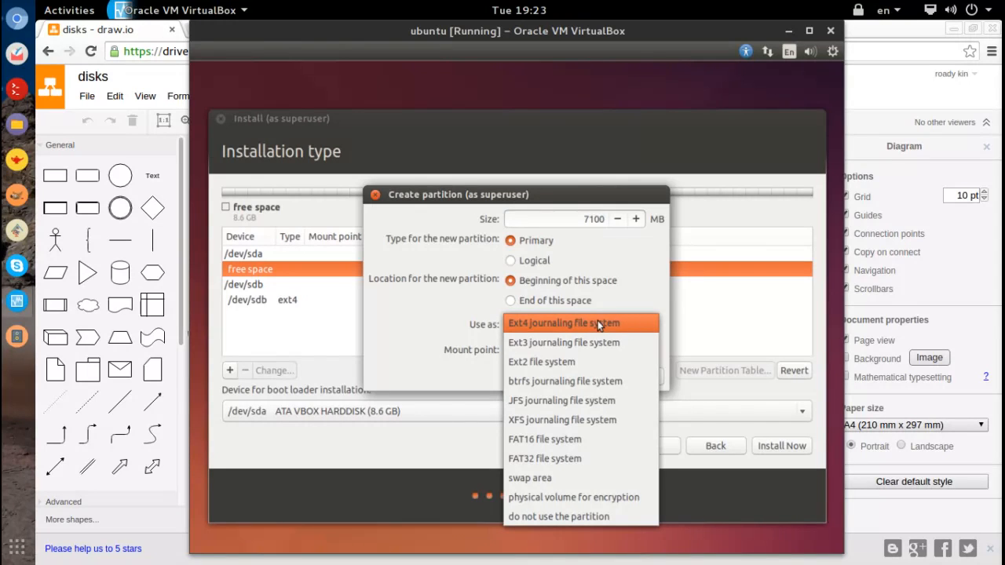
left_click(565, 324)
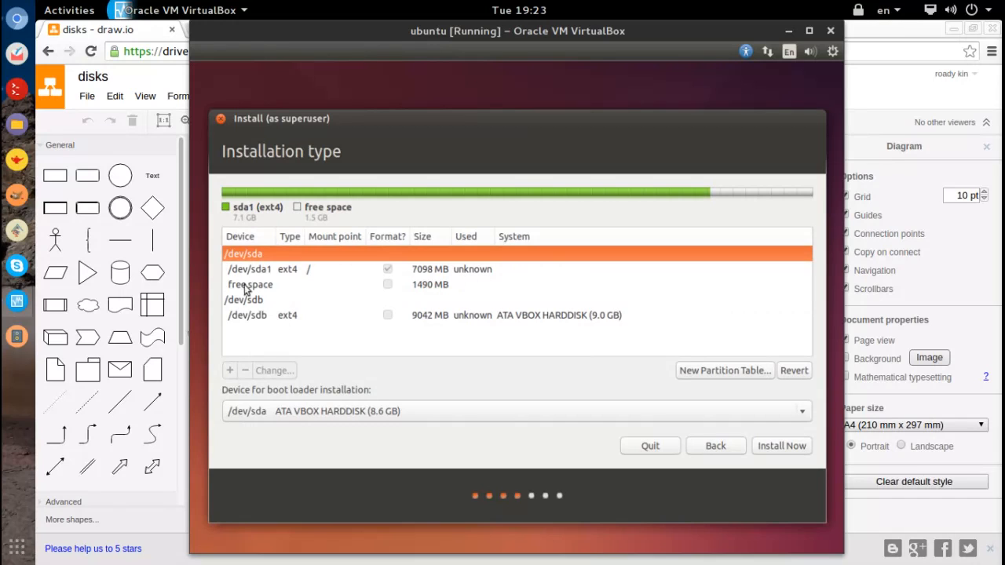
Create a 512 MB logical ext4 partition from the remaining /dev/sda free space
left_click(249, 284)
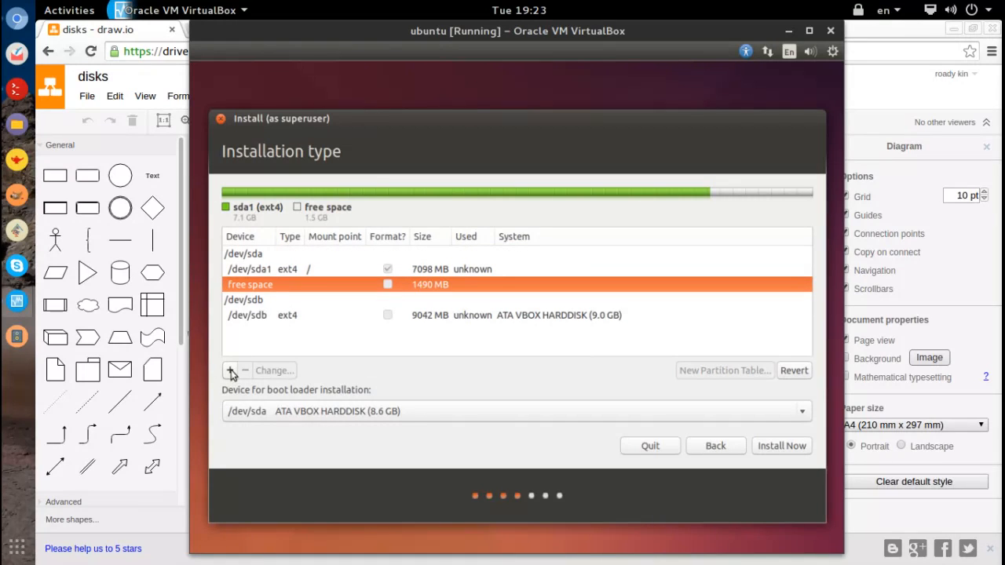
left_click(229, 371)
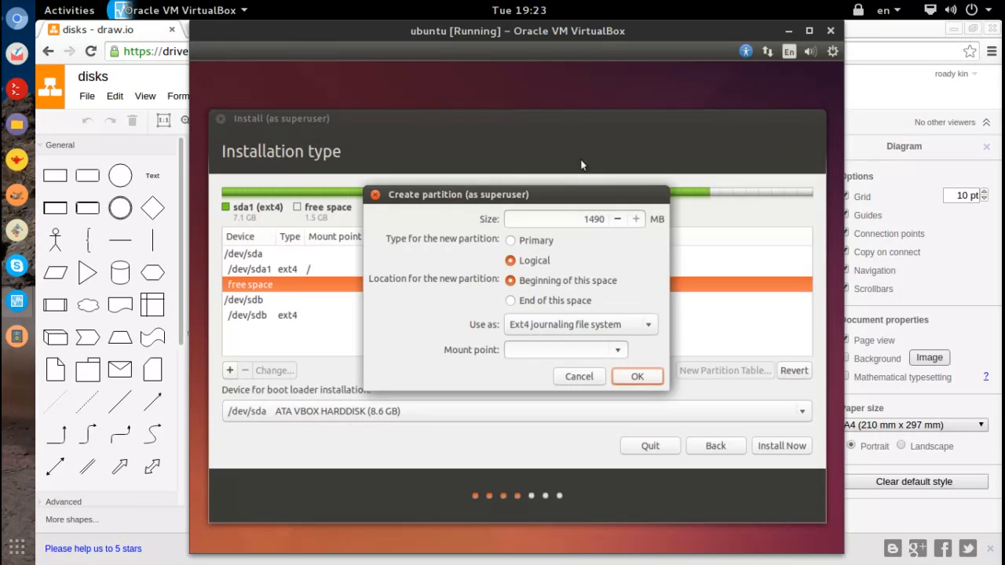
mouse_move(581, 359)
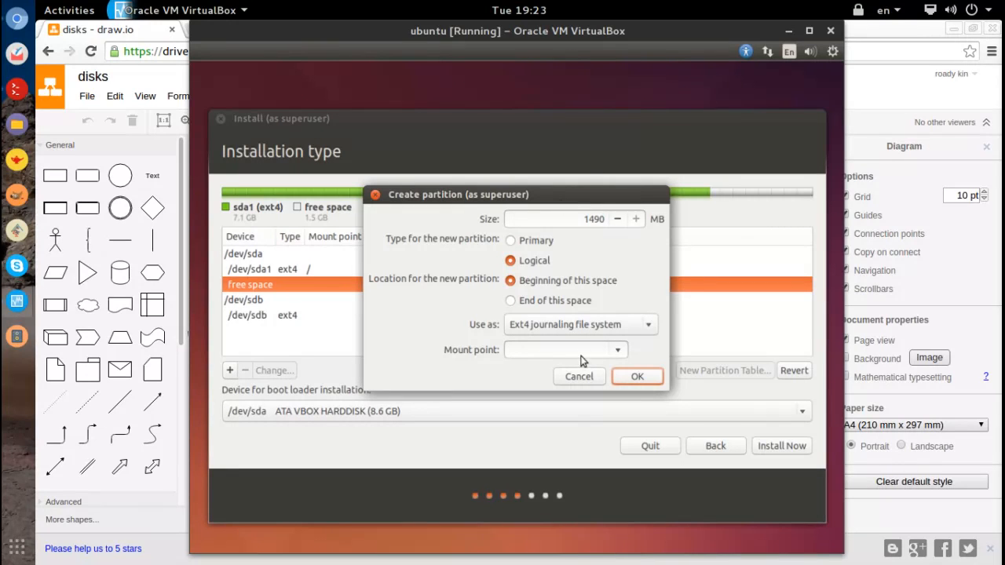
mouse_move(528, 299)
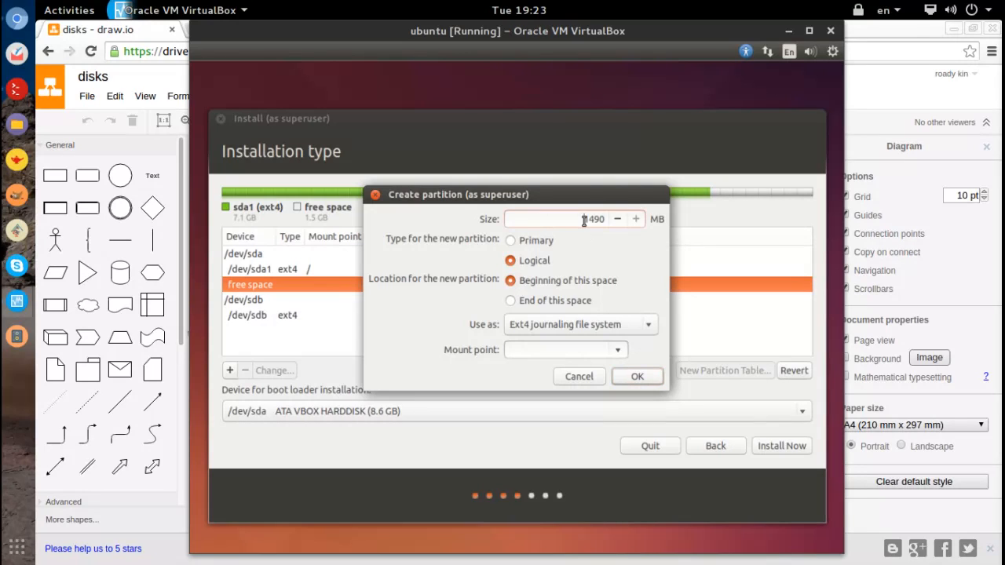
triple_click(568, 220)
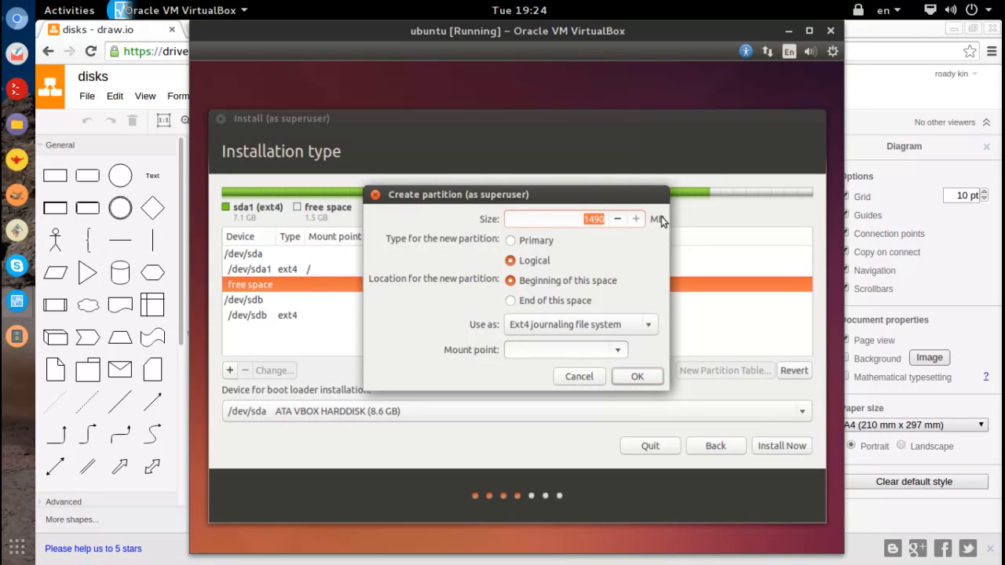
mouse_move(663, 217)
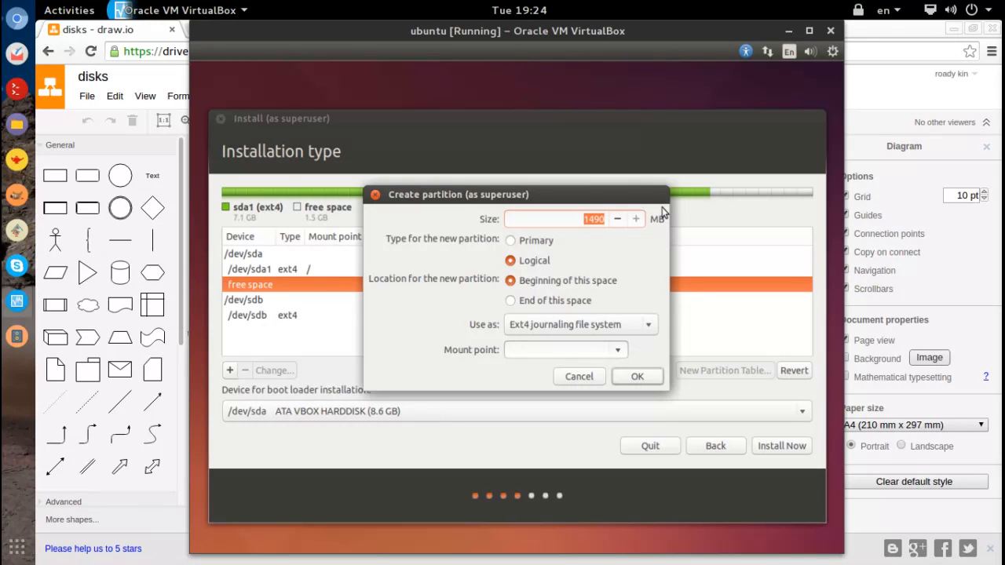
mouse_move(705, 266)
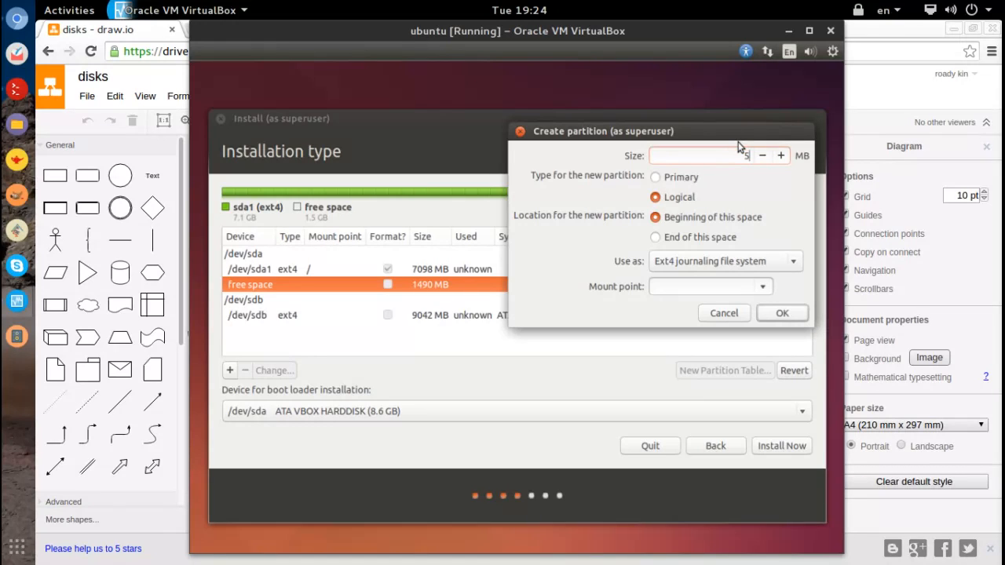
type("512")
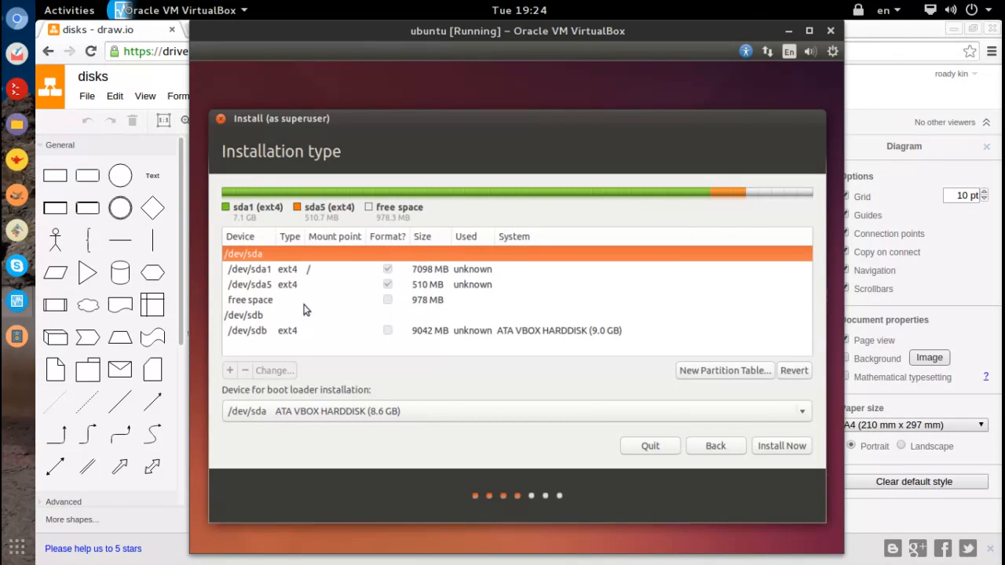
Add a 978 MB logical ext4 partition in the free space, mounted at /home
left_click(230, 370)
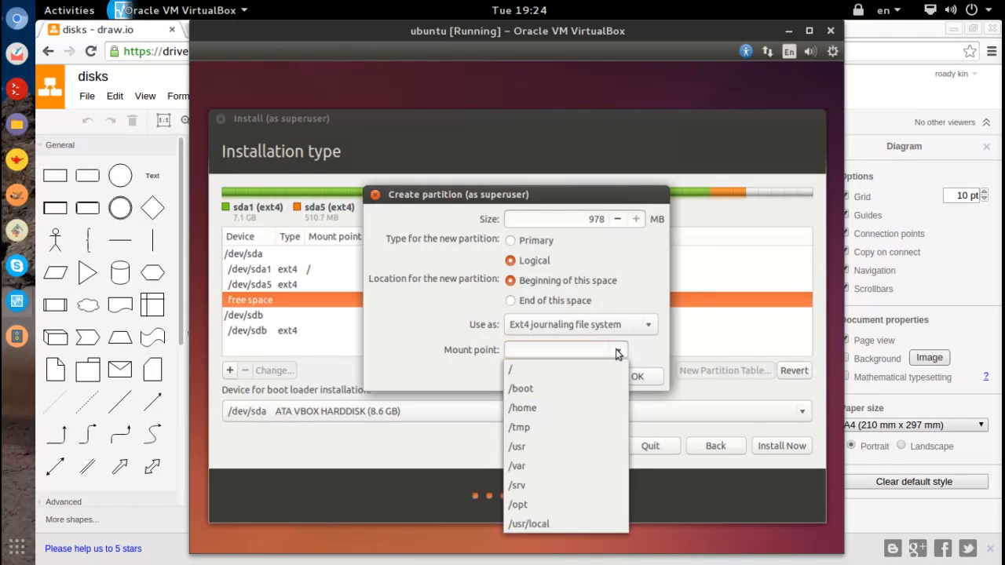
left_click(521, 408)
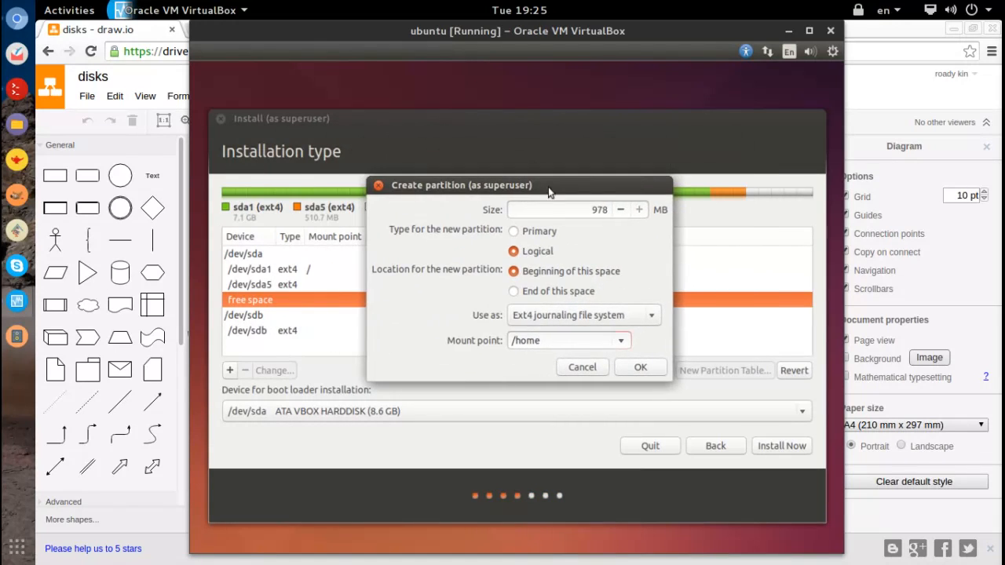
left_click(559, 210)
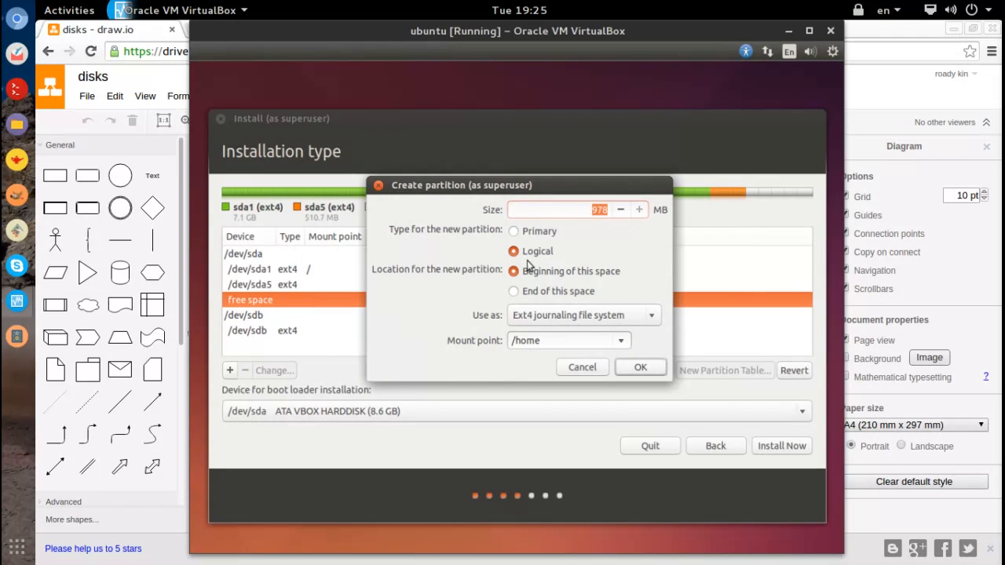
mouse_move(627, 270)
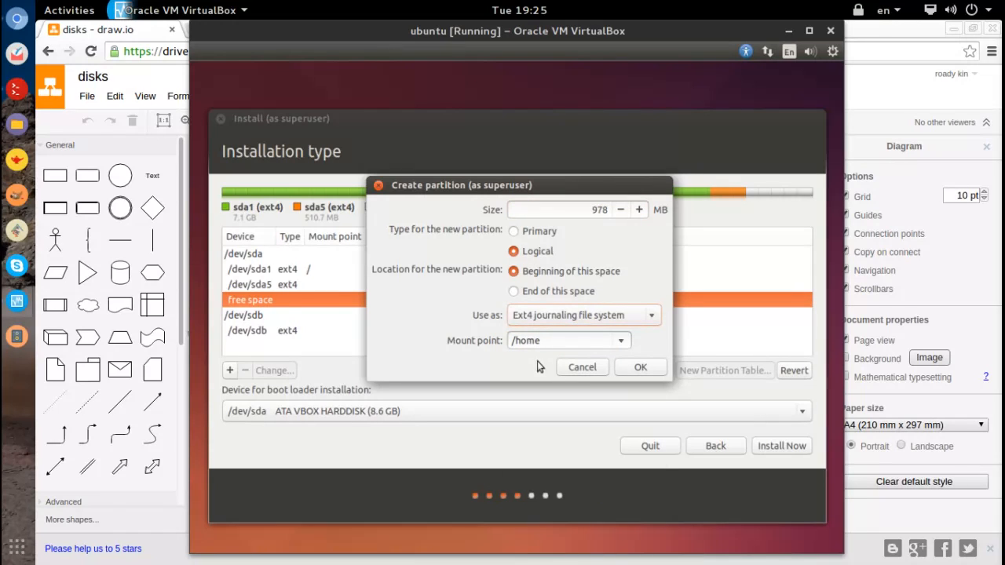
mouse_move(615, 204)
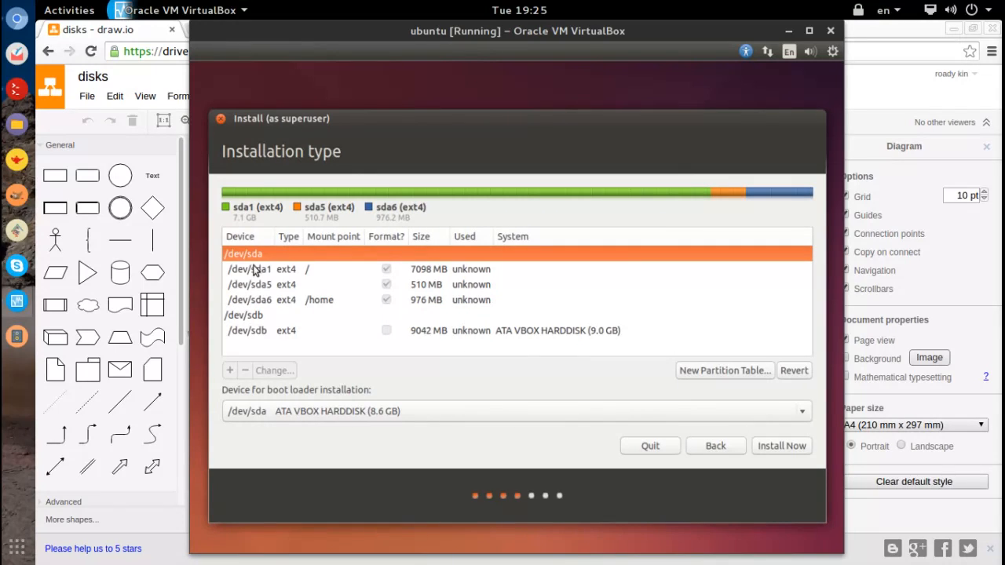
Change the 510 MB /dev/sda5 partition to be used as swap area
left_click(249, 268)
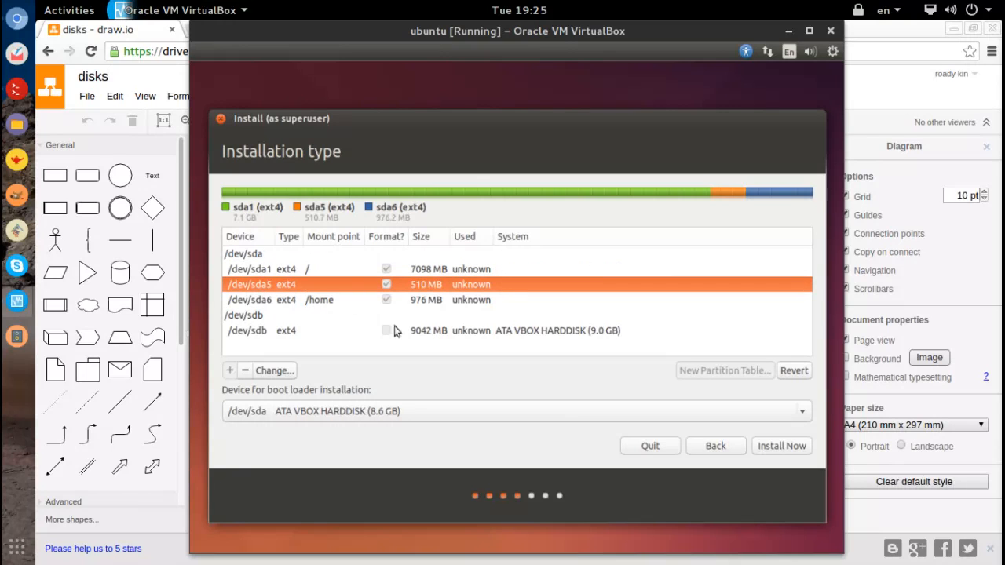
left_click(273, 371)
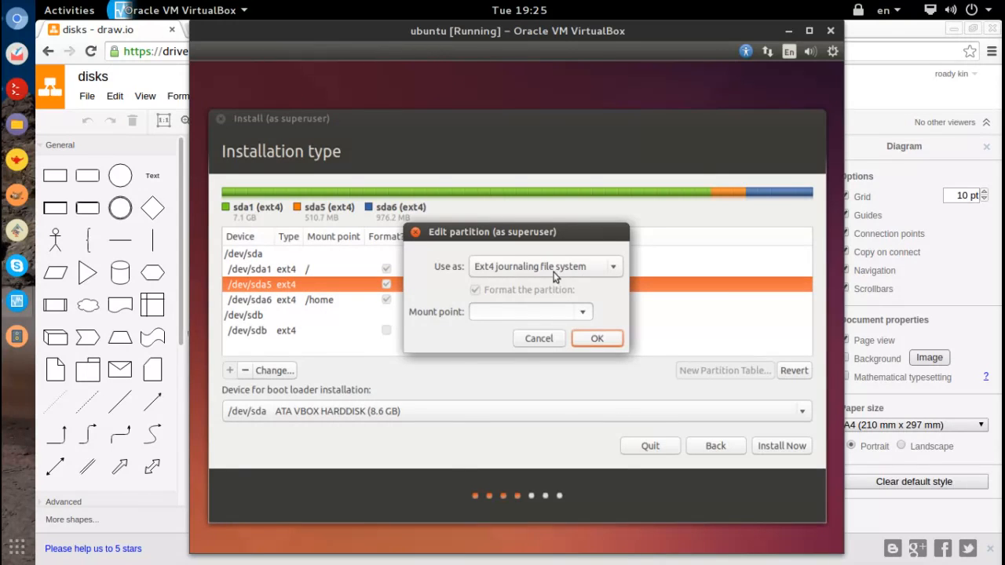
left_click(545, 267)
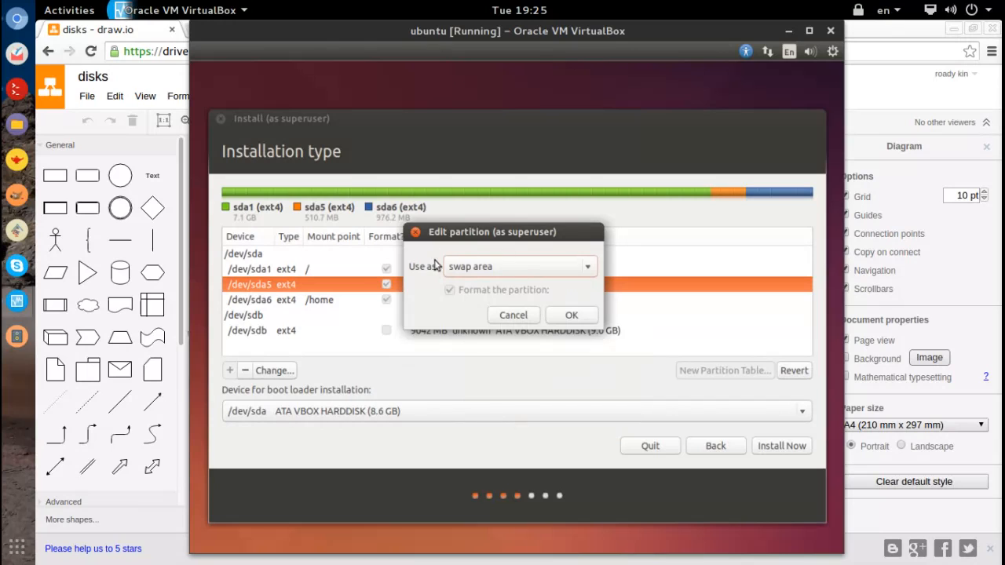
left_click(572, 314)
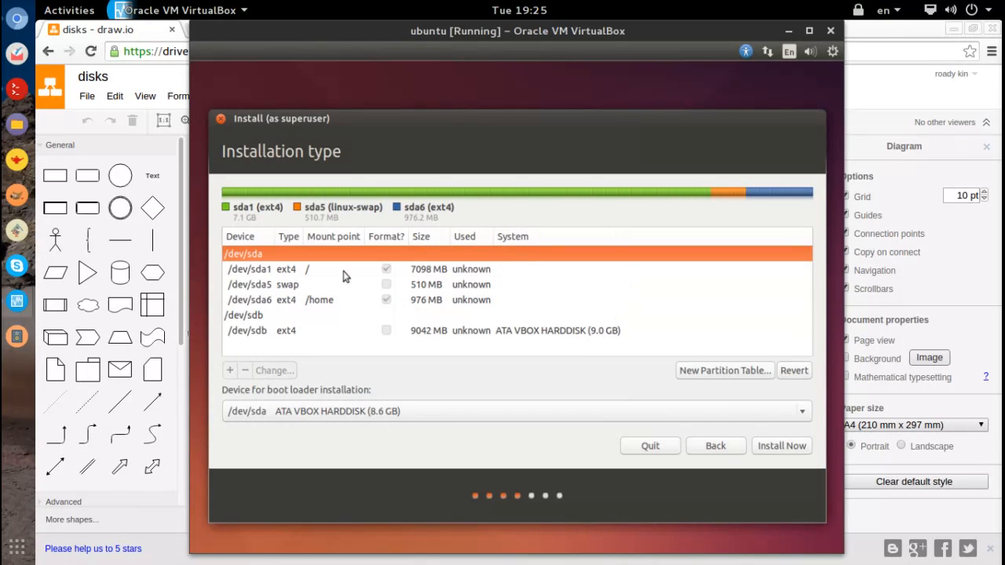
Mark the root partition /dev/sda1 to be formatted
left_click(317, 300)
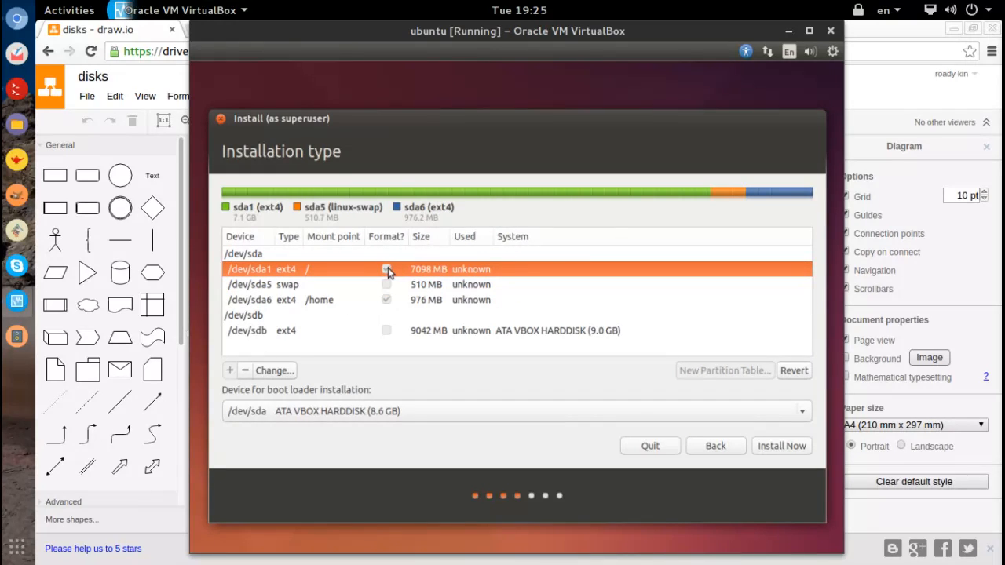
left_click(386, 269)
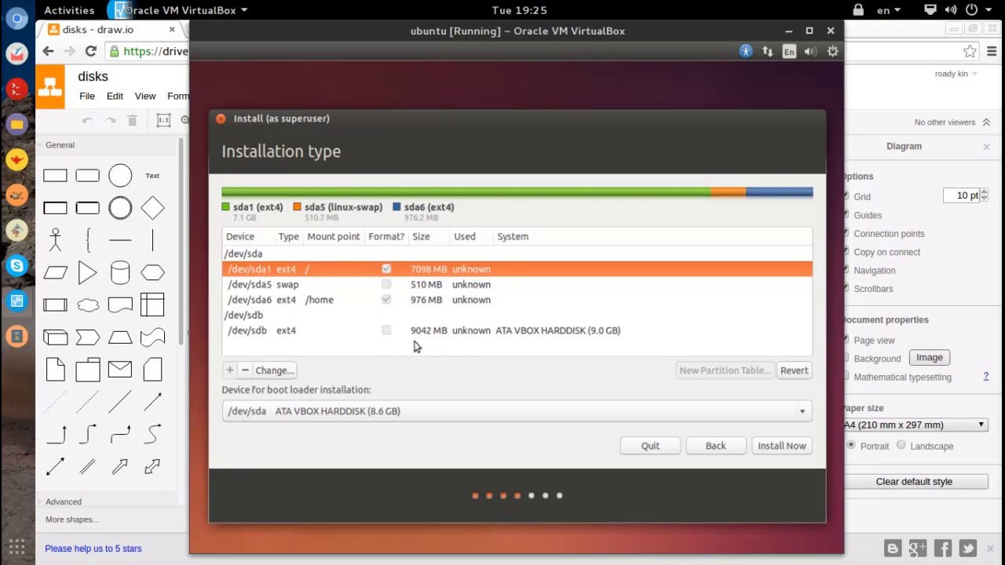
mouse_move(526, 329)
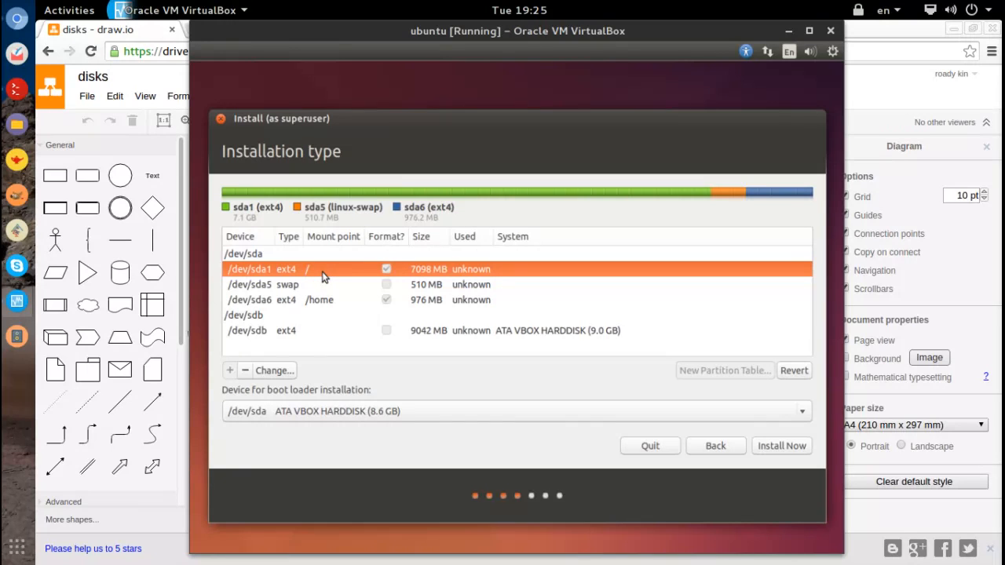
mouse_move(468, 290)
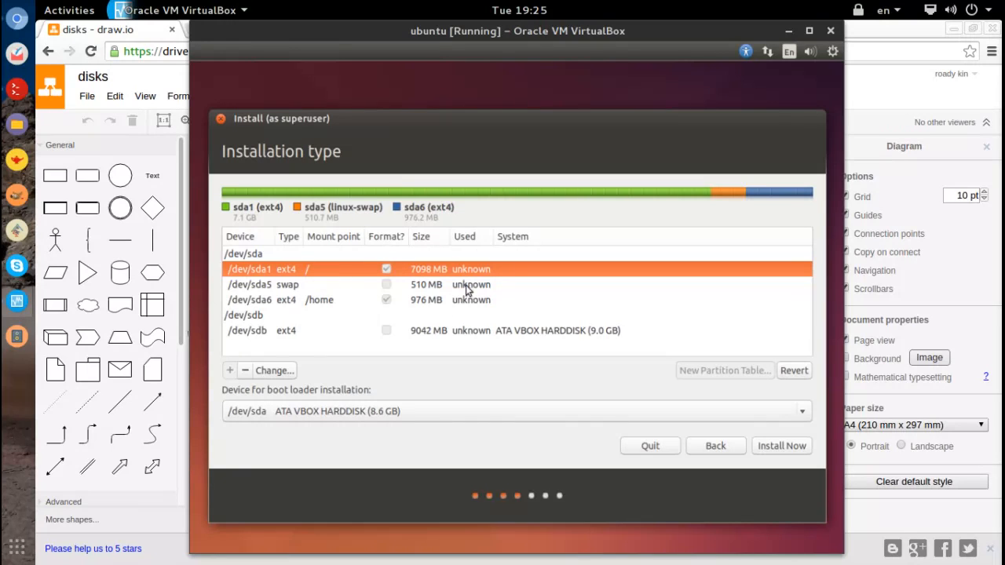
mouse_move(317, 273)
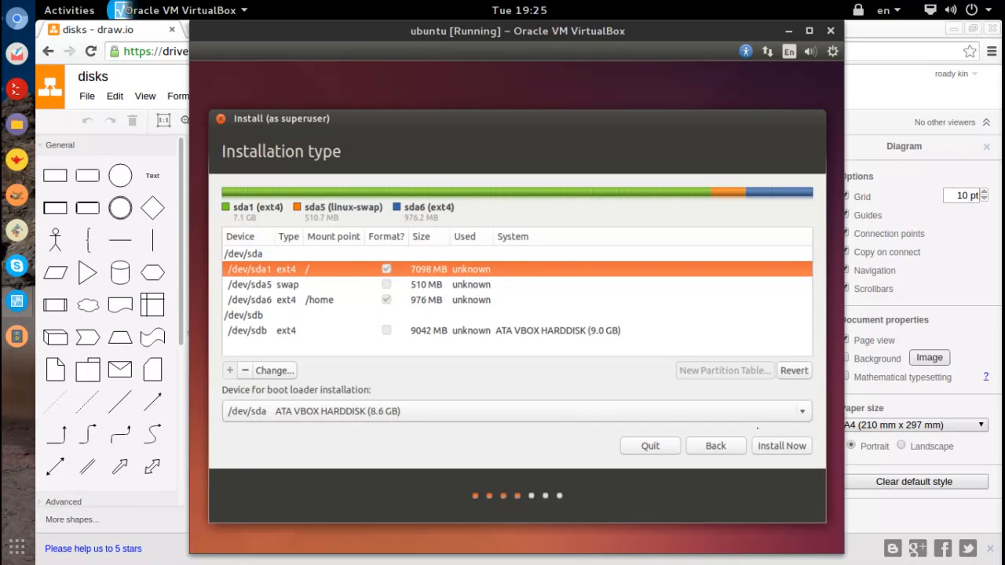
Start Install Now and confirm writing the partition changes to disk
left_click(780, 446)
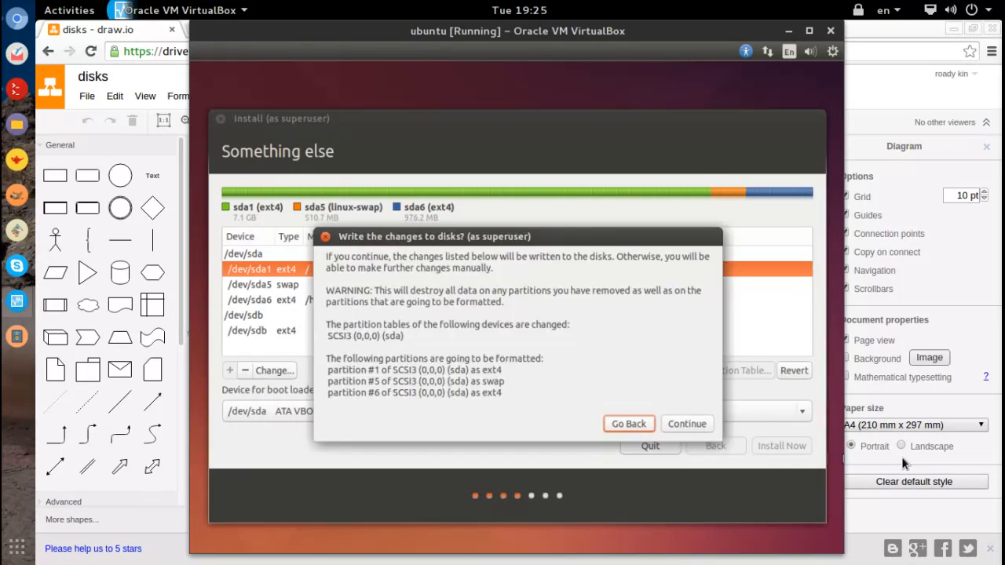
mouse_move(564, 474)
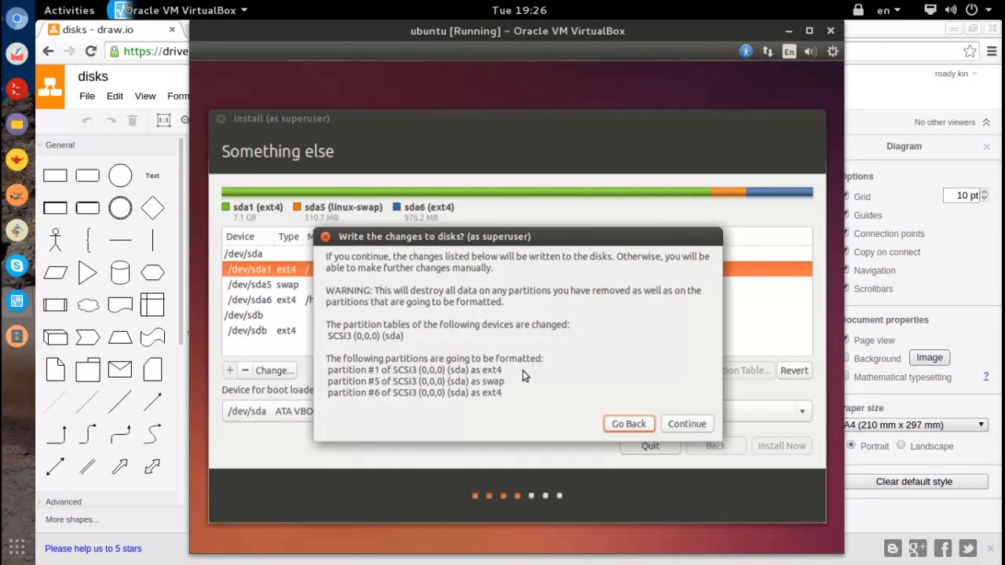
mouse_move(546, 376)
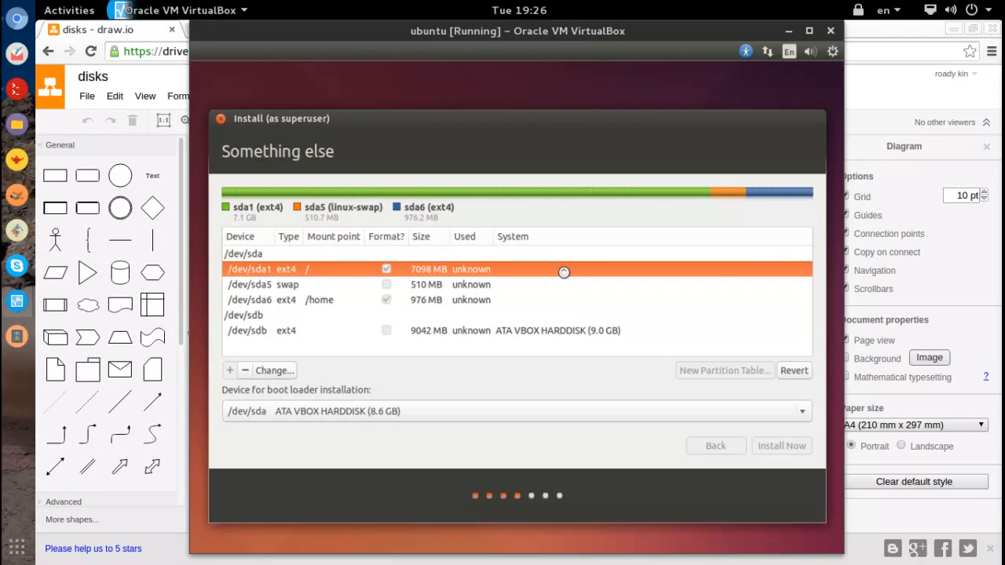
left_click(782, 445)
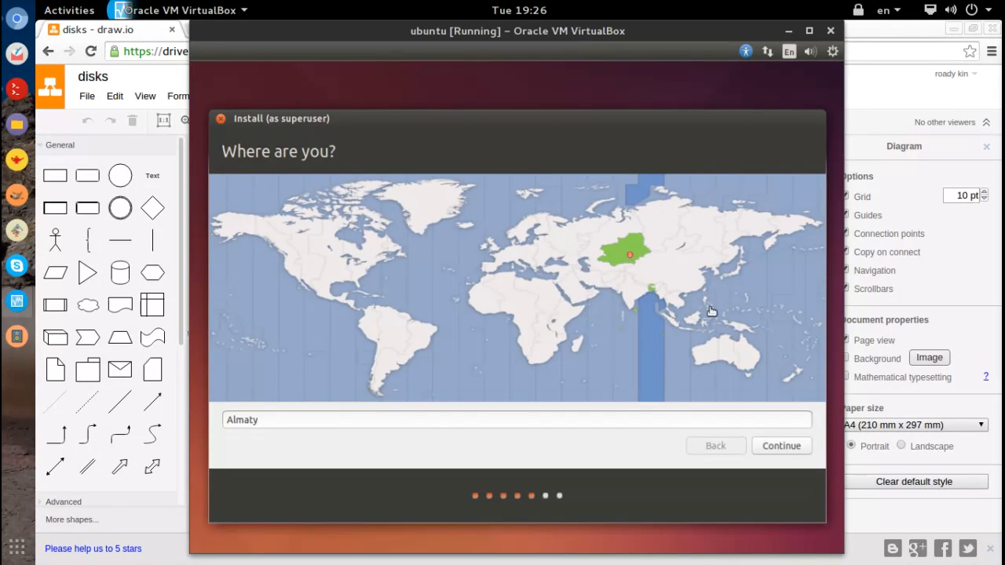
mouse_move(748, 364)
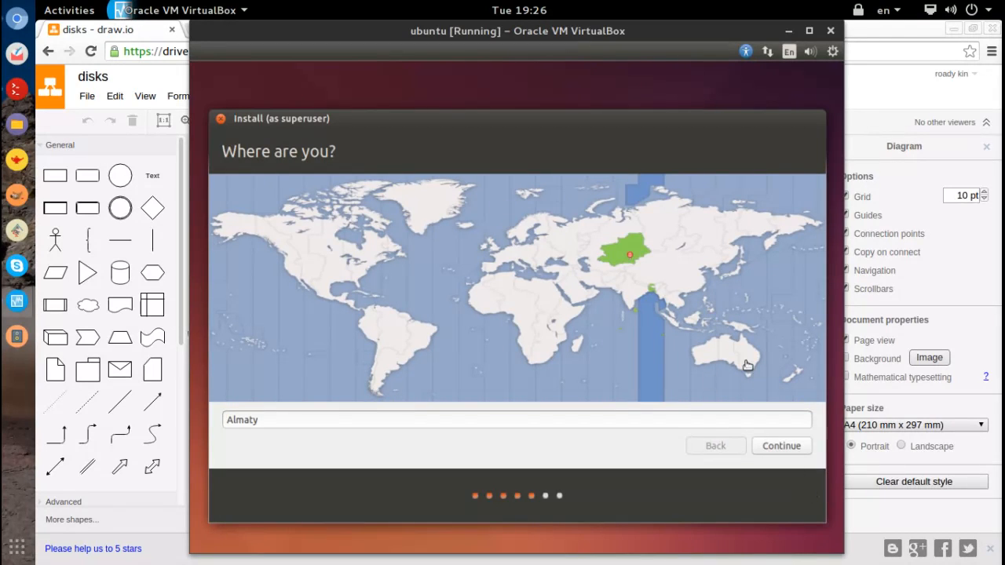
mouse_move(721, 405)
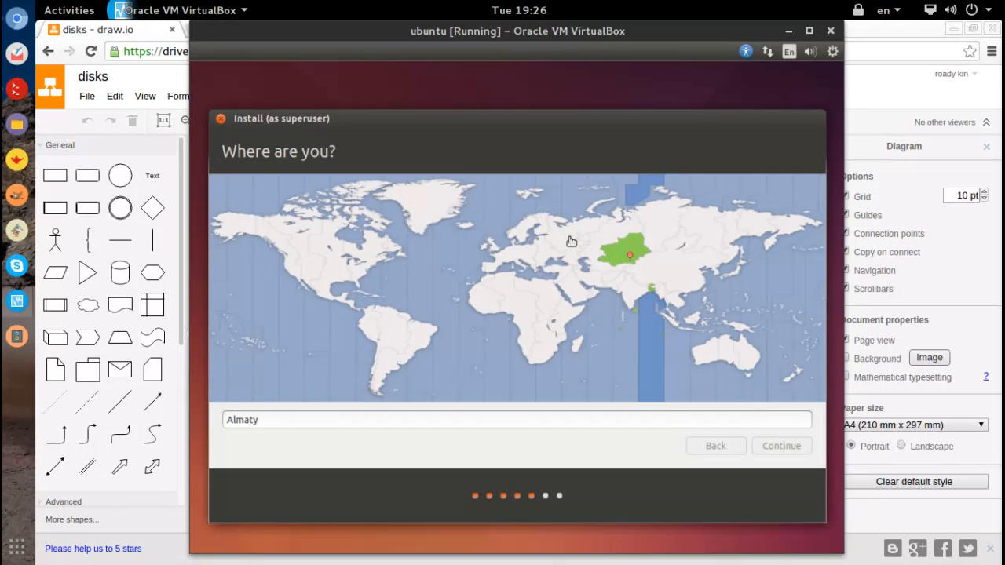
mouse_move(510, 271)
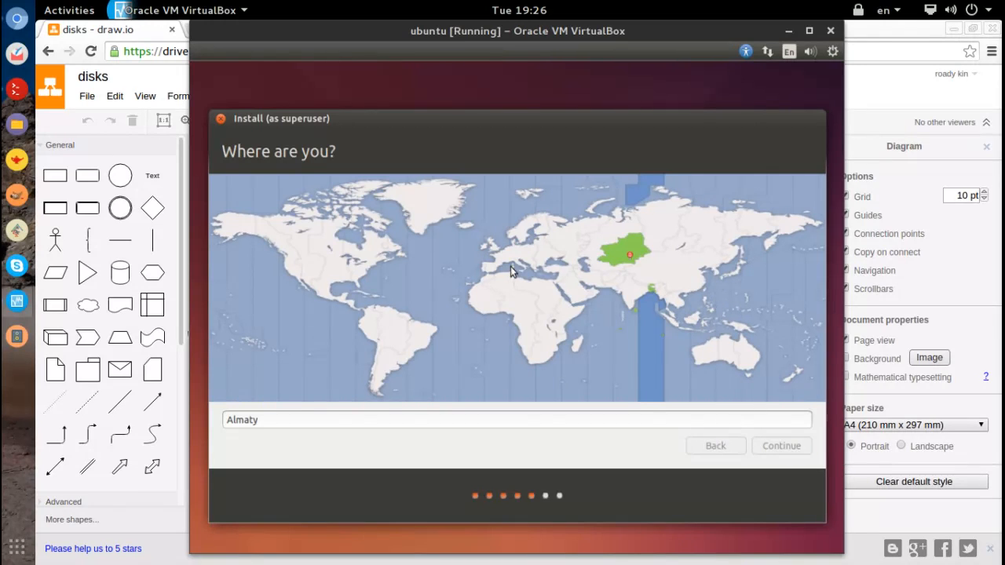
Accept Almaty on the Where are you? page and continue
left_click(779, 446)
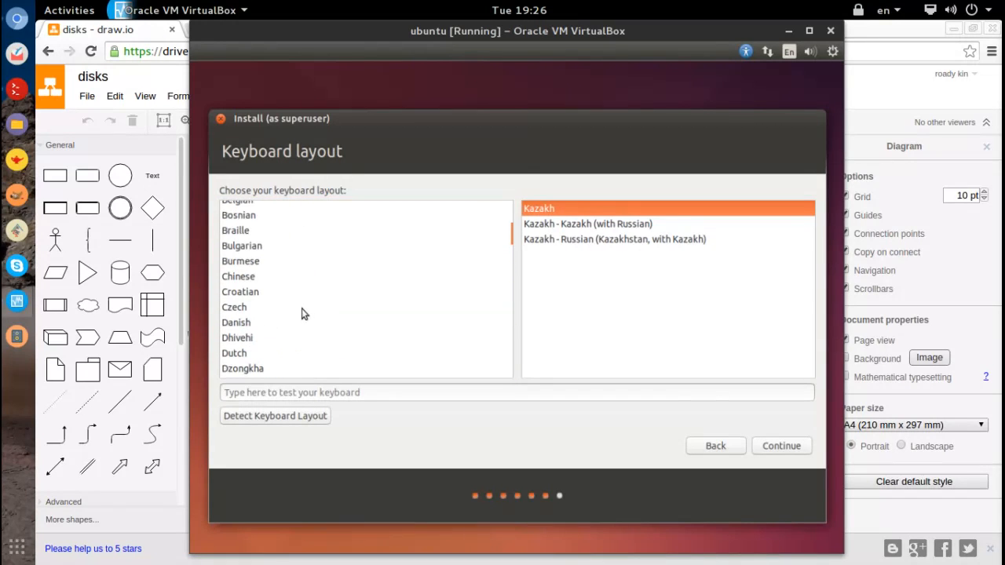
Choose English (US) as the keyboard layout and continue to account setup
scroll("up", 3)
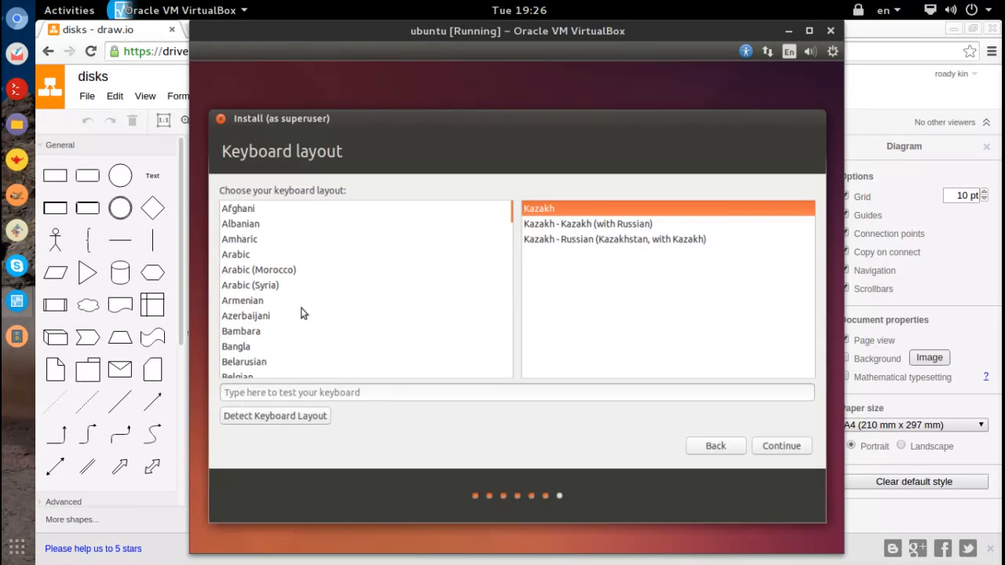
scroll("down", 3)
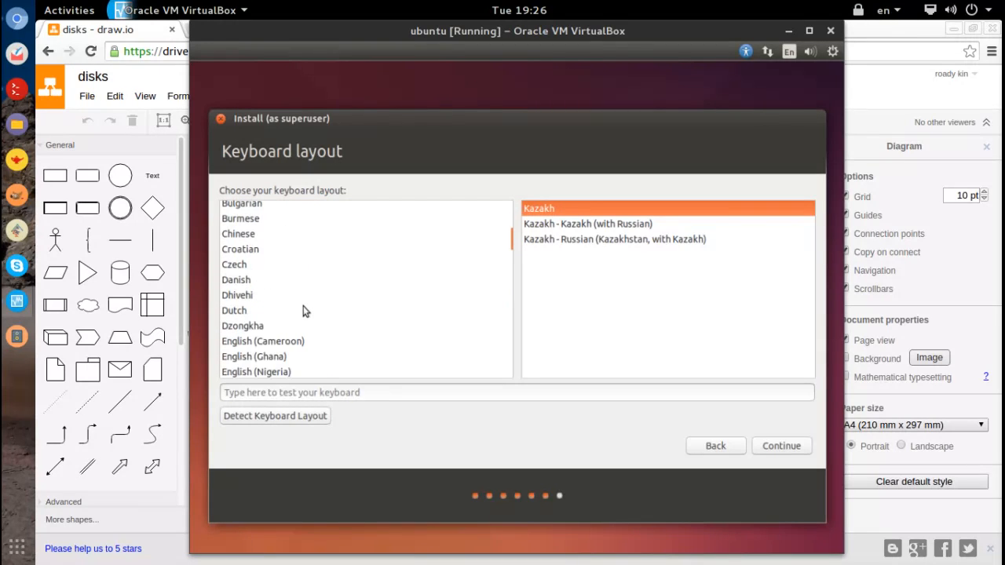
mouse_move(306, 300)
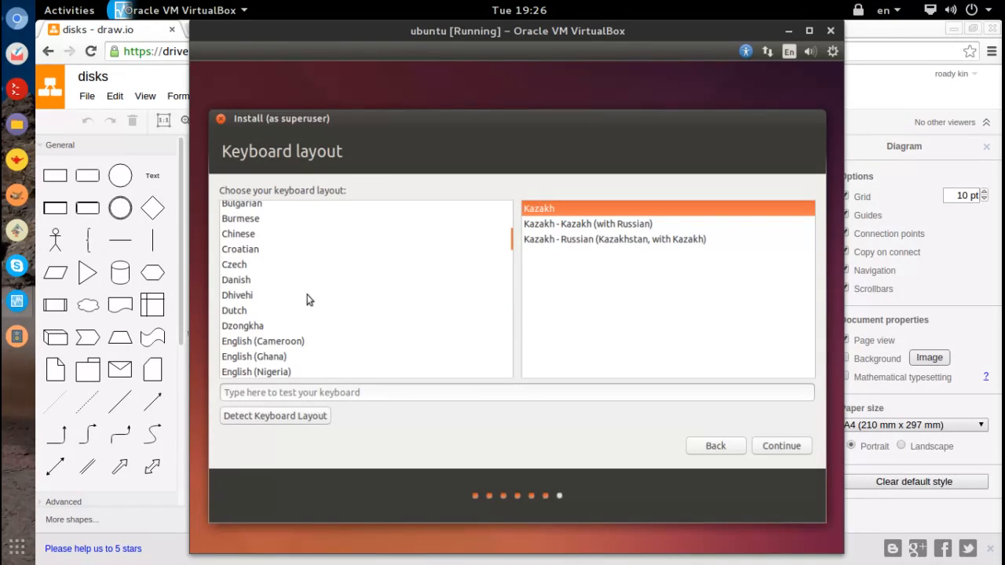
scroll("down", 3)
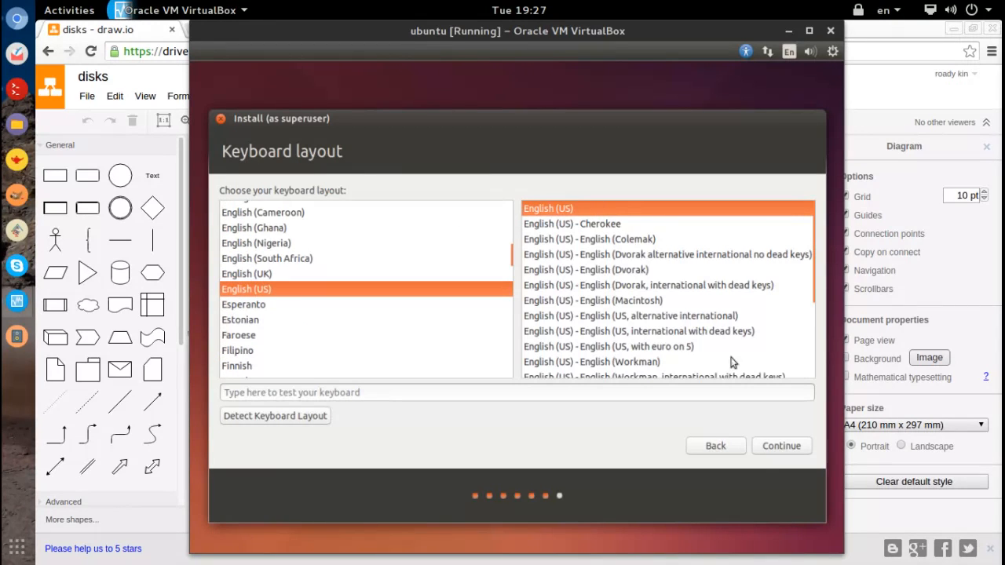
left_click(780, 445)
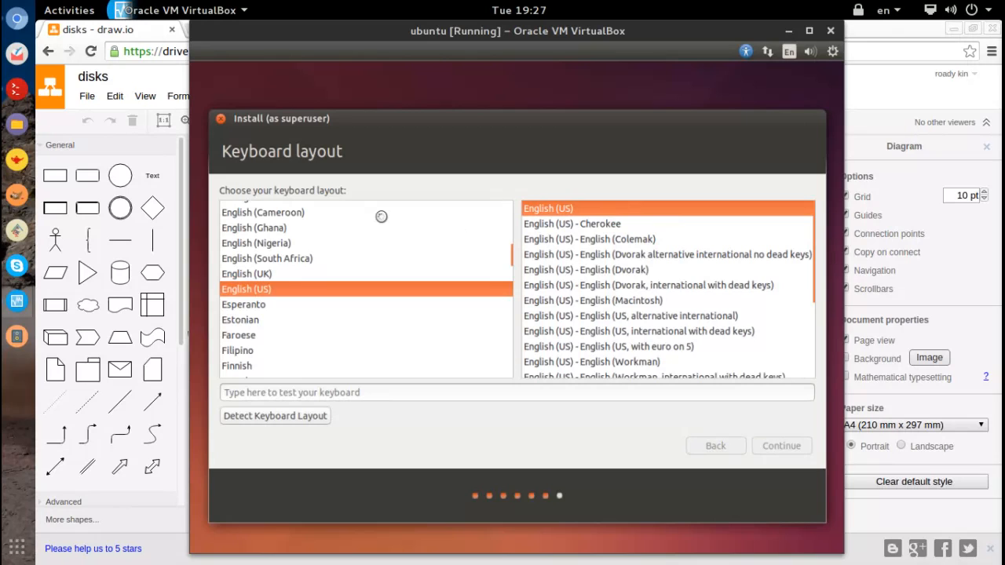
left_click(781, 446)
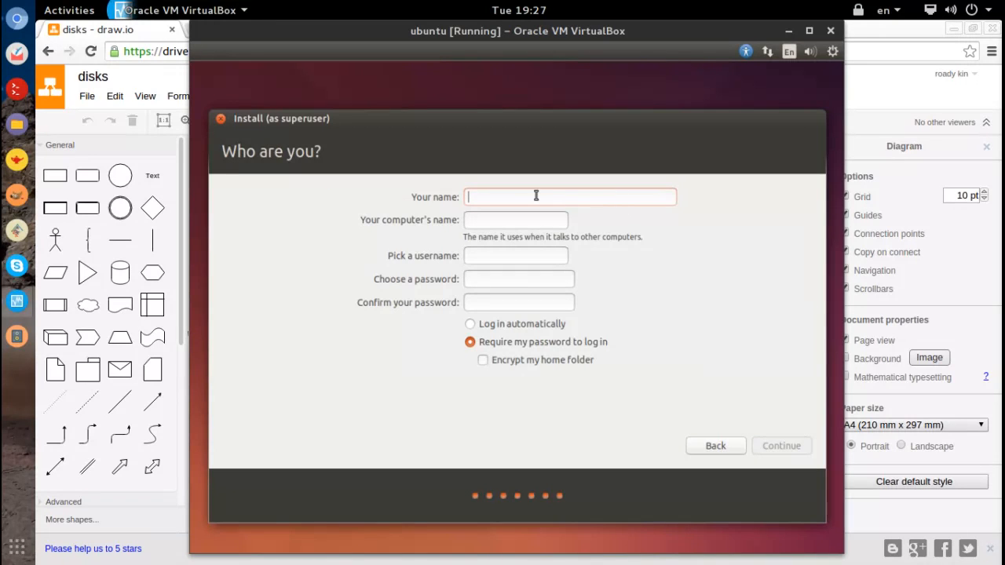
Create user r01 on r01-VirtualBox with a confirmed password and begin installing
type("r01")
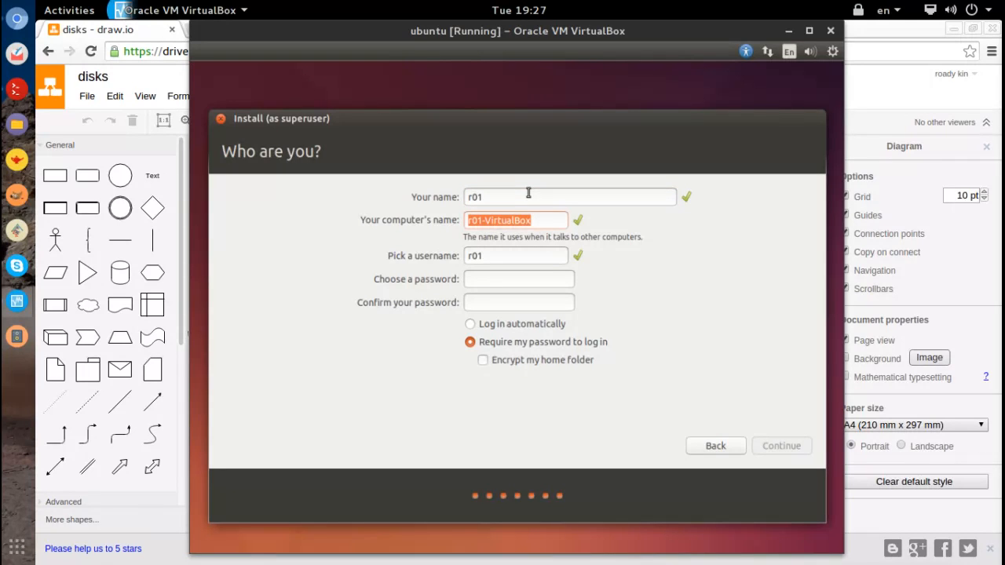
left_click(515, 254)
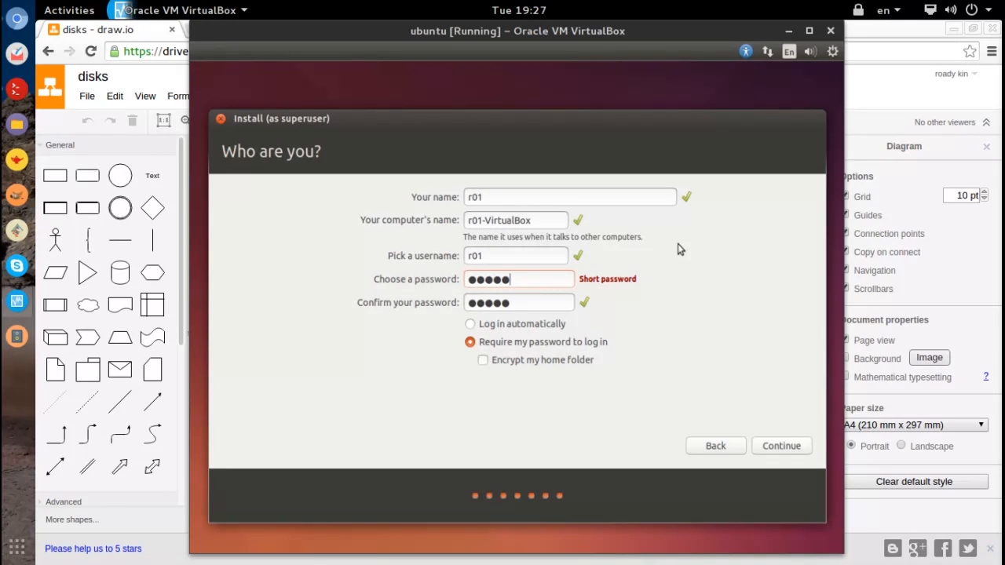
mouse_move(498, 348)
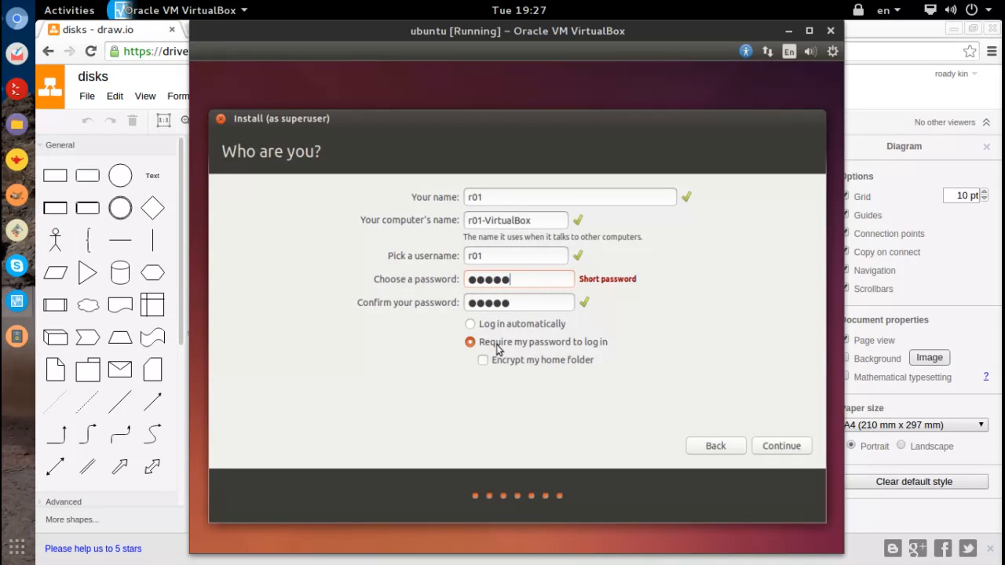
mouse_move(540, 347)
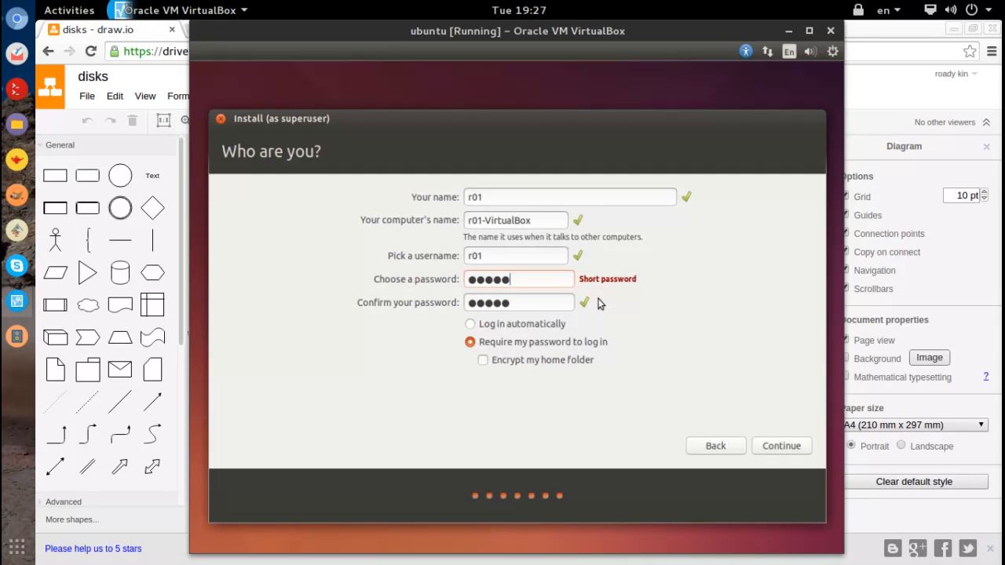
mouse_move(600, 295)
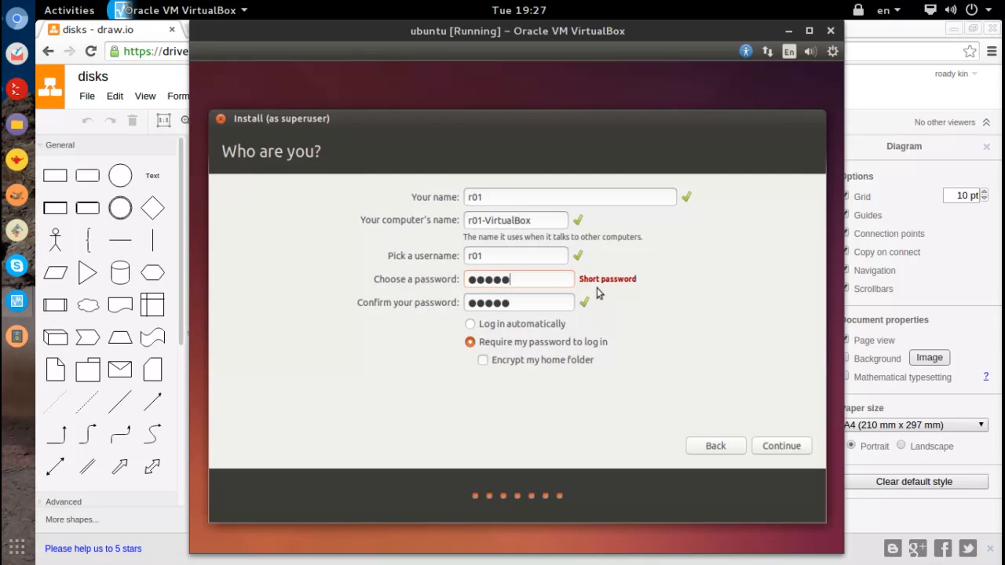
mouse_move(599, 298)
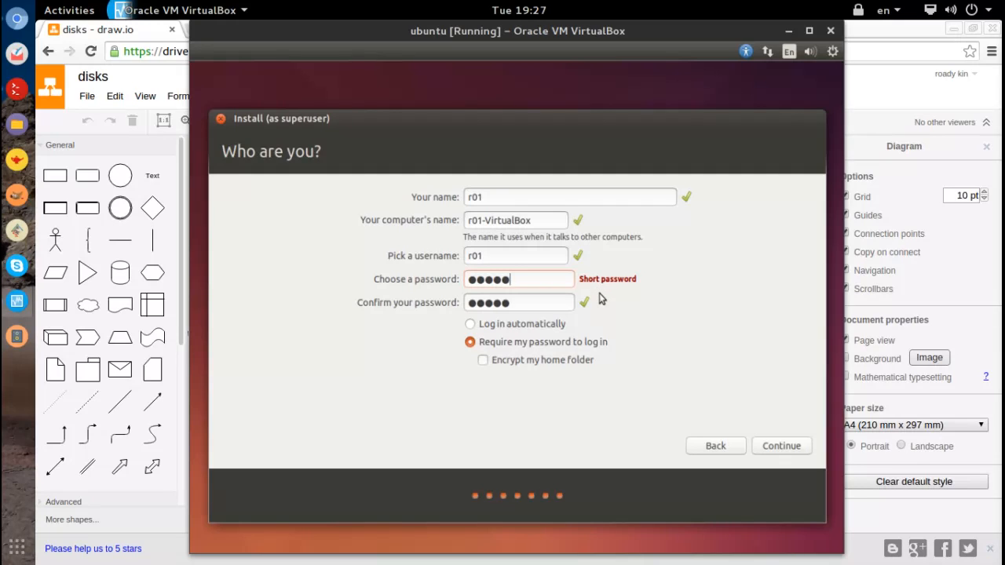
mouse_move(598, 298)
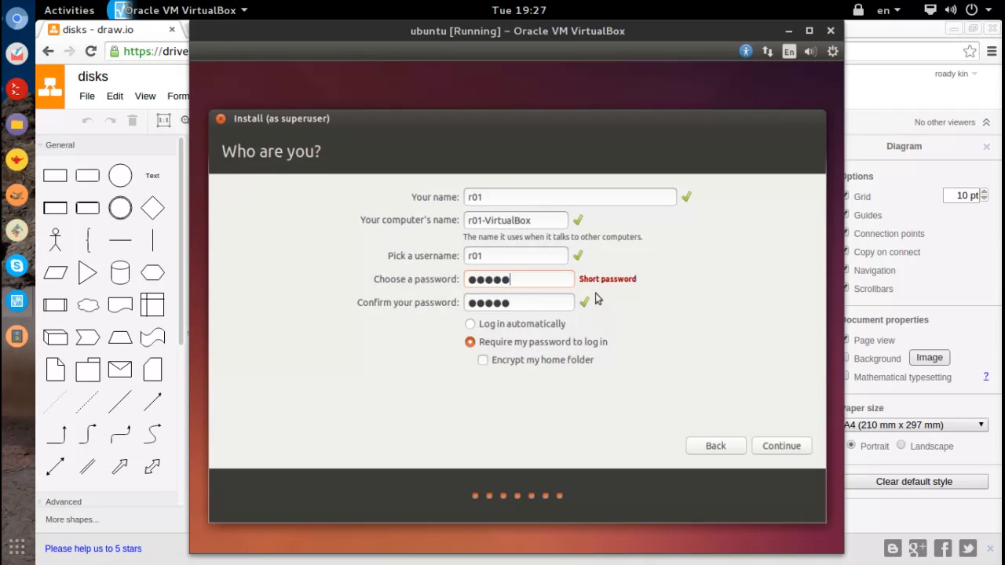
mouse_move(667, 289)
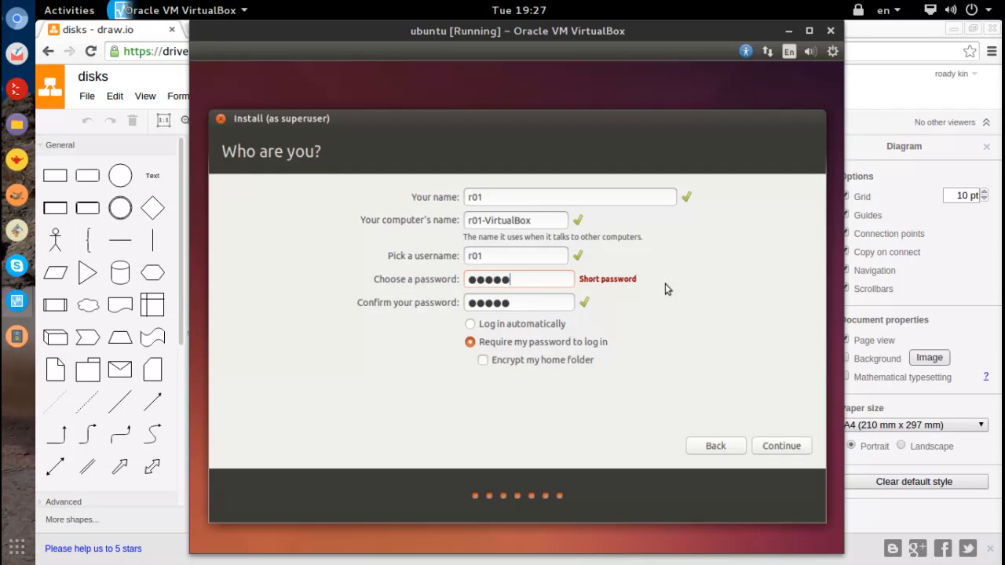
mouse_move(578, 427)
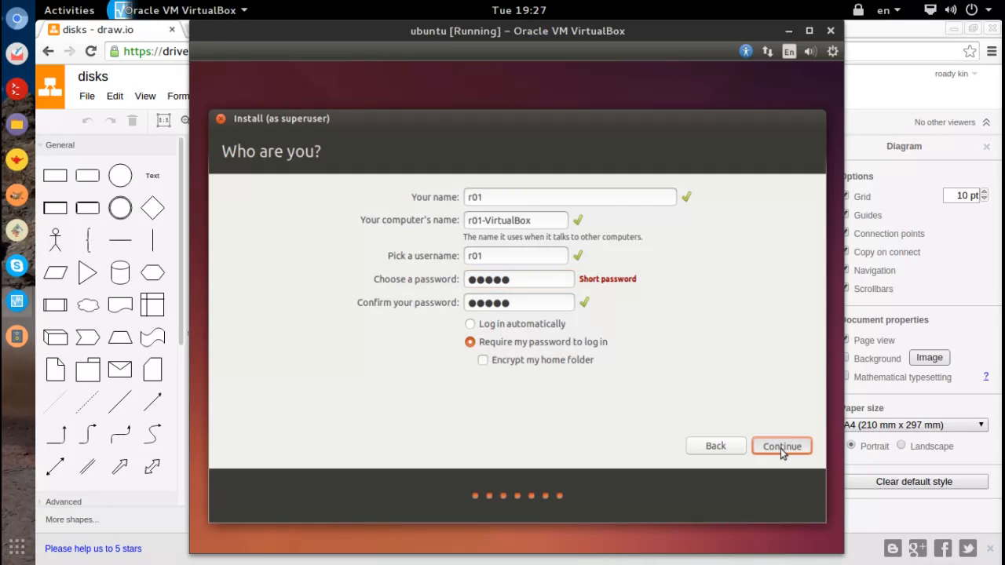
left_click(782, 446)
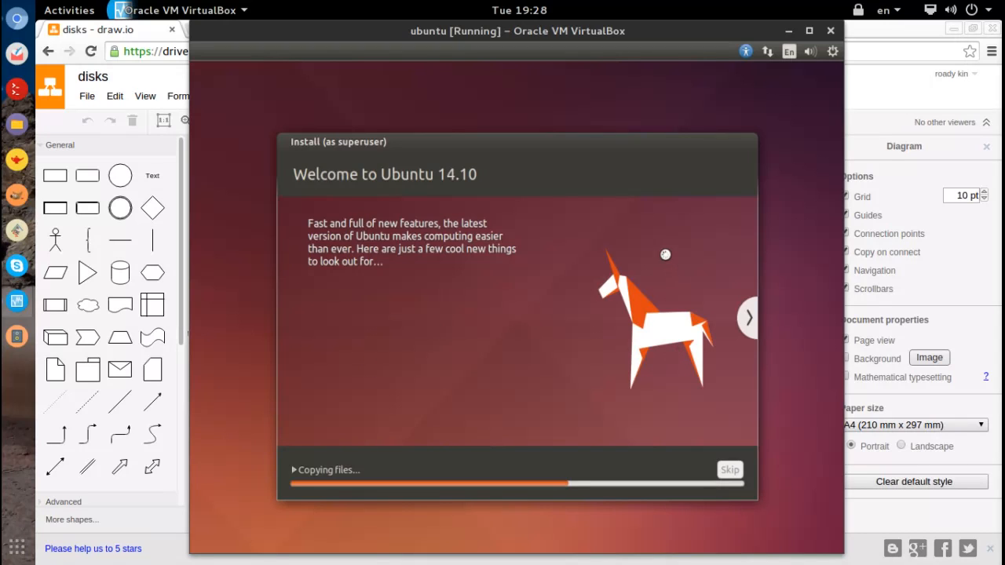
mouse_move(681, 201)
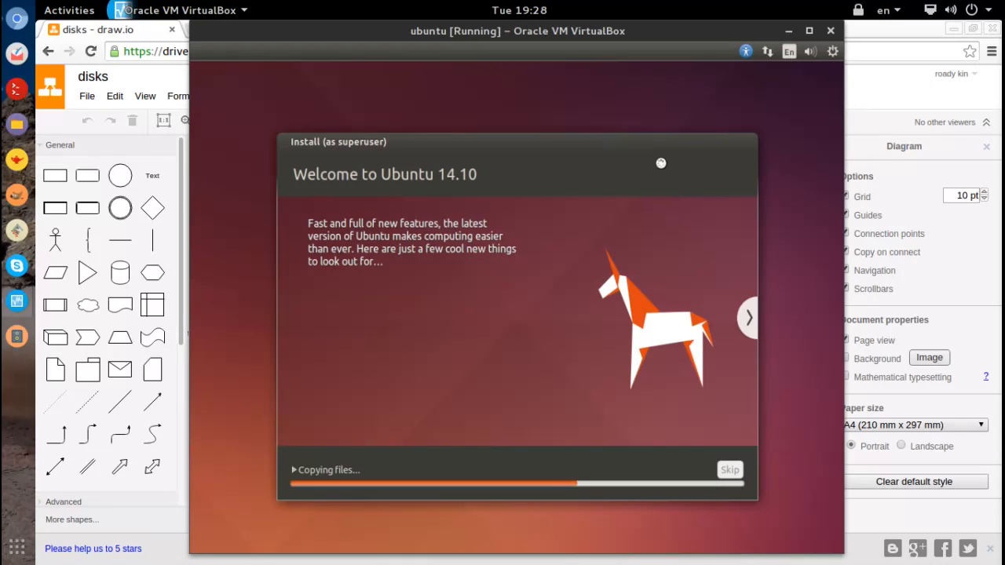
mouse_move(722, 423)
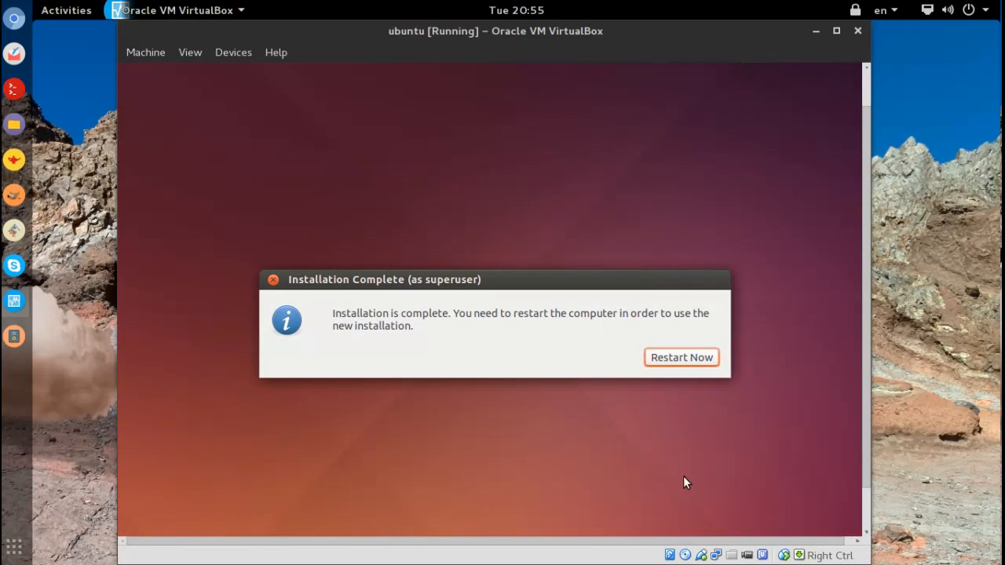
Restart Now after installation and fit the window via View > Adjust Window Size
left_click(681, 358)
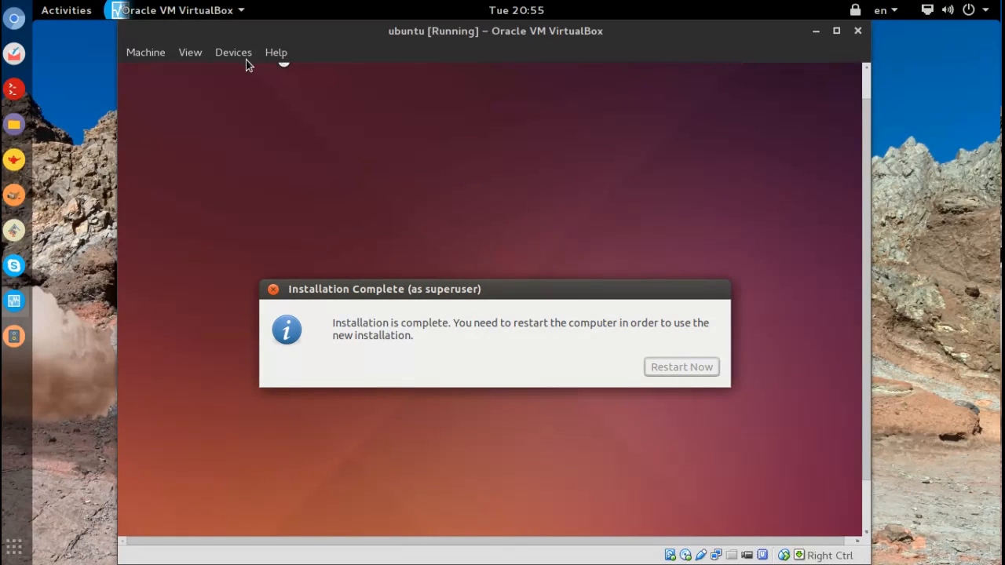
mouse_move(296, 38)
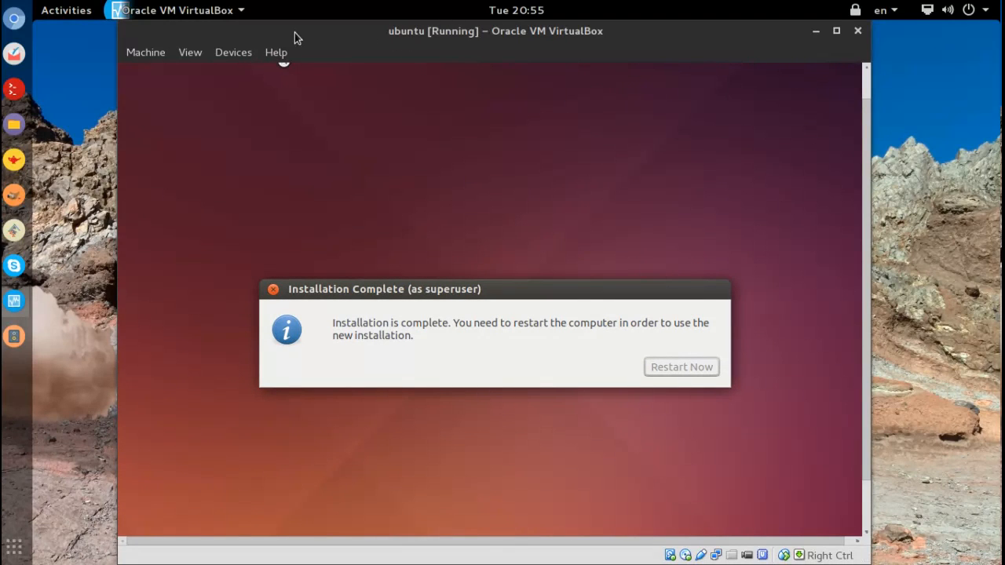
left_click(232, 52)
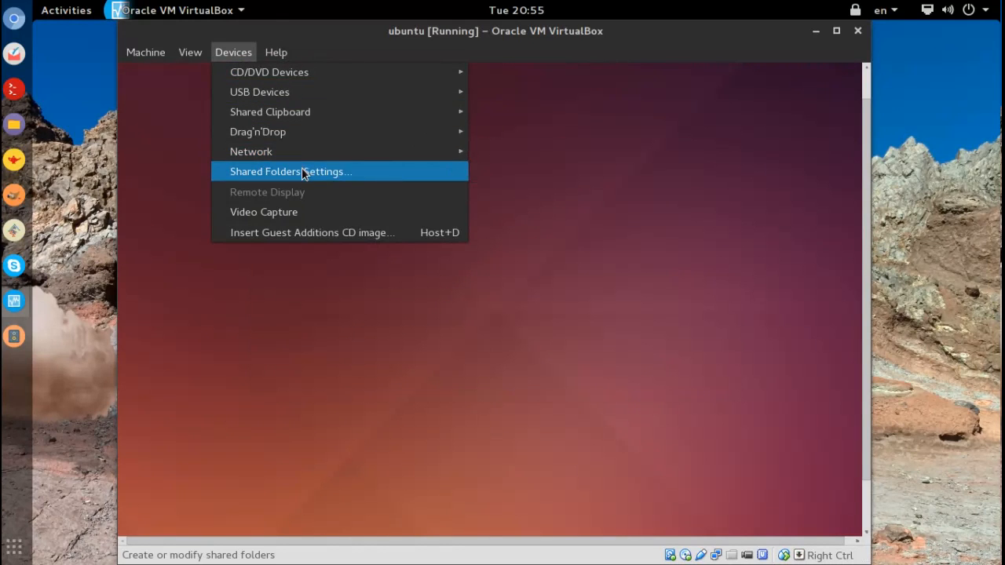
left_click(190, 56)
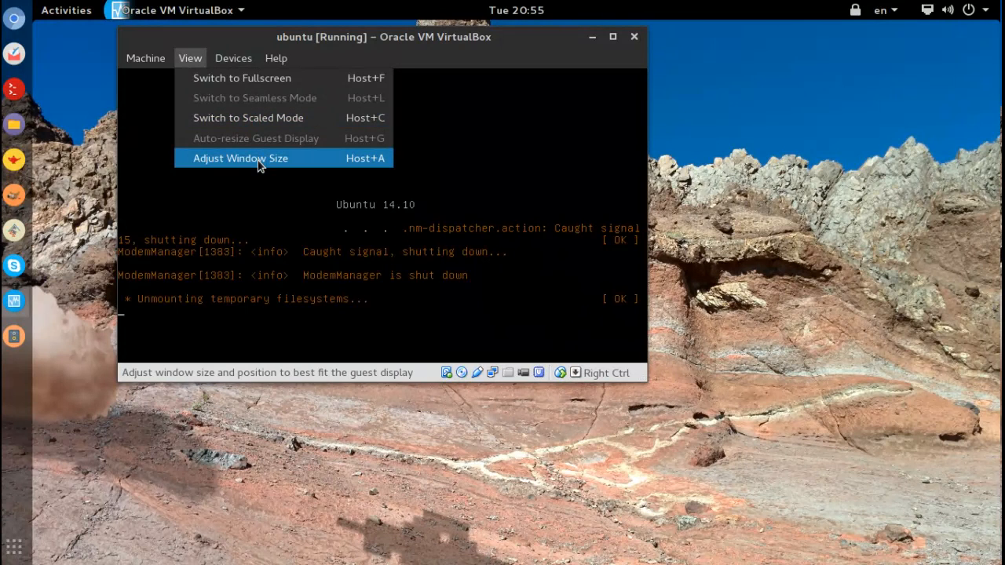
left_click(240, 157)
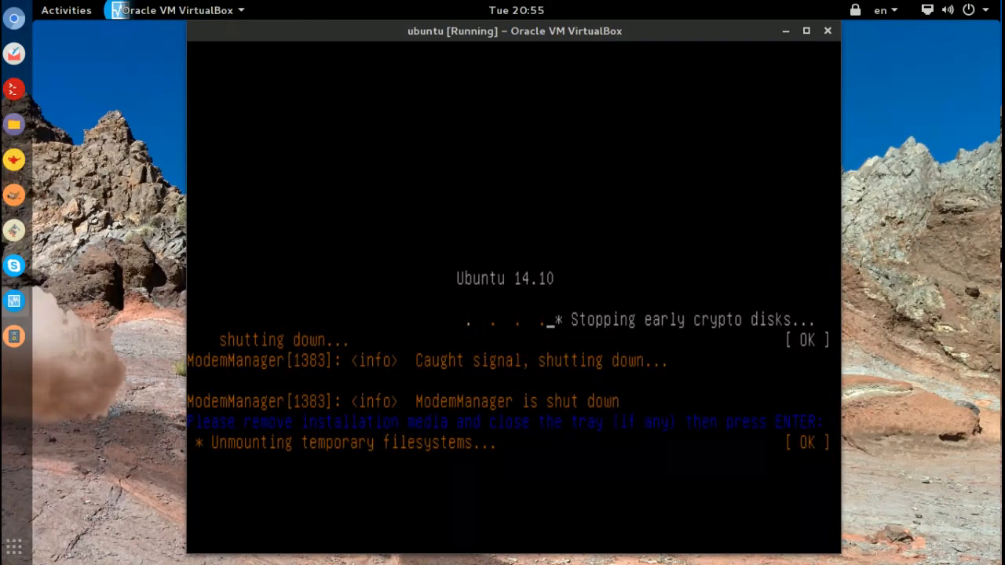
mouse_move(725, 6)
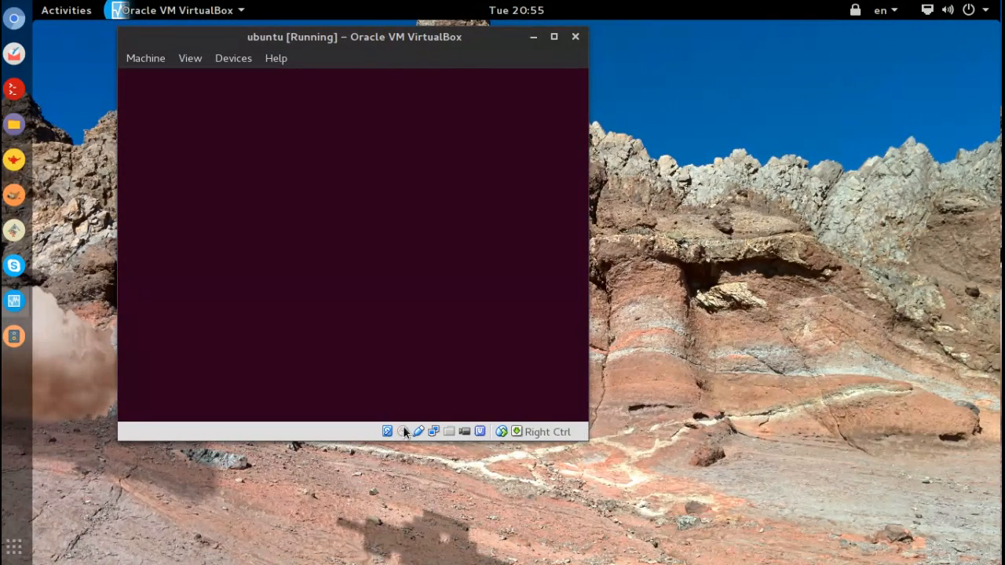
Focus the VM window while the guest reboots into Ubuntu 14.10
left_click(386, 430)
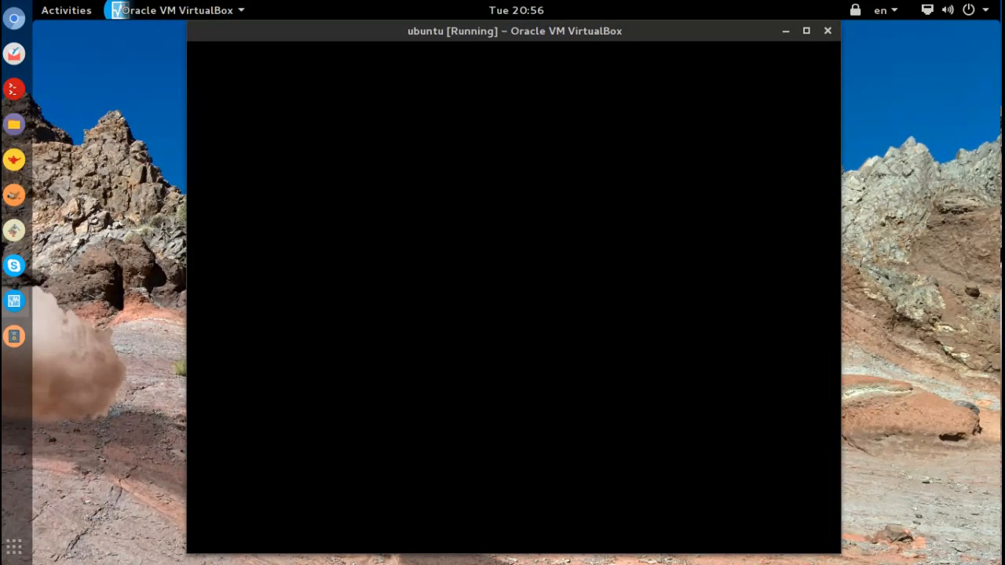
mouse_move(512, 87)
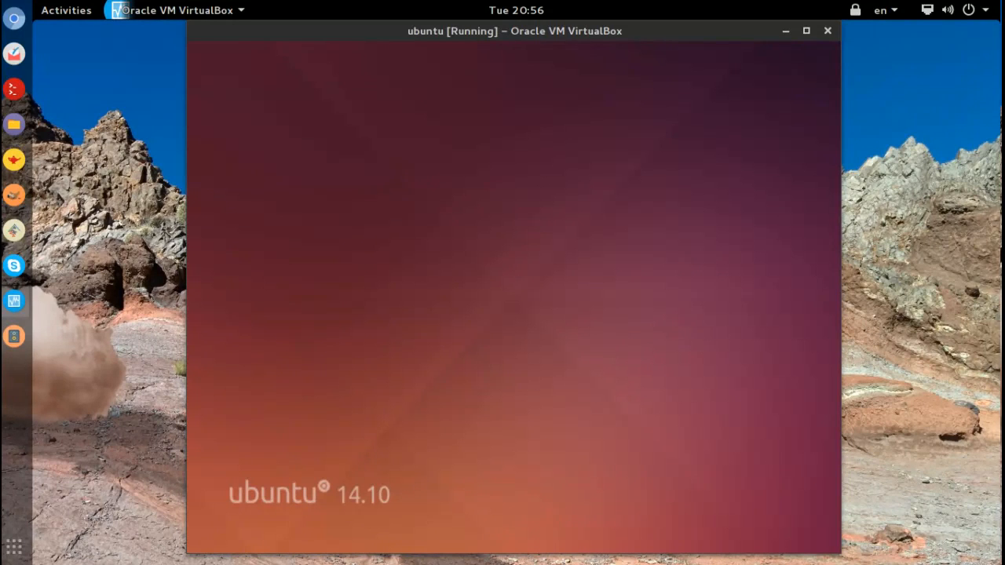
mouse_move(407, 266)
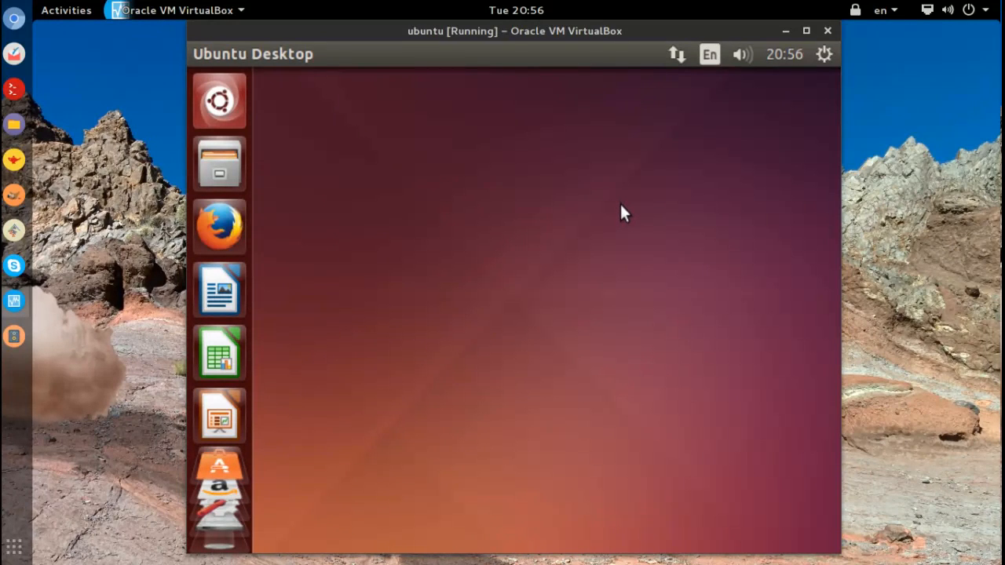
mouse_move(625, 201)
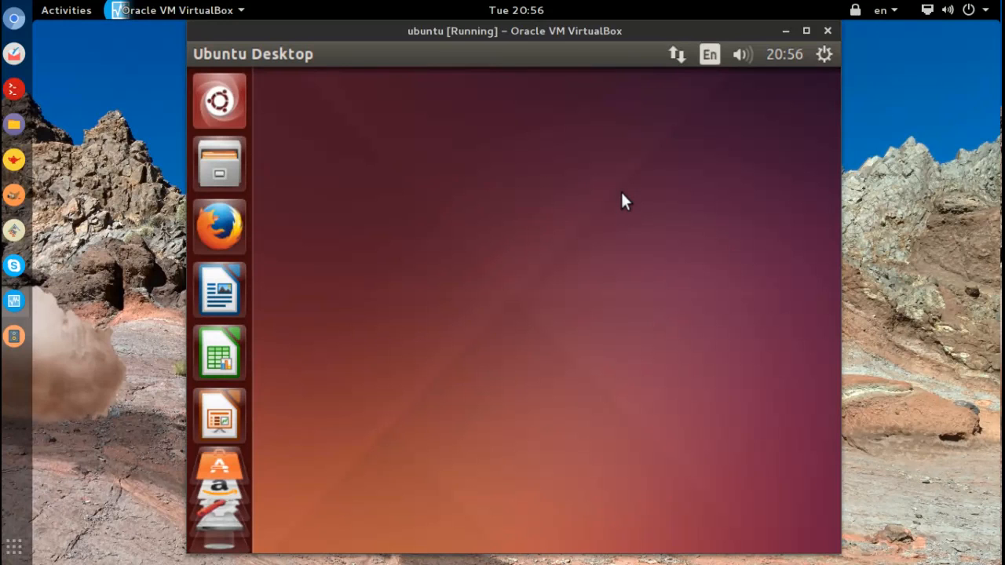
mouse_move(615, 217)
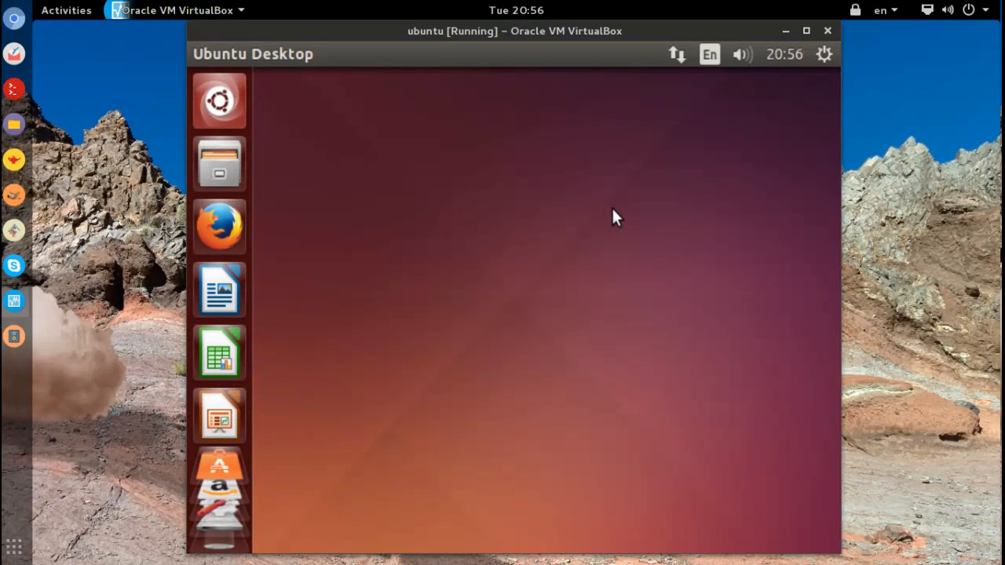
mouse_move(613, 206)
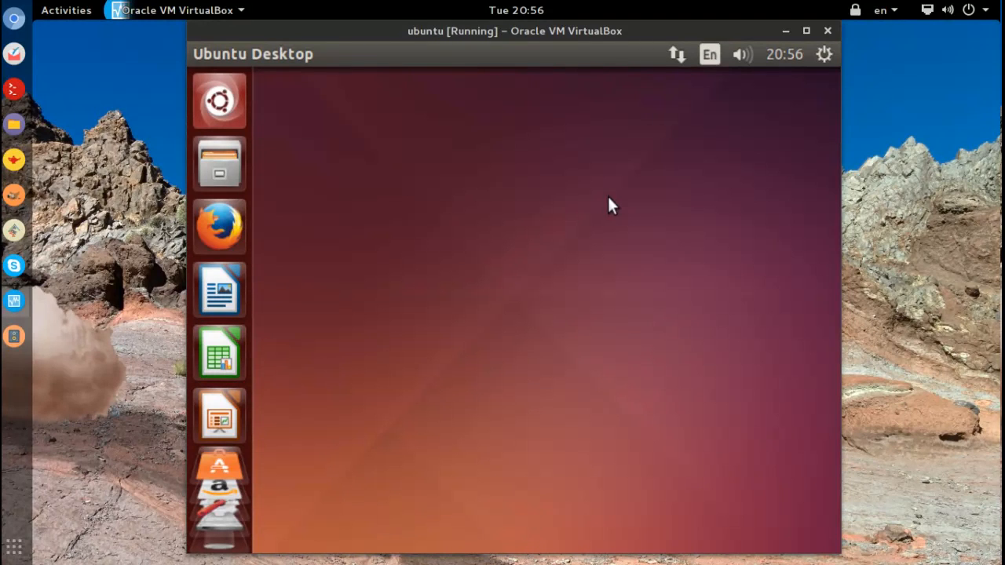
mouse_move(479, 213)
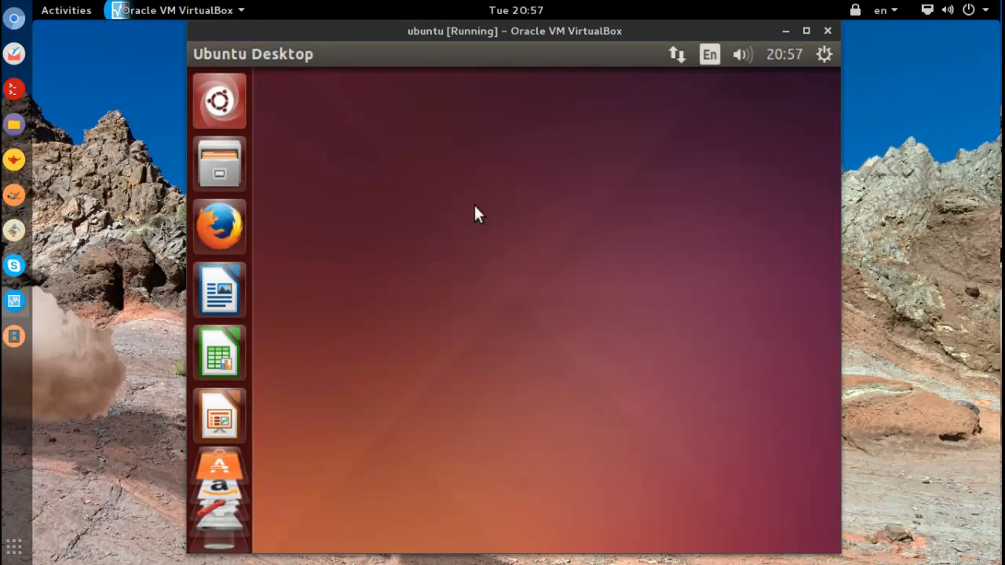